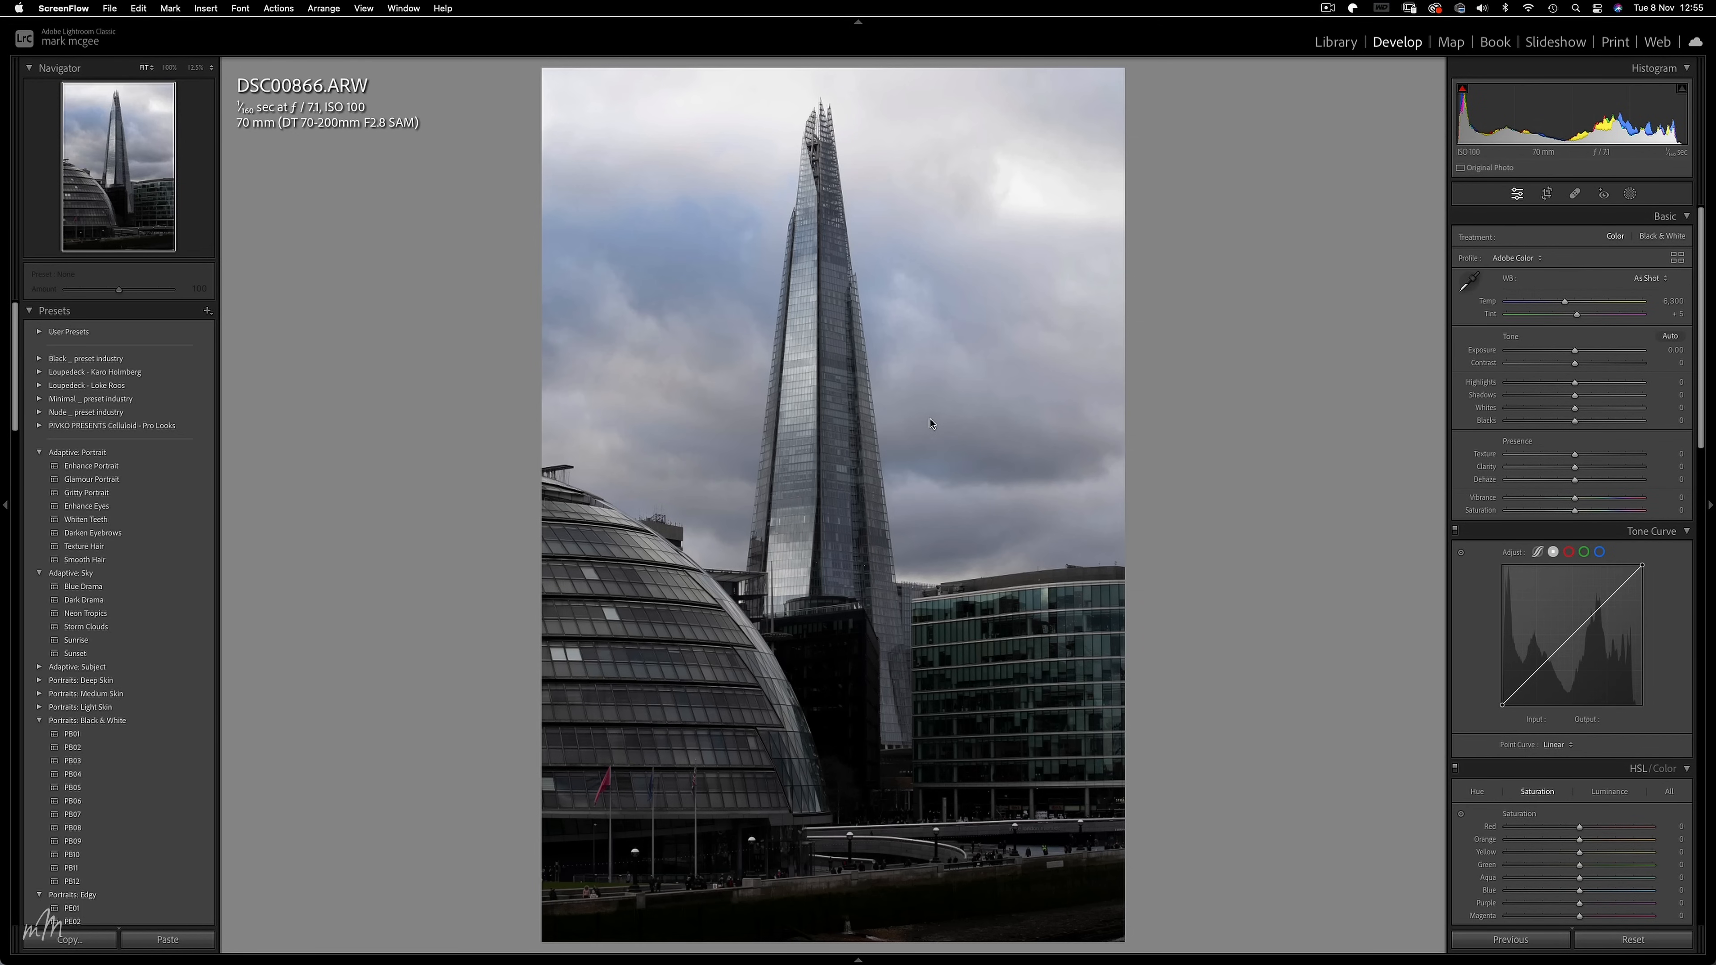
{"action": "mouse_move", "coordinate": [1194, 594]}
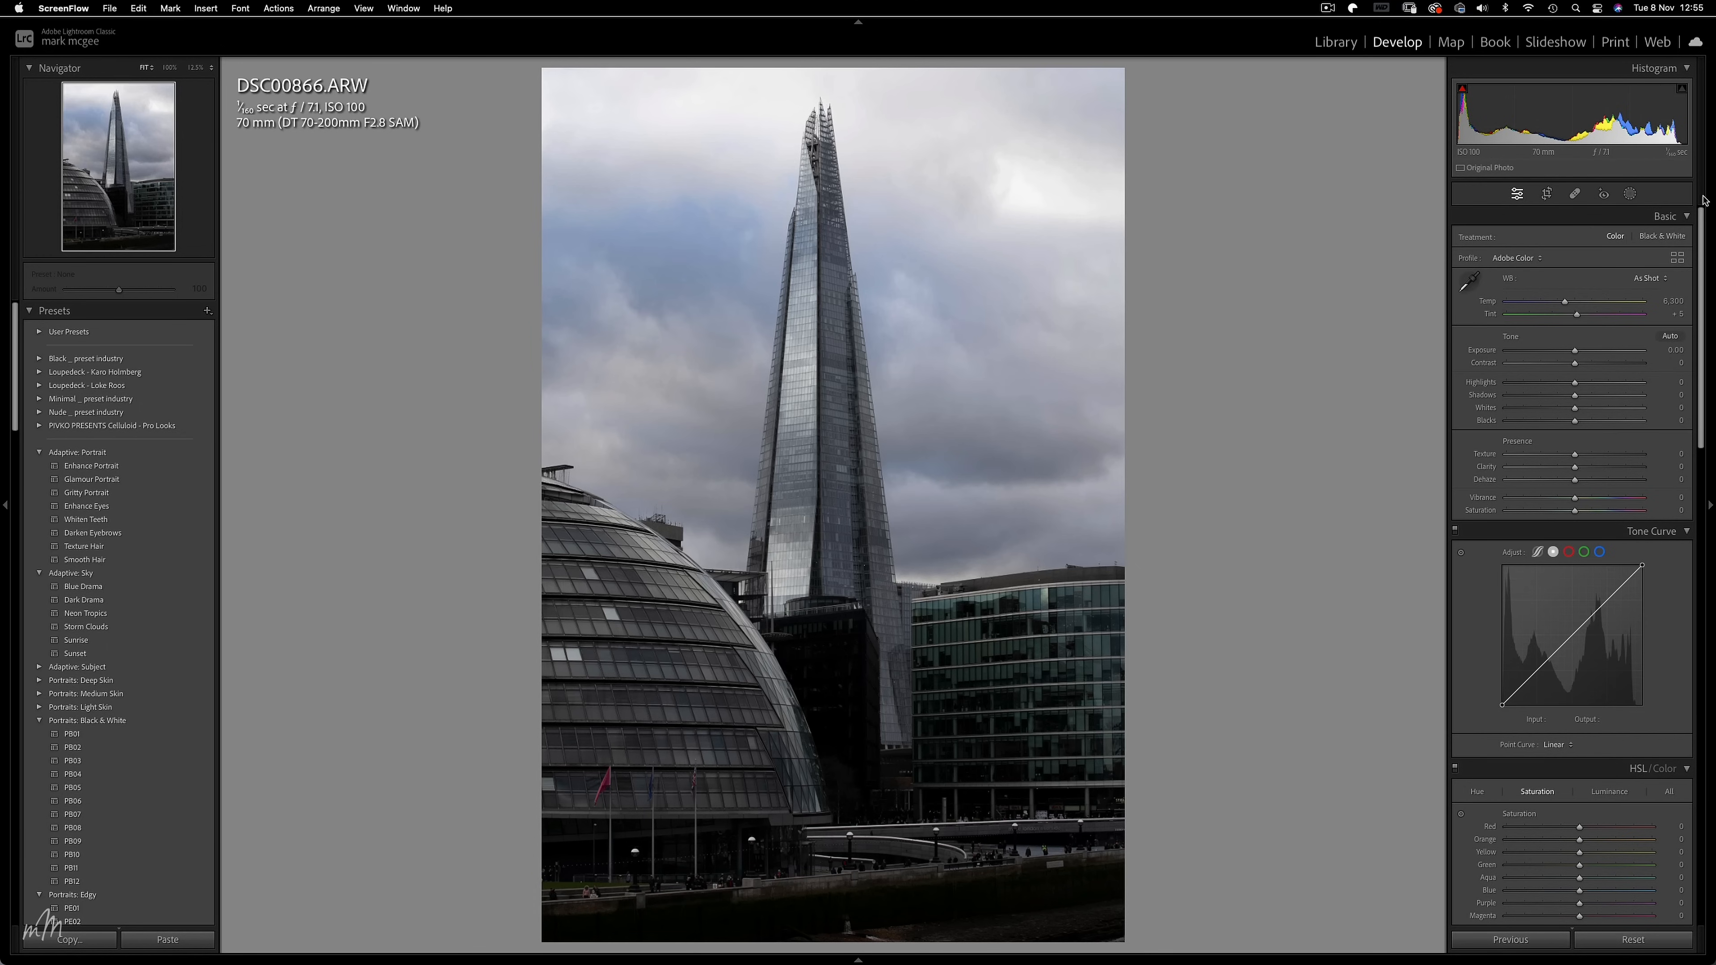
Convert the Shard photo to black and white with Exposure -1.00 and Contrast +20.
{"action": "left_click", "coordinate": [1662, 235]}
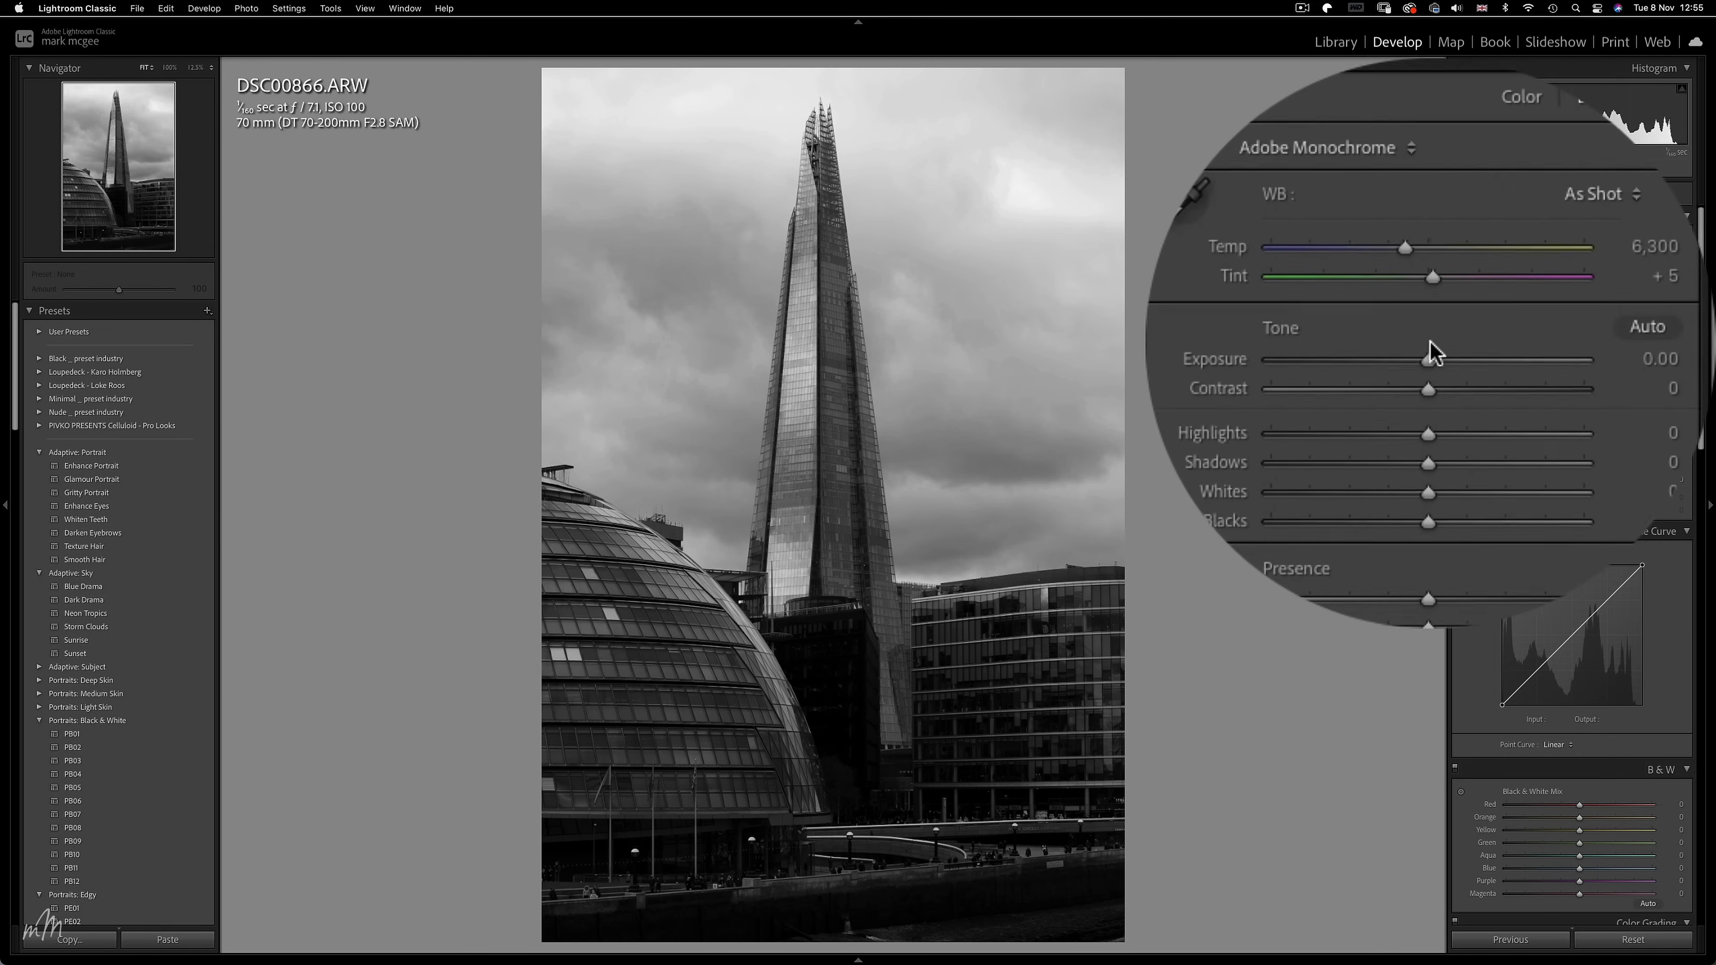
{"action": "left_click_drag", "start_coordinate": [1456, 357], "coordinate": [1432, 347]}
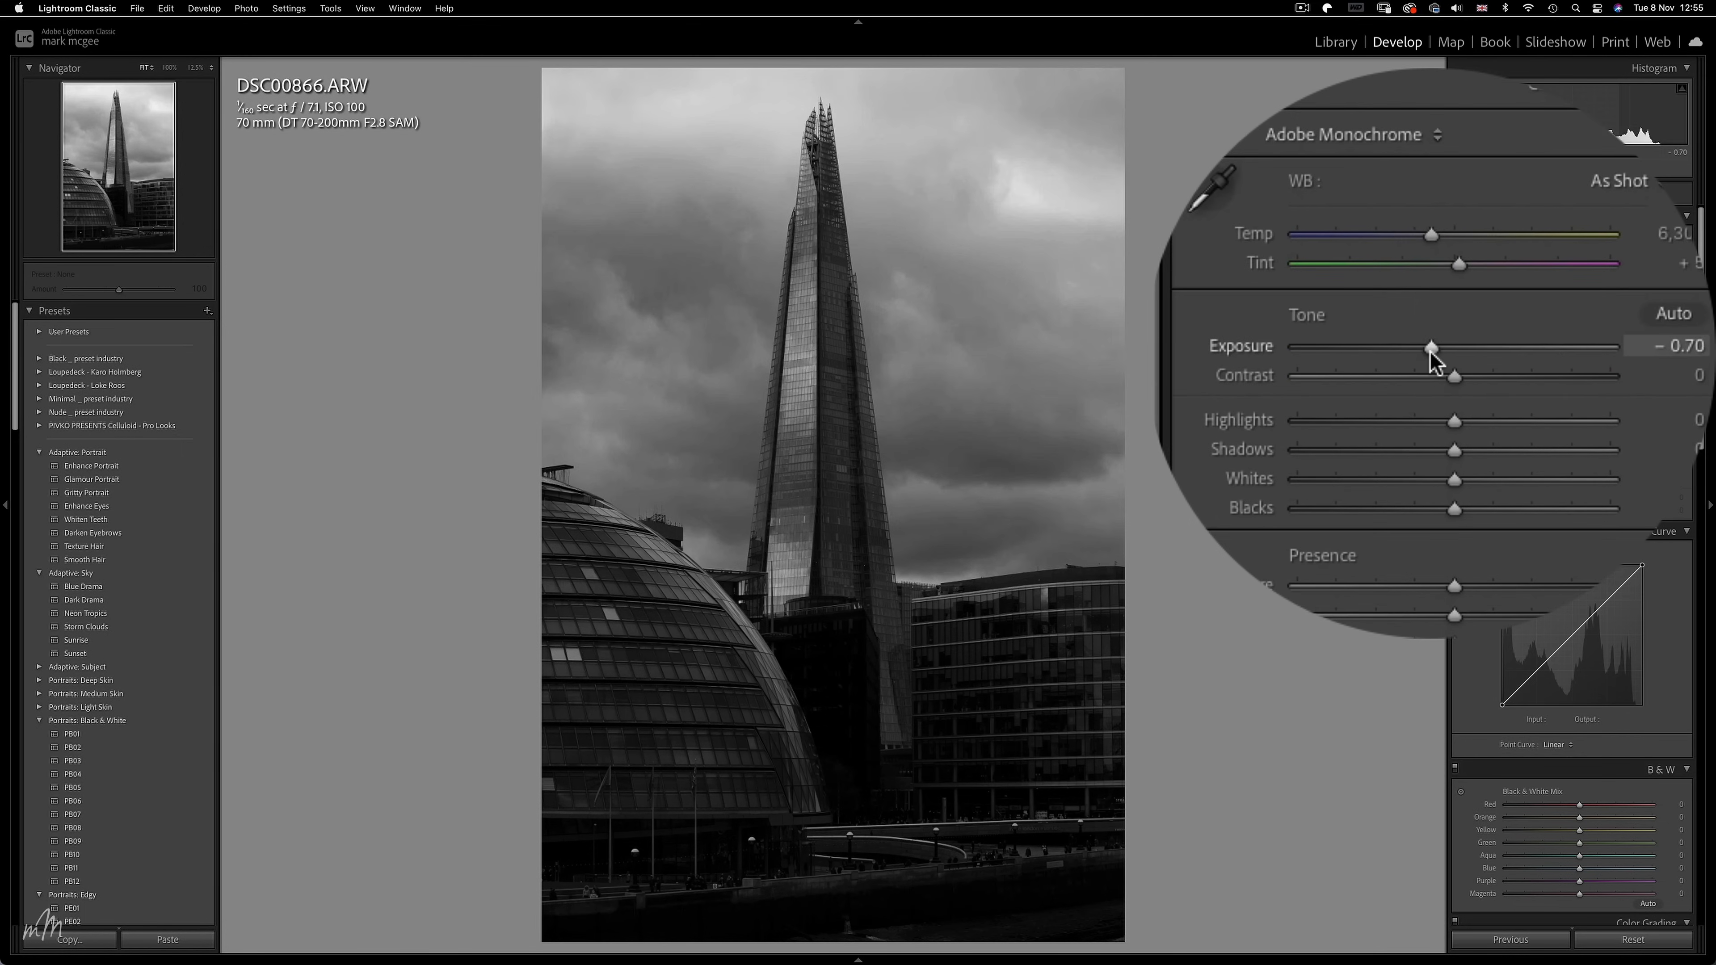
{"action": "left_click_drag", "start_coordinate": [1434, 347], "coordinate": [1395, 330]}
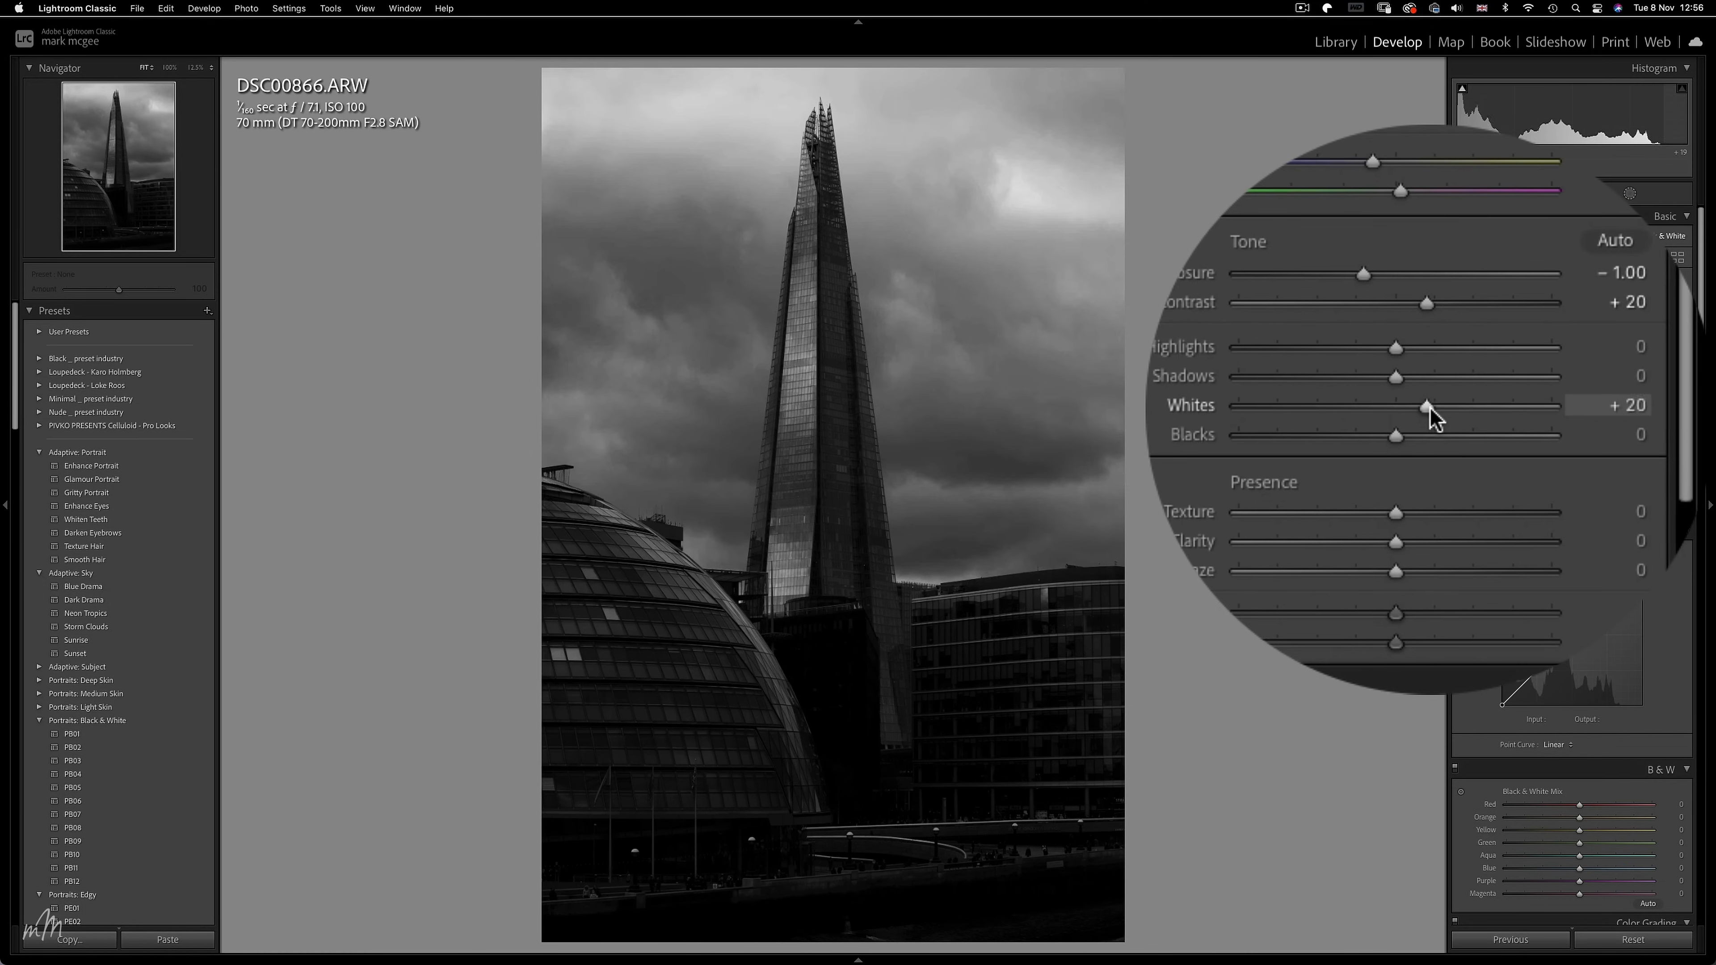
Set Whites +65, Blacks -10, and soften Texture and Clarity to -25 each.
{"action": "left_click_drag", "start_coordinate": [1395, 406], "coordinate": [1488, 414]}
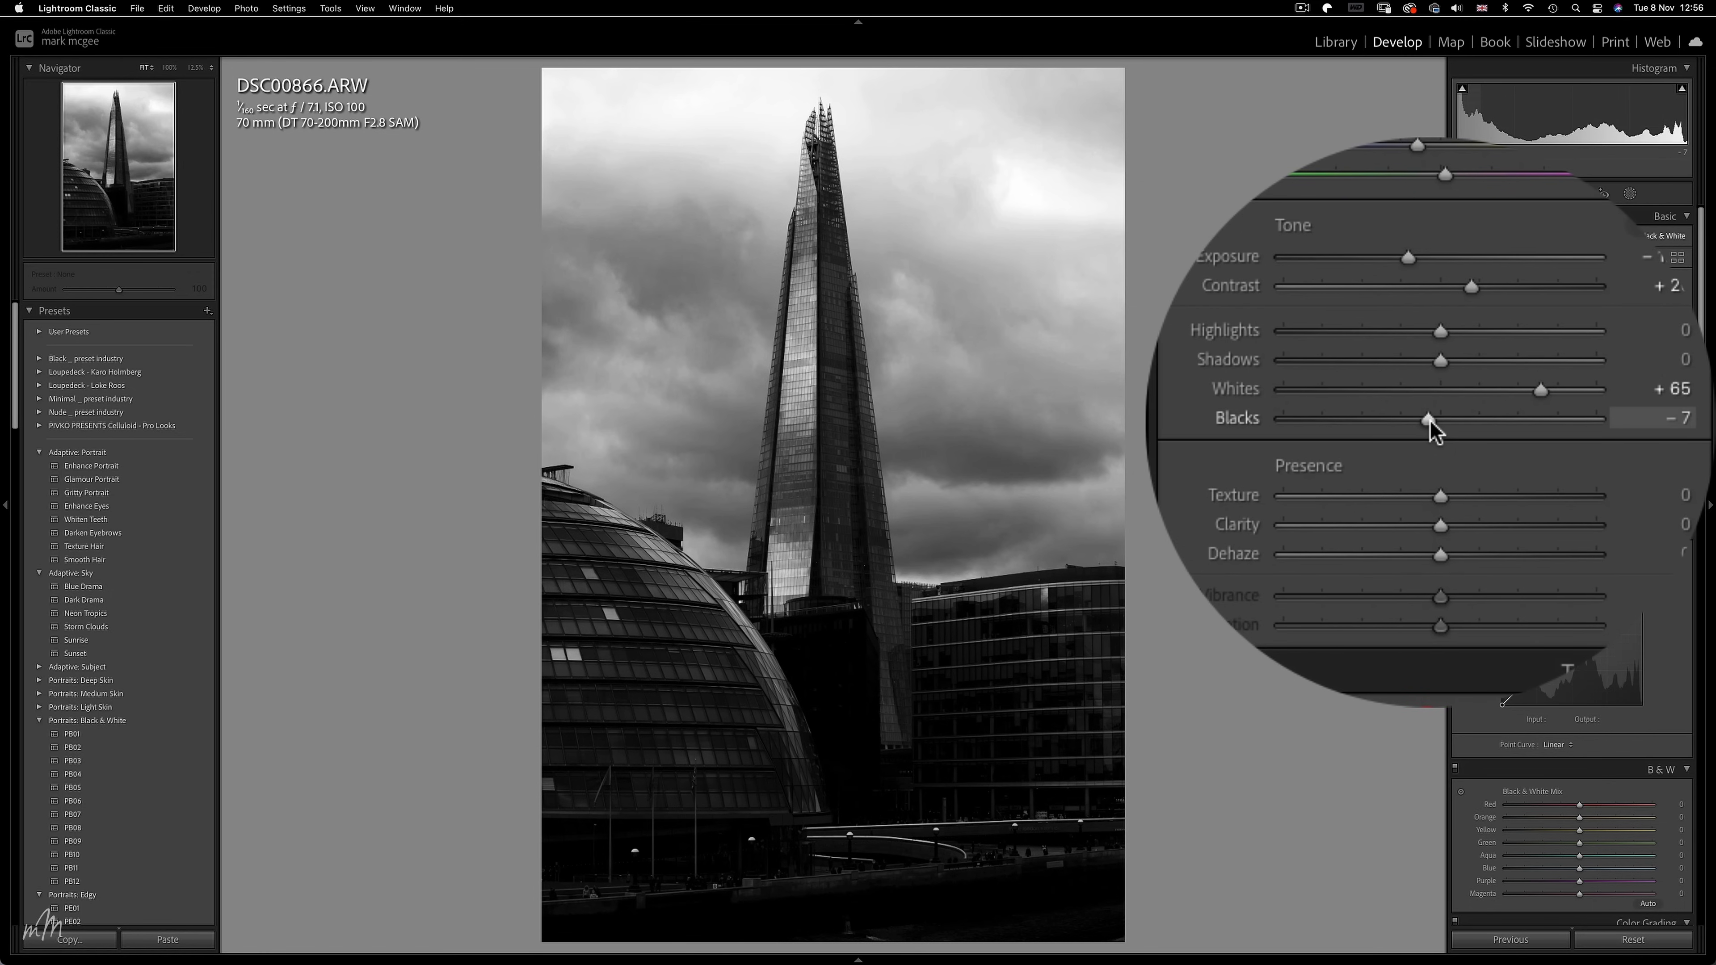
{"action": "left_click_drag", "start_coordinate": [1432, 418], "coordinate": [1426, 418]}
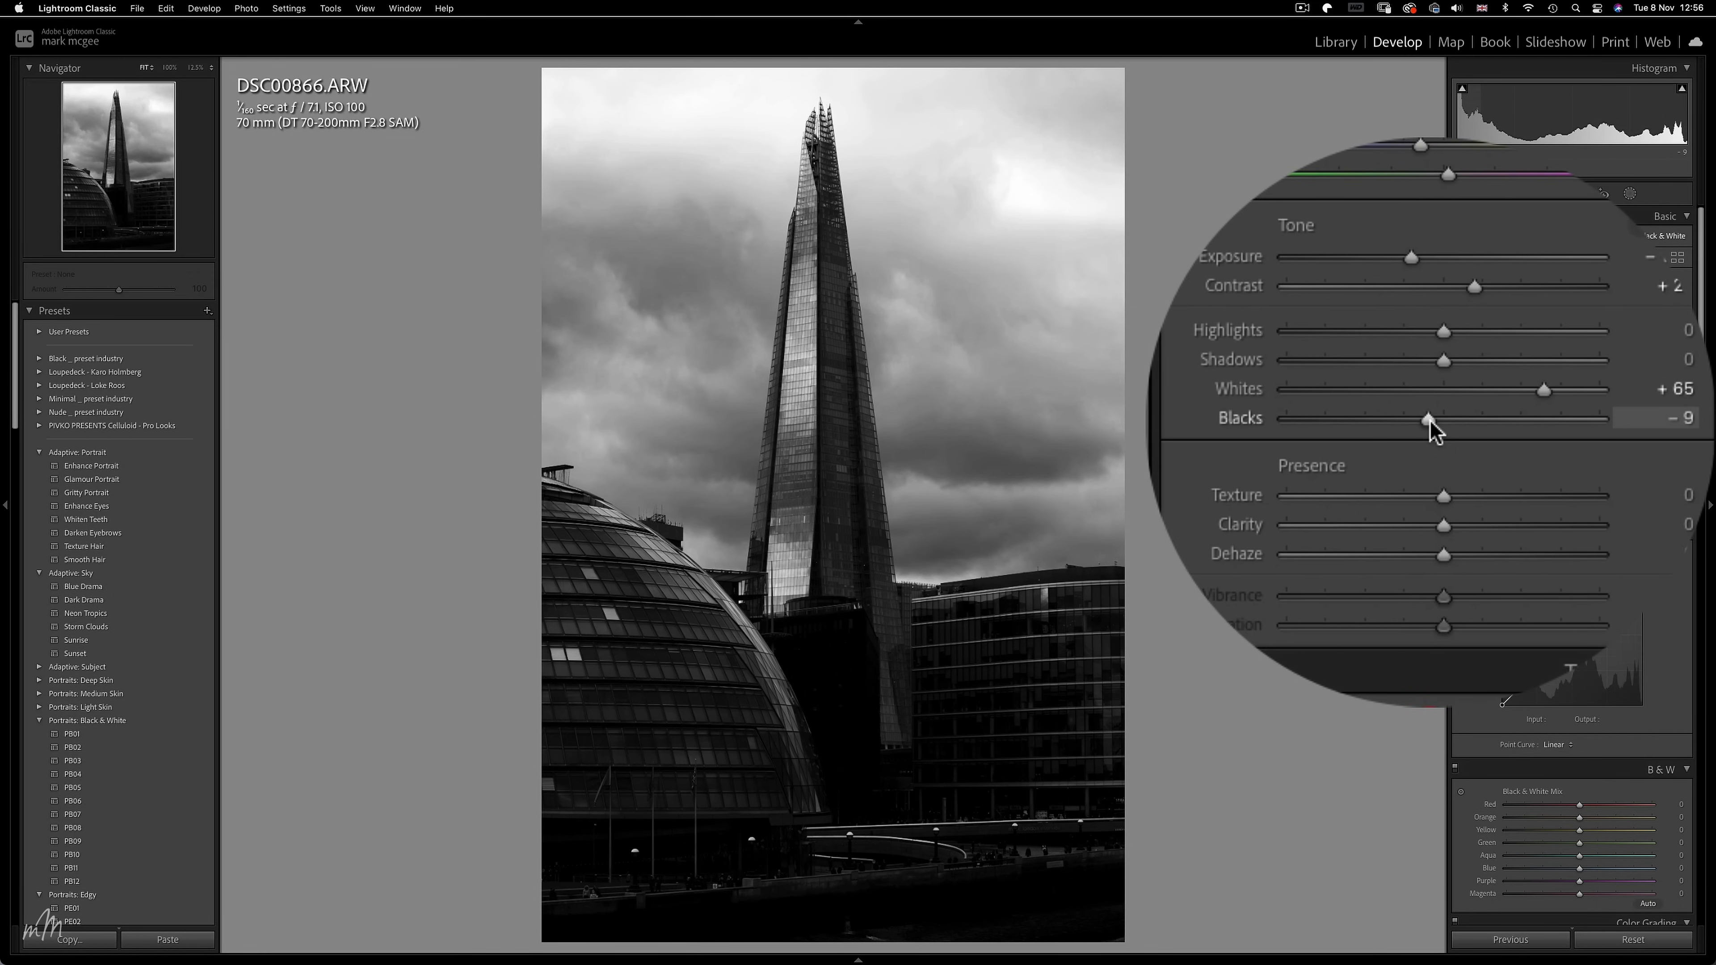
{"action": "left_click_drag", "start_coordinate": [1428, 419], "coordinate": [1425, 419]}
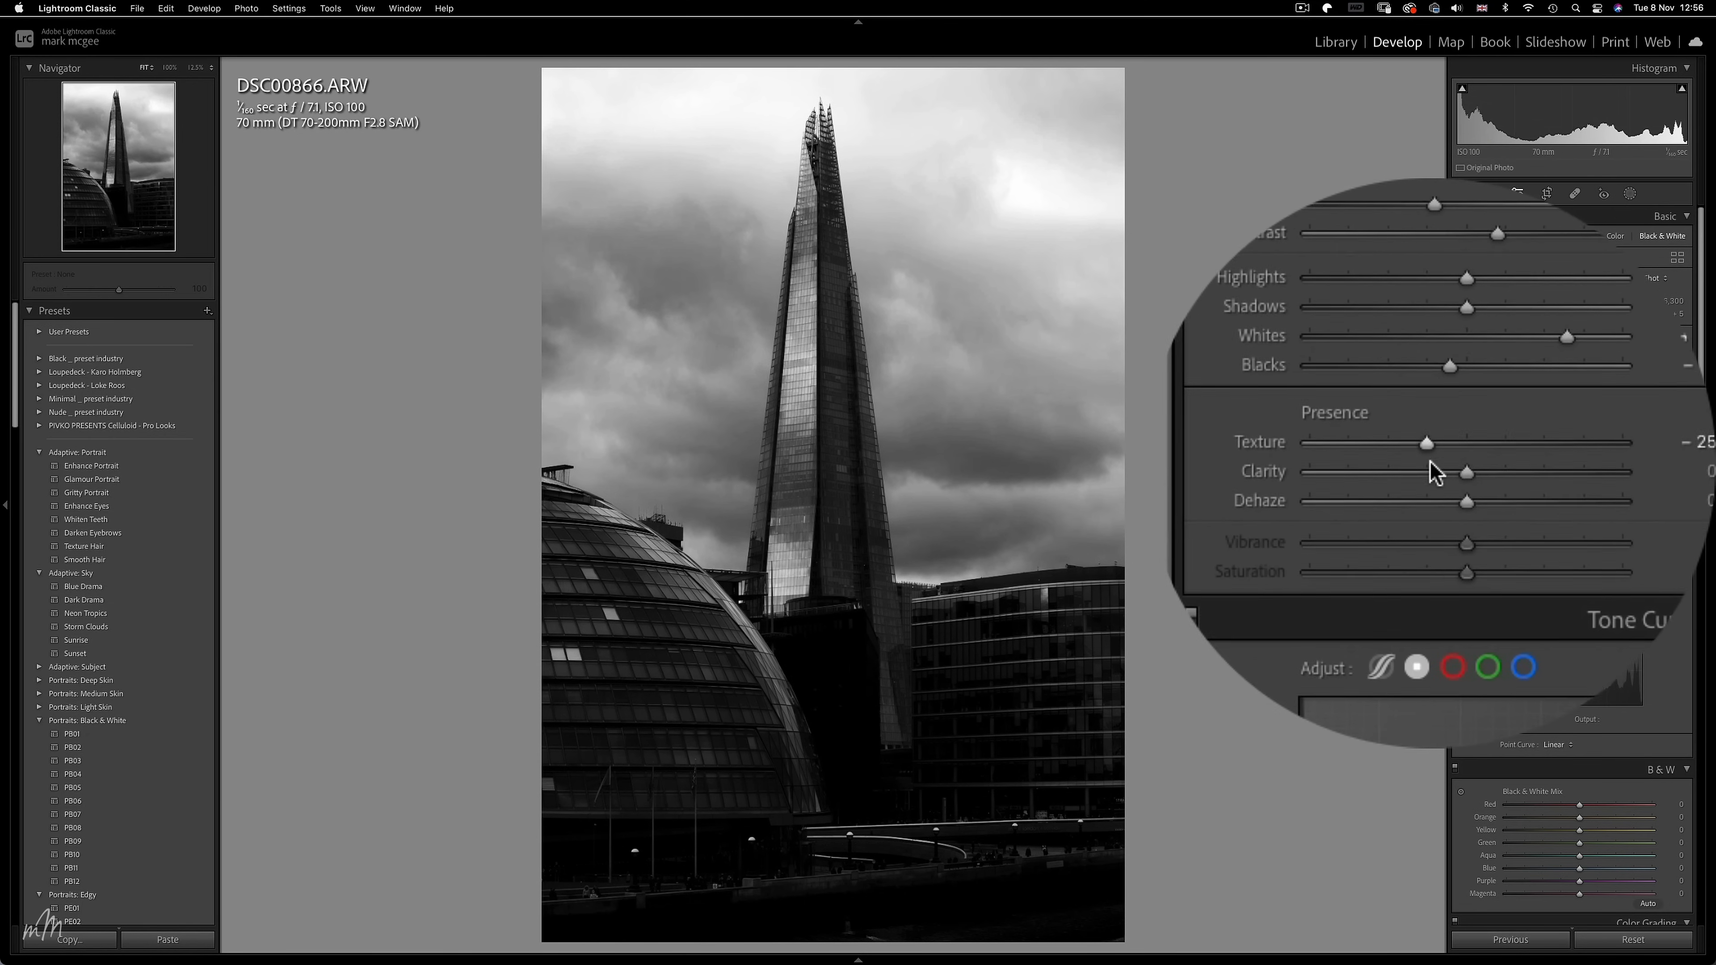
{"action": "left_click_drag", "start_coordinate": [1468, 472], "coordinate": [1429, 459]}
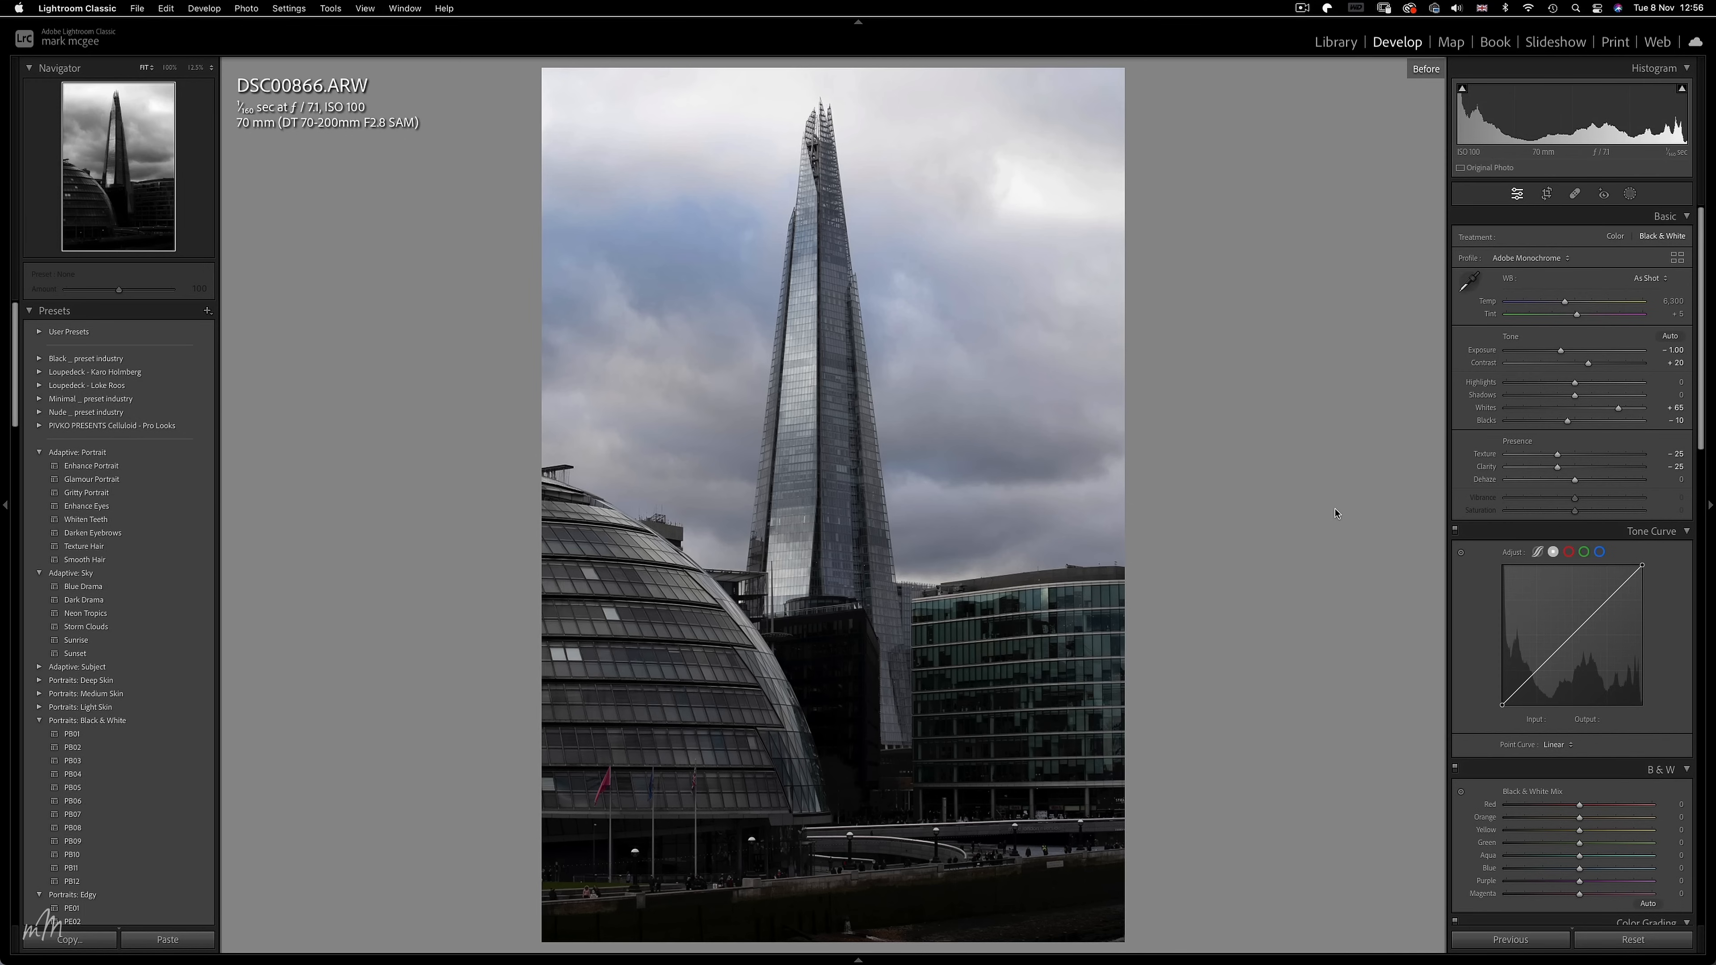
Send the black-and-white photo to Adobe Photoshop 2023 via Photo > Edit In.
{"action": "left_click", "coordinate": [1425, 68]}
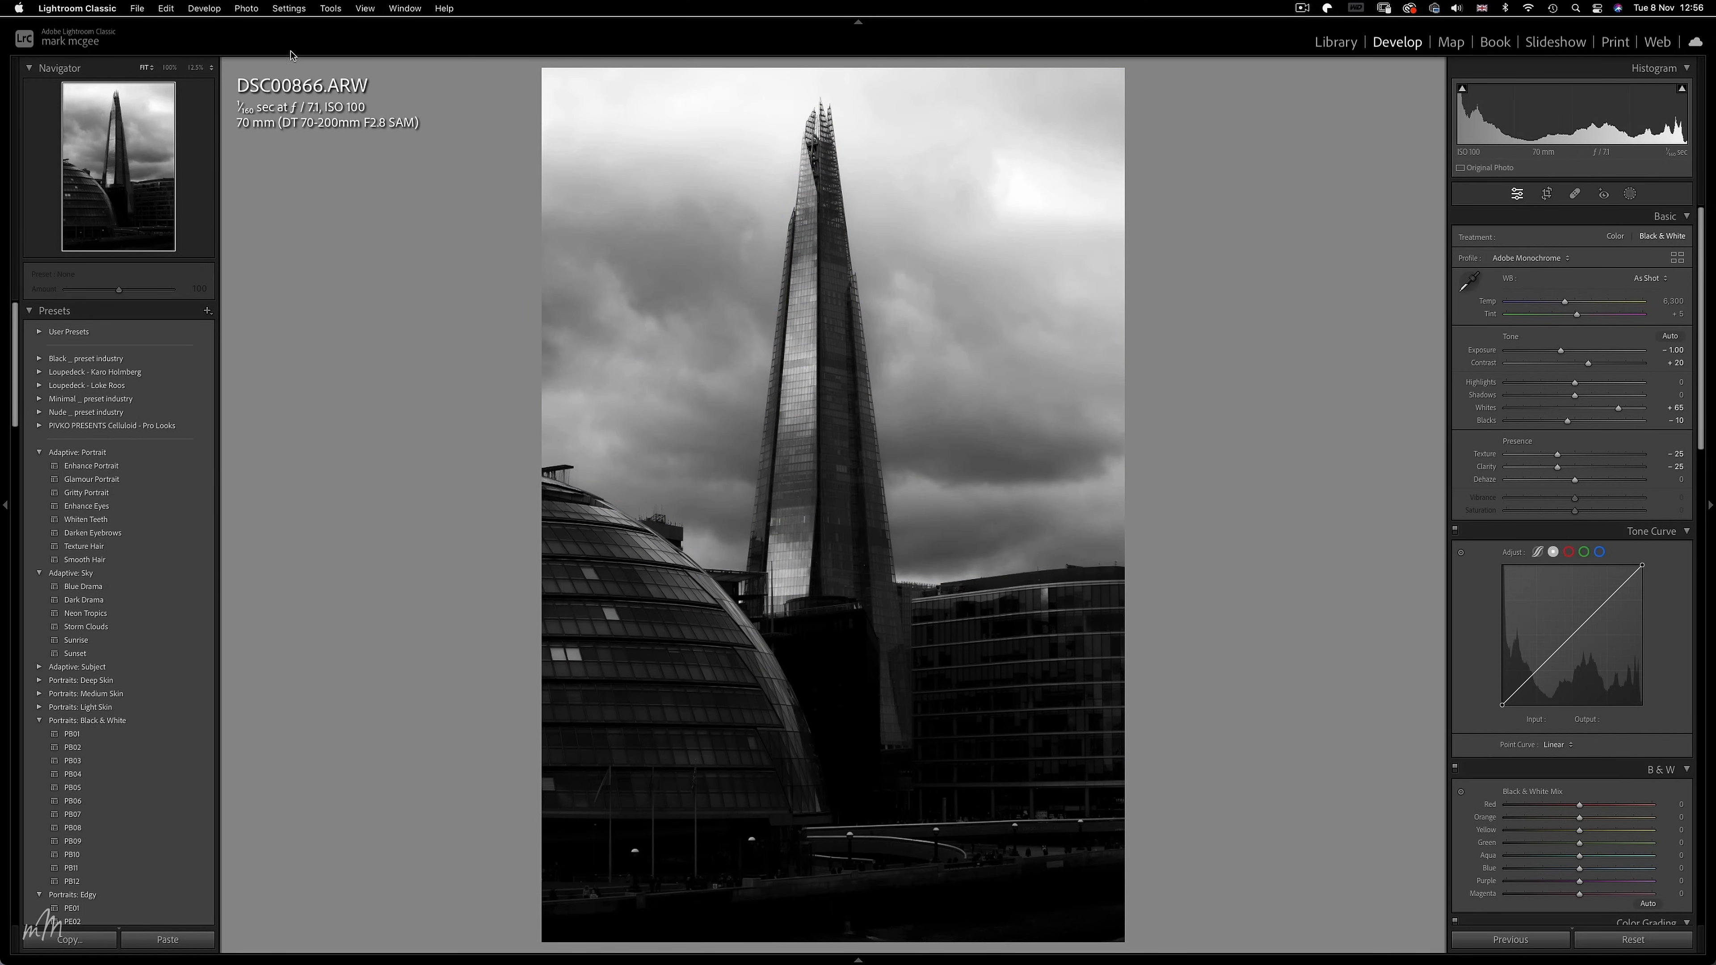
{"action": "left_click", "coordinate": [245, 8]}
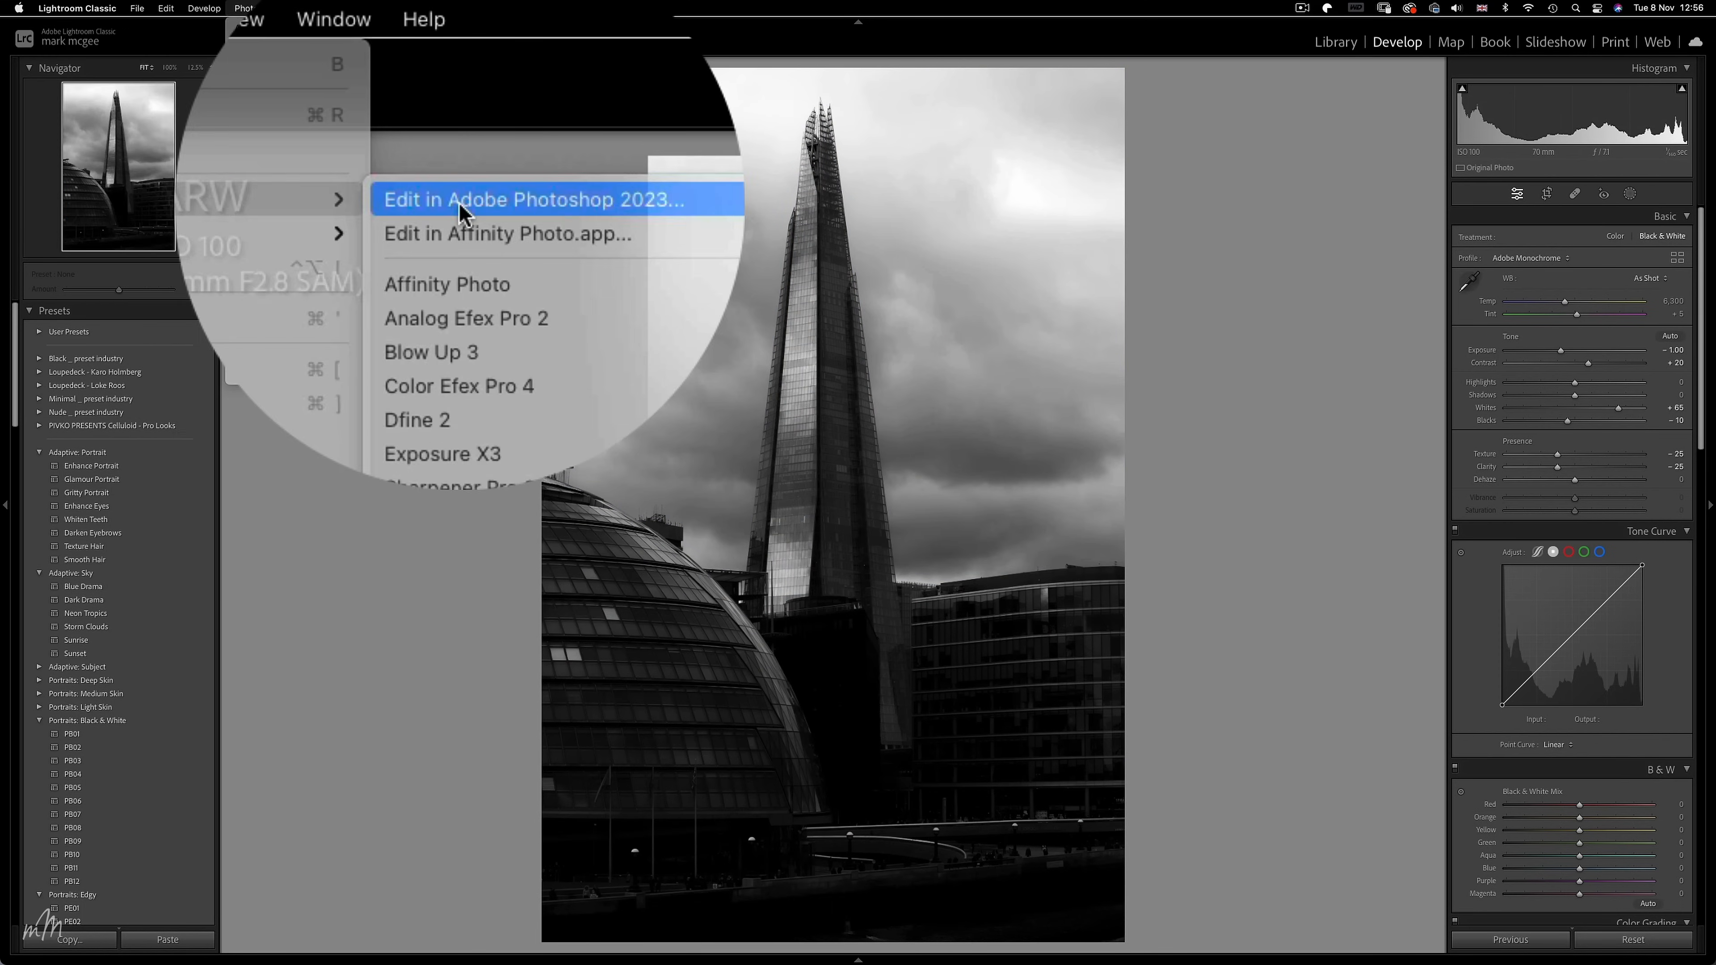
{"action": "left_click", "coordinate": [532, 199]}
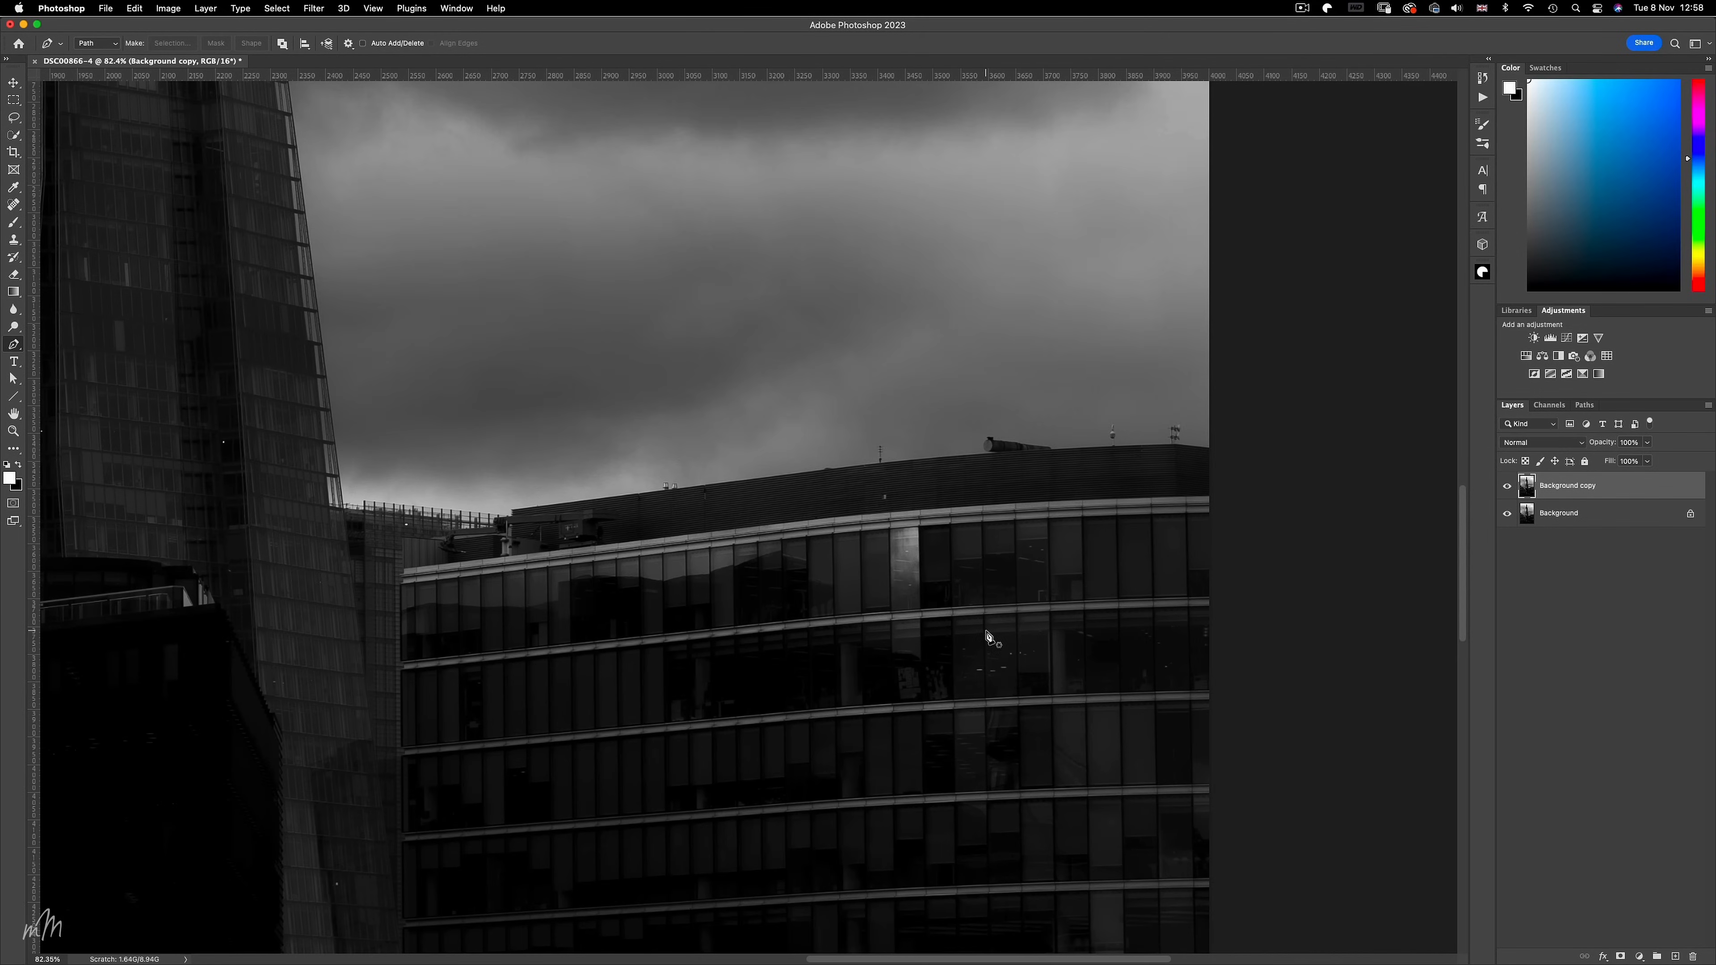
Lay Pen path anchor points along the rooftops from the right edge toward the Shard.
{"action": "left_click", "coordinate": [1178, 451]}
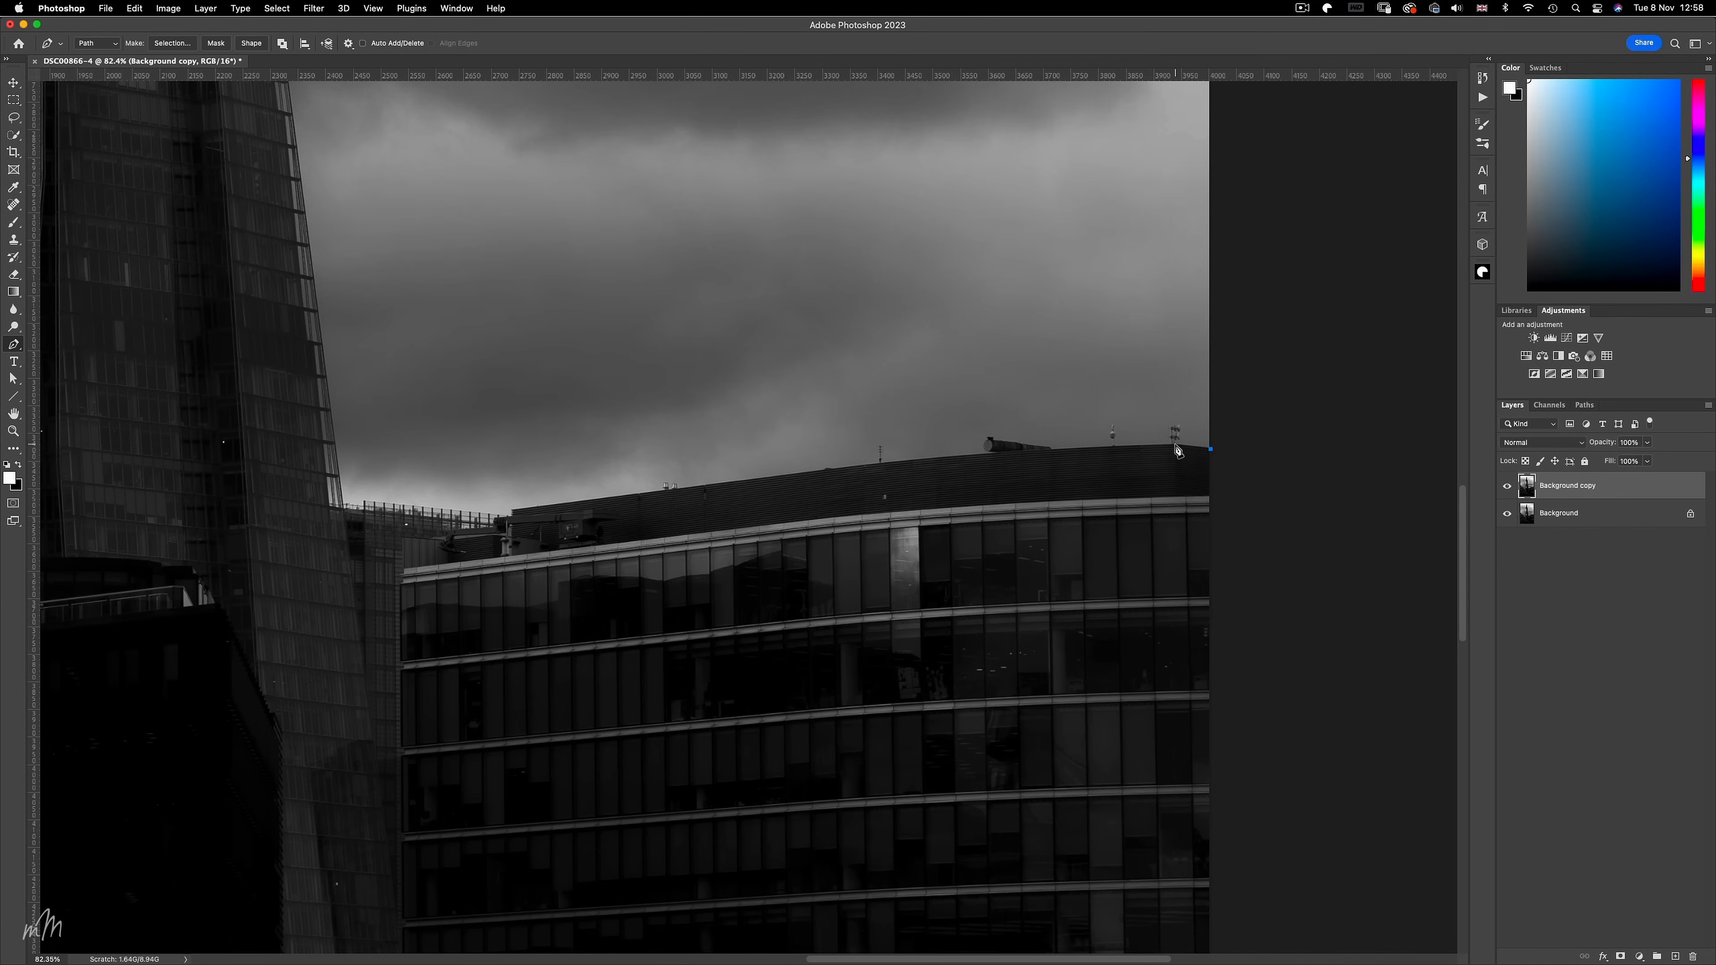
{"action": "left_click", "coordinate": [864, 472]}
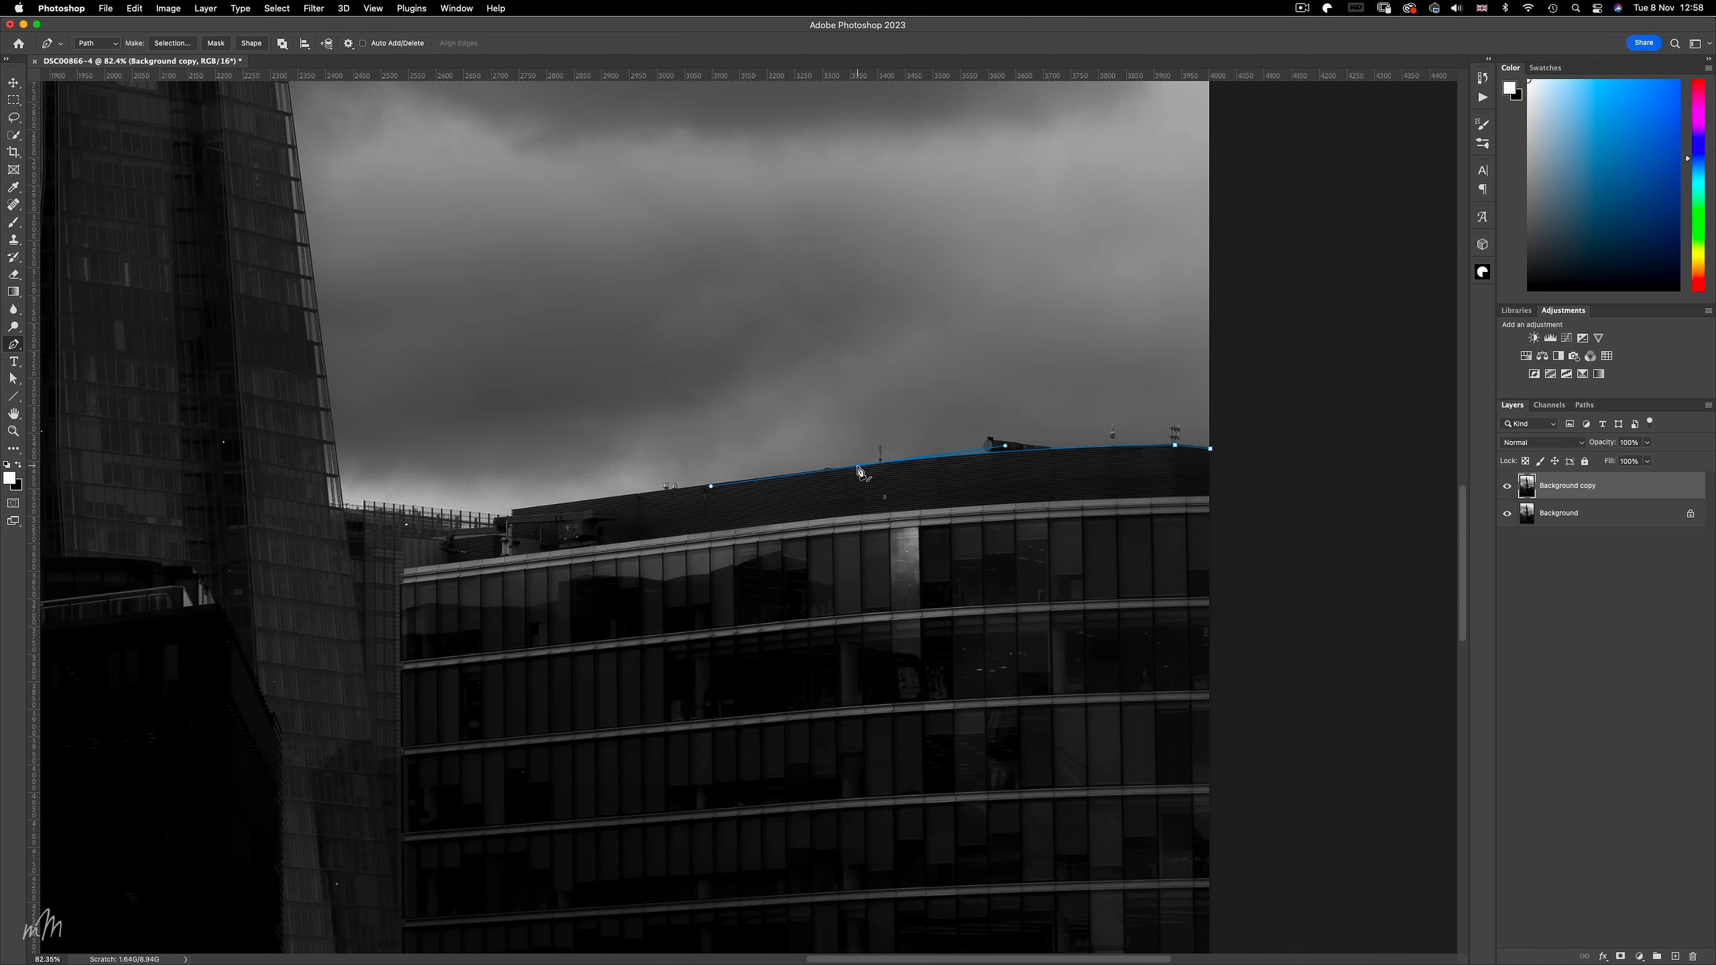
{"action": "left_click", "coordinate": [511, 513]}
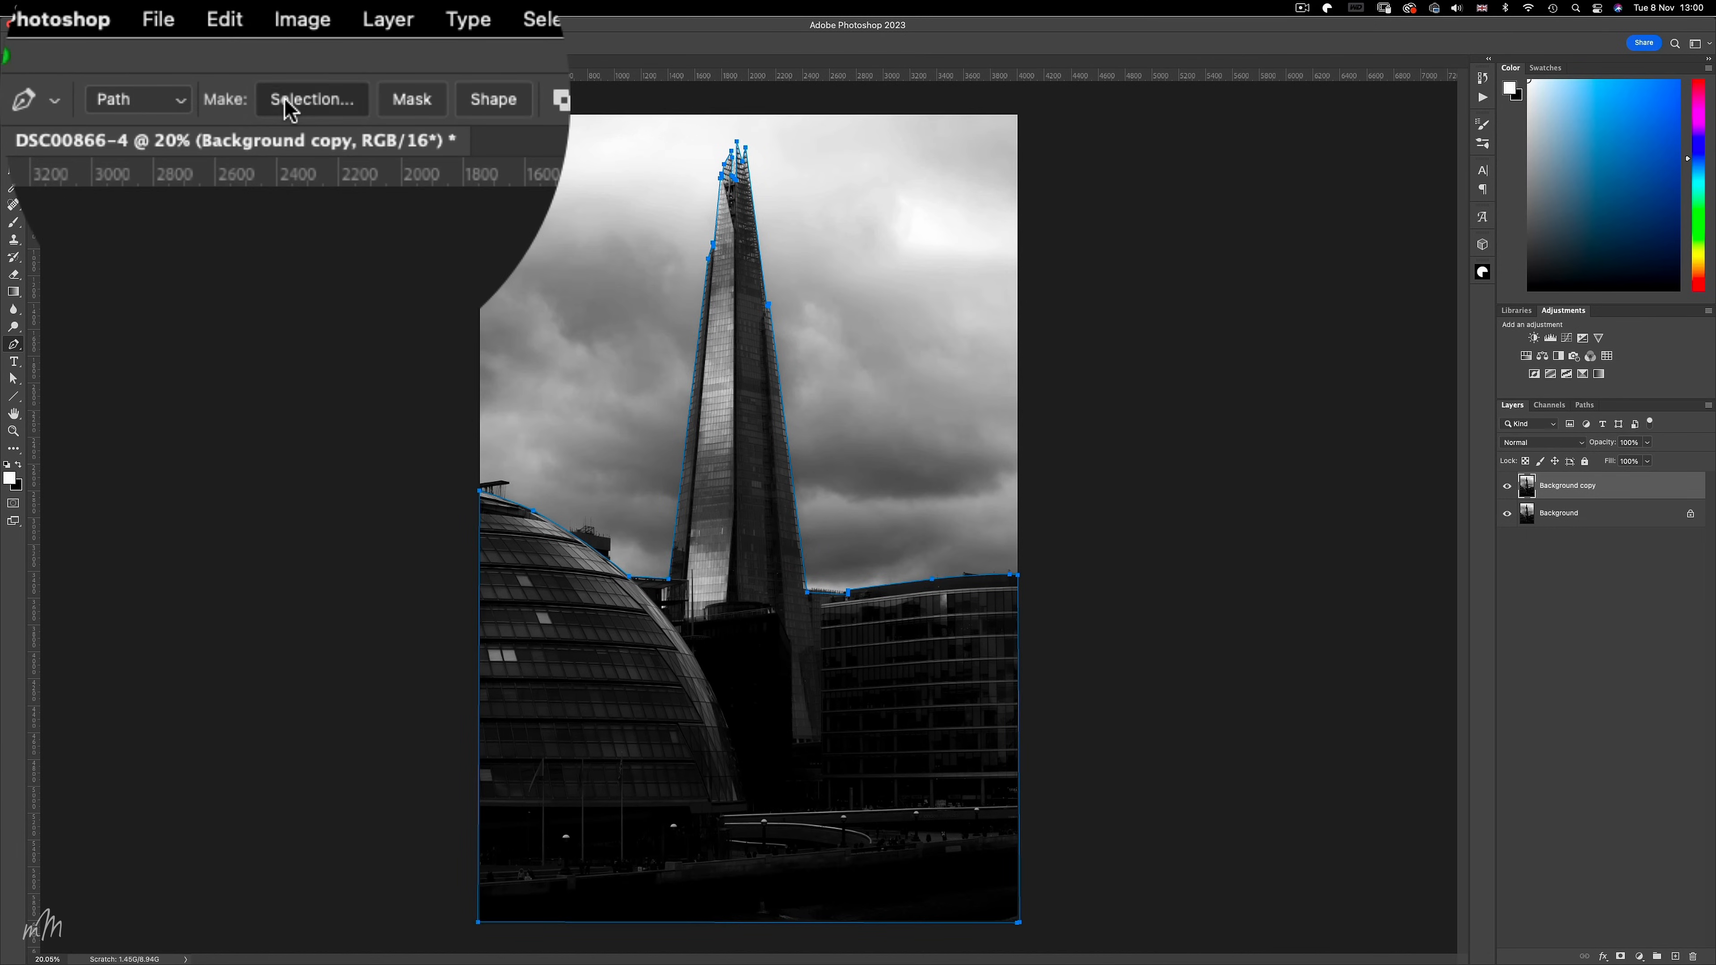
Make the skyline path a selection and contract it by 1 pixel.
{"action": "left_click", "coordinate": [312, 98]}
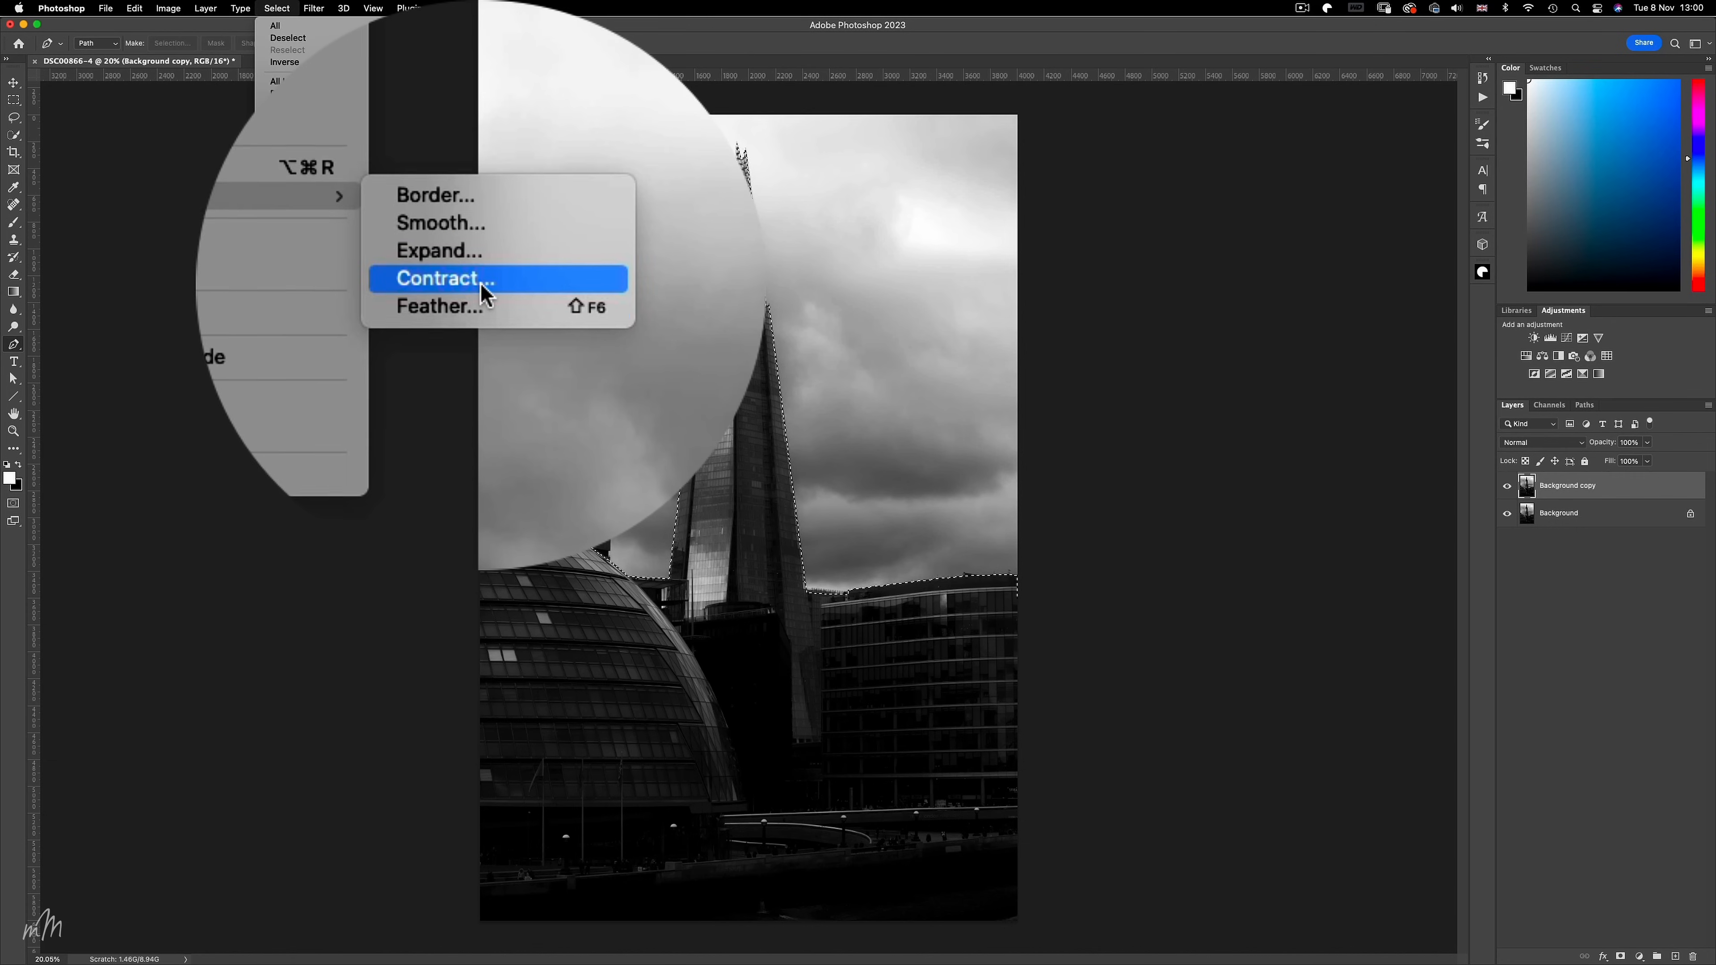
{"action": "left_click", "coordinate": [444, 278]}
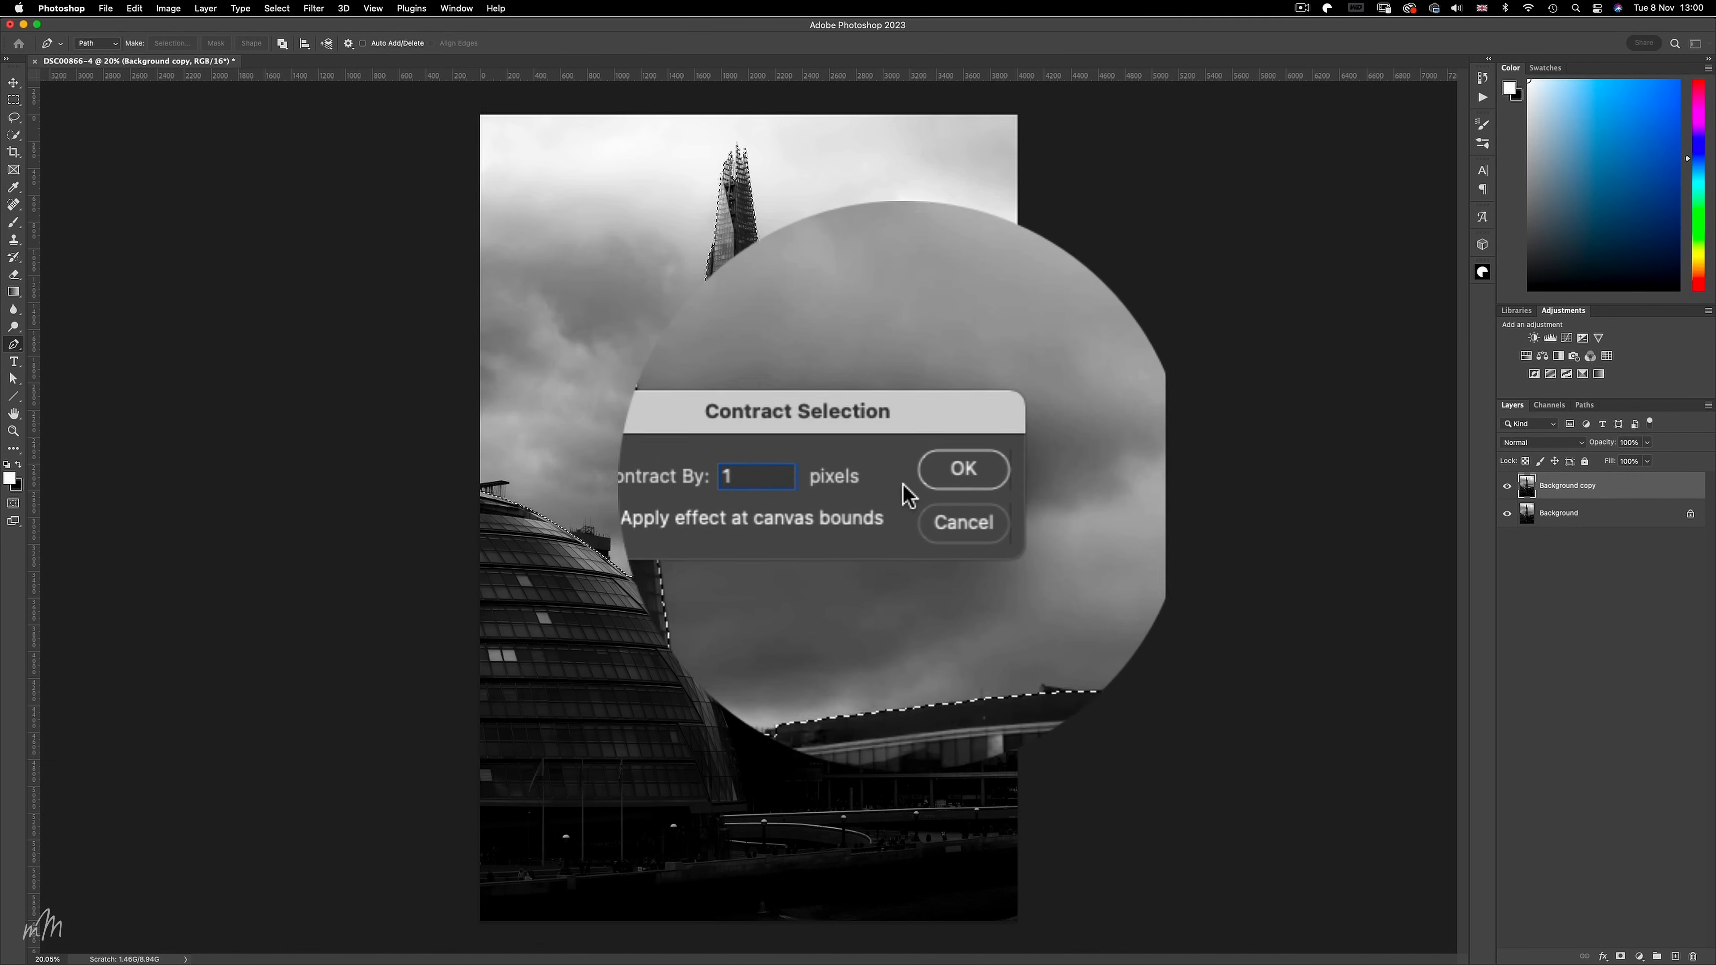
{"action": "left_click", "coordinate": [961, 468]}
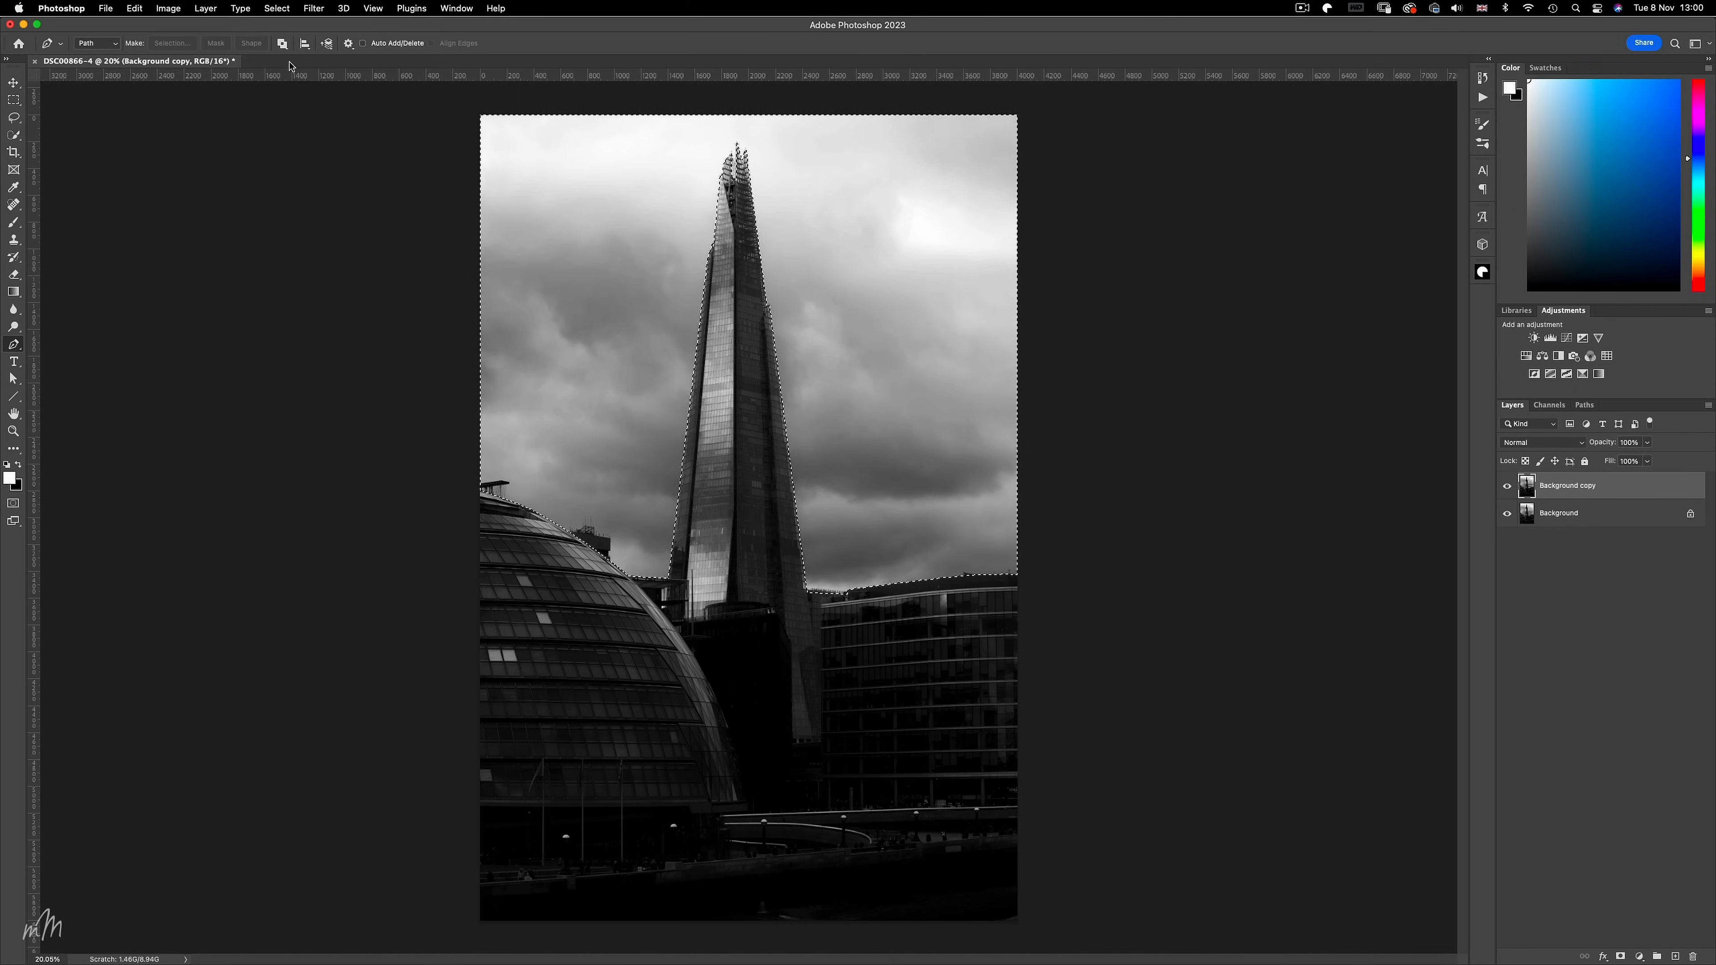
{"action": "left_click", "coordinate": [276, 8]}
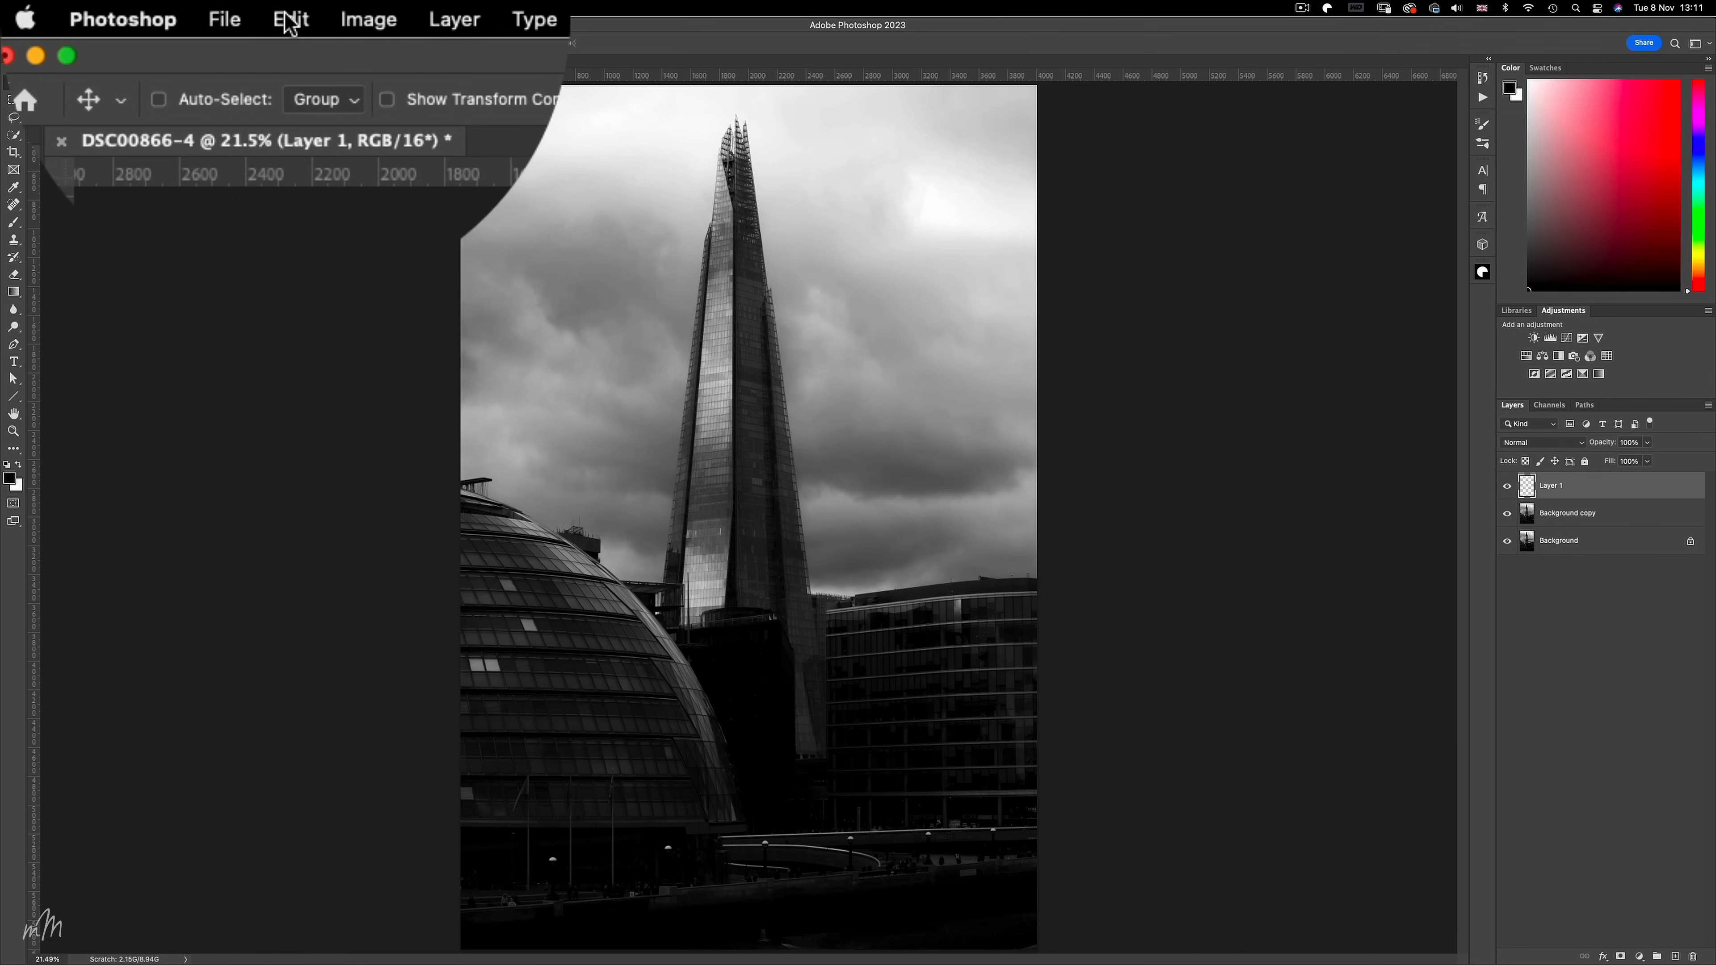
Fill Layer 1 with solid black via Edit > Fill and rename its group to BG.
{"action": "left_click", "coordinate": [291, 19]}
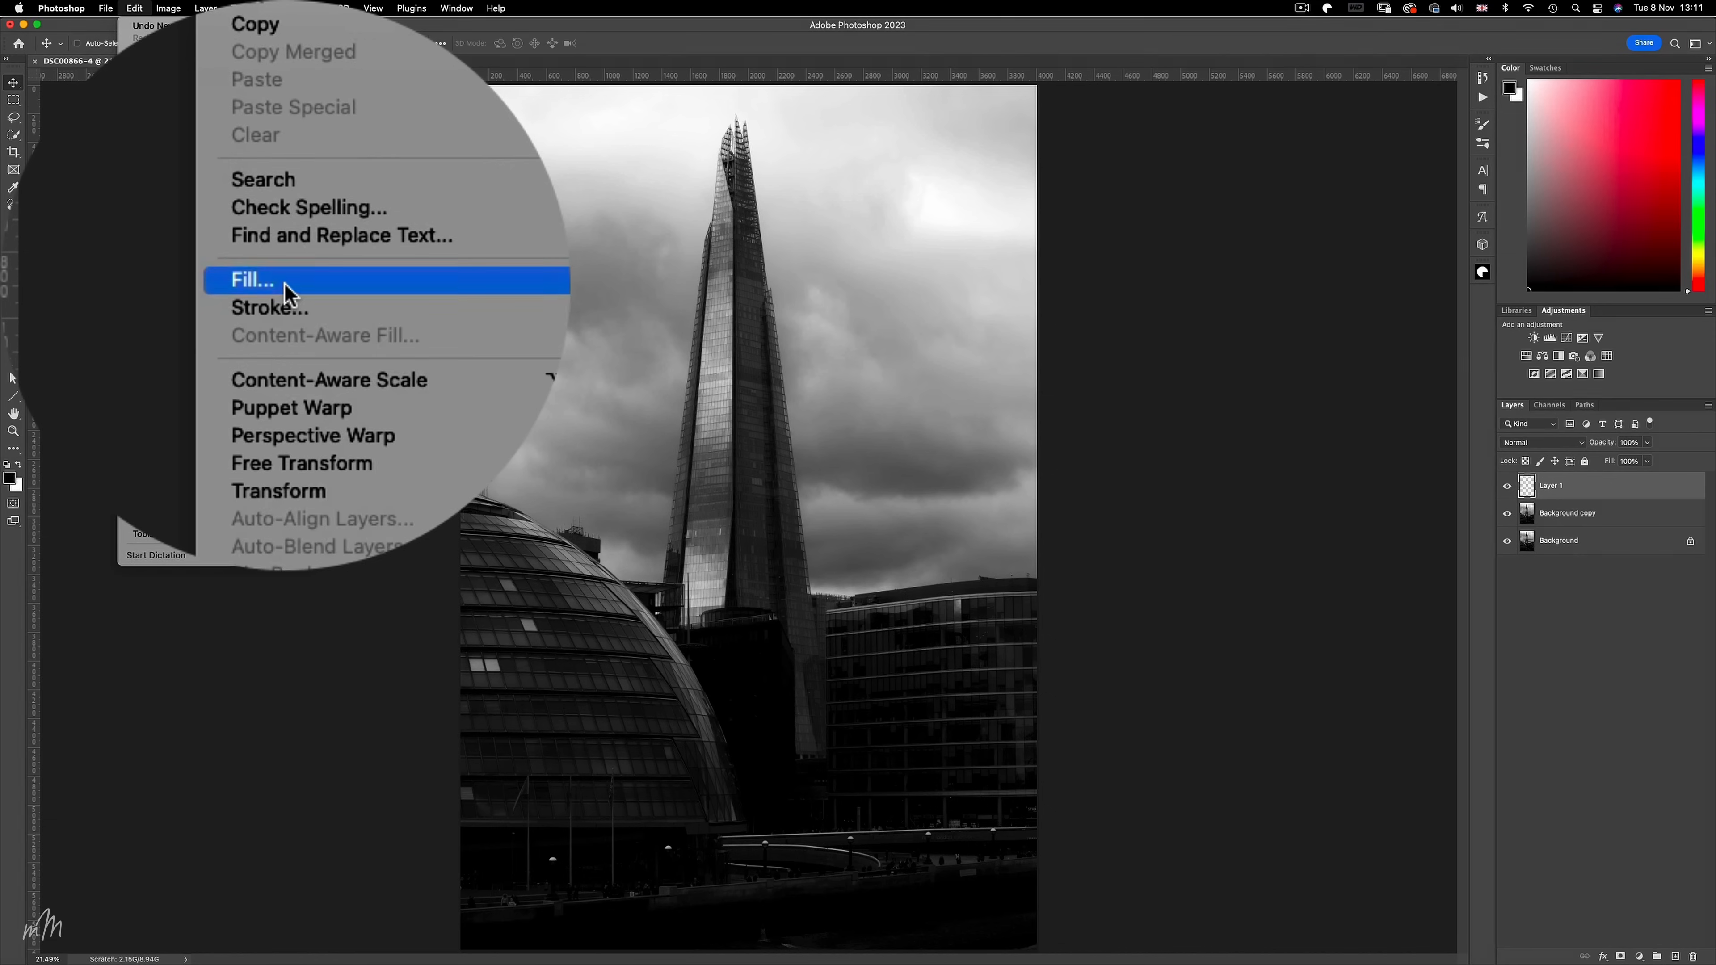
{"action": "left_click", "coordinate": [252, 279]}
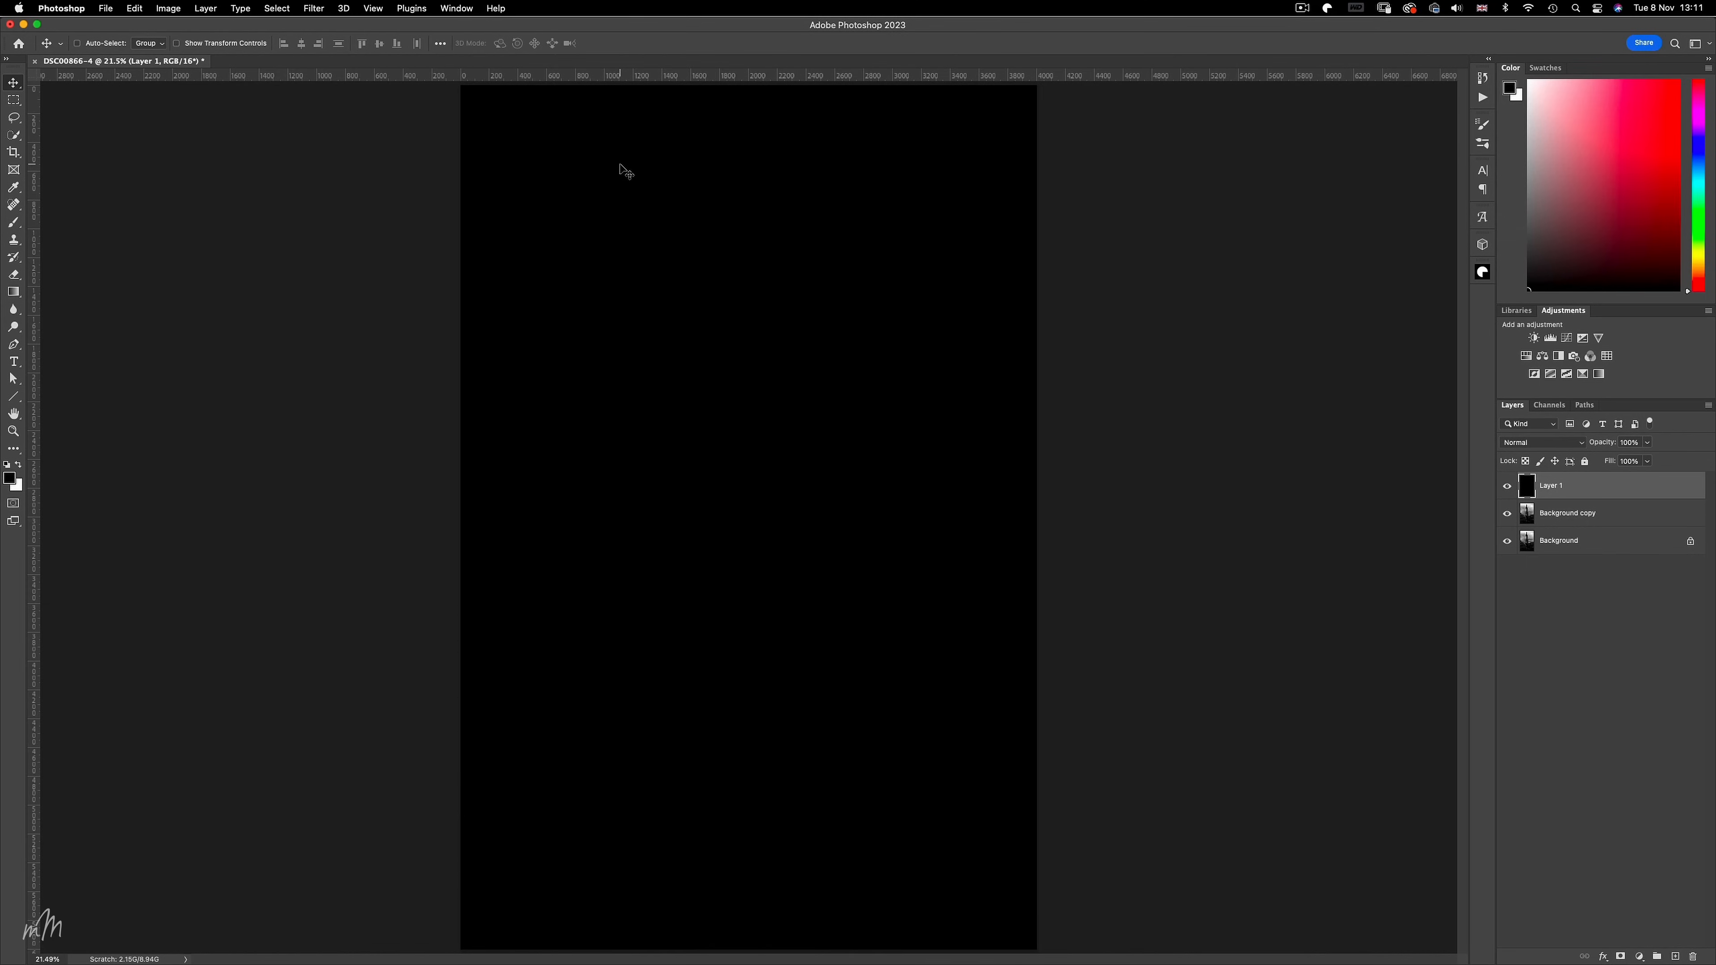
{"action": "mouse_move", "coordinate": [1576, 479]}
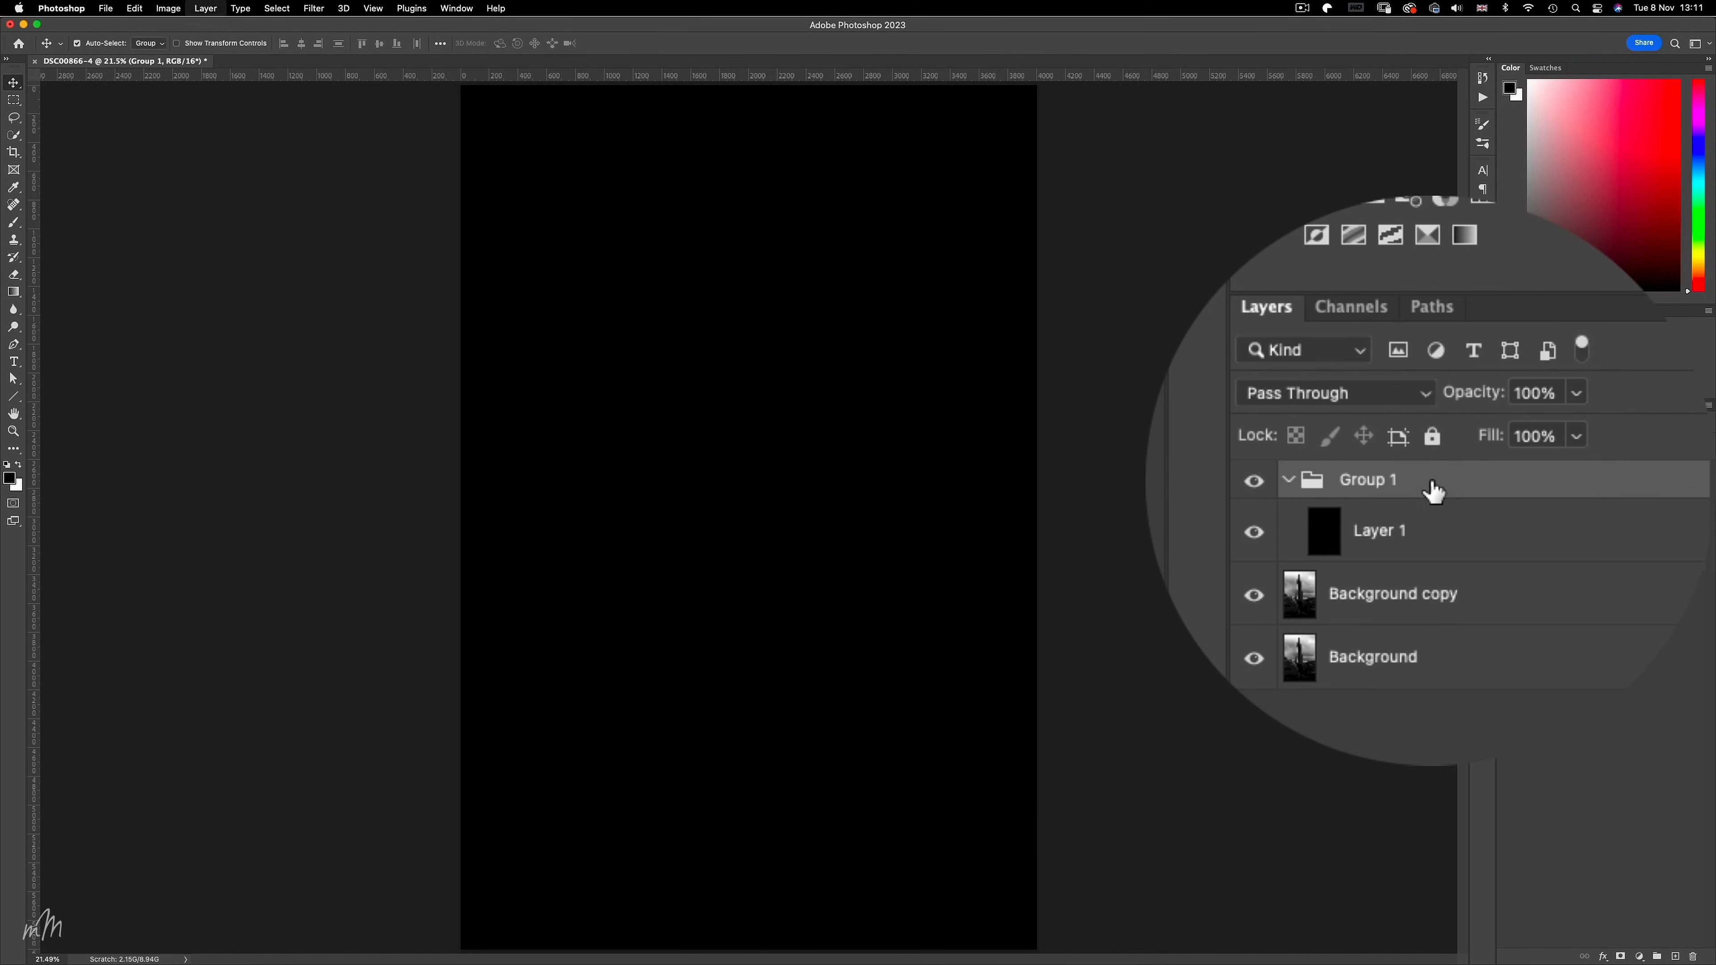
{"action": "double_click", "coordinate": [1368, 479]}
{"action": "type", "text": "BG"}
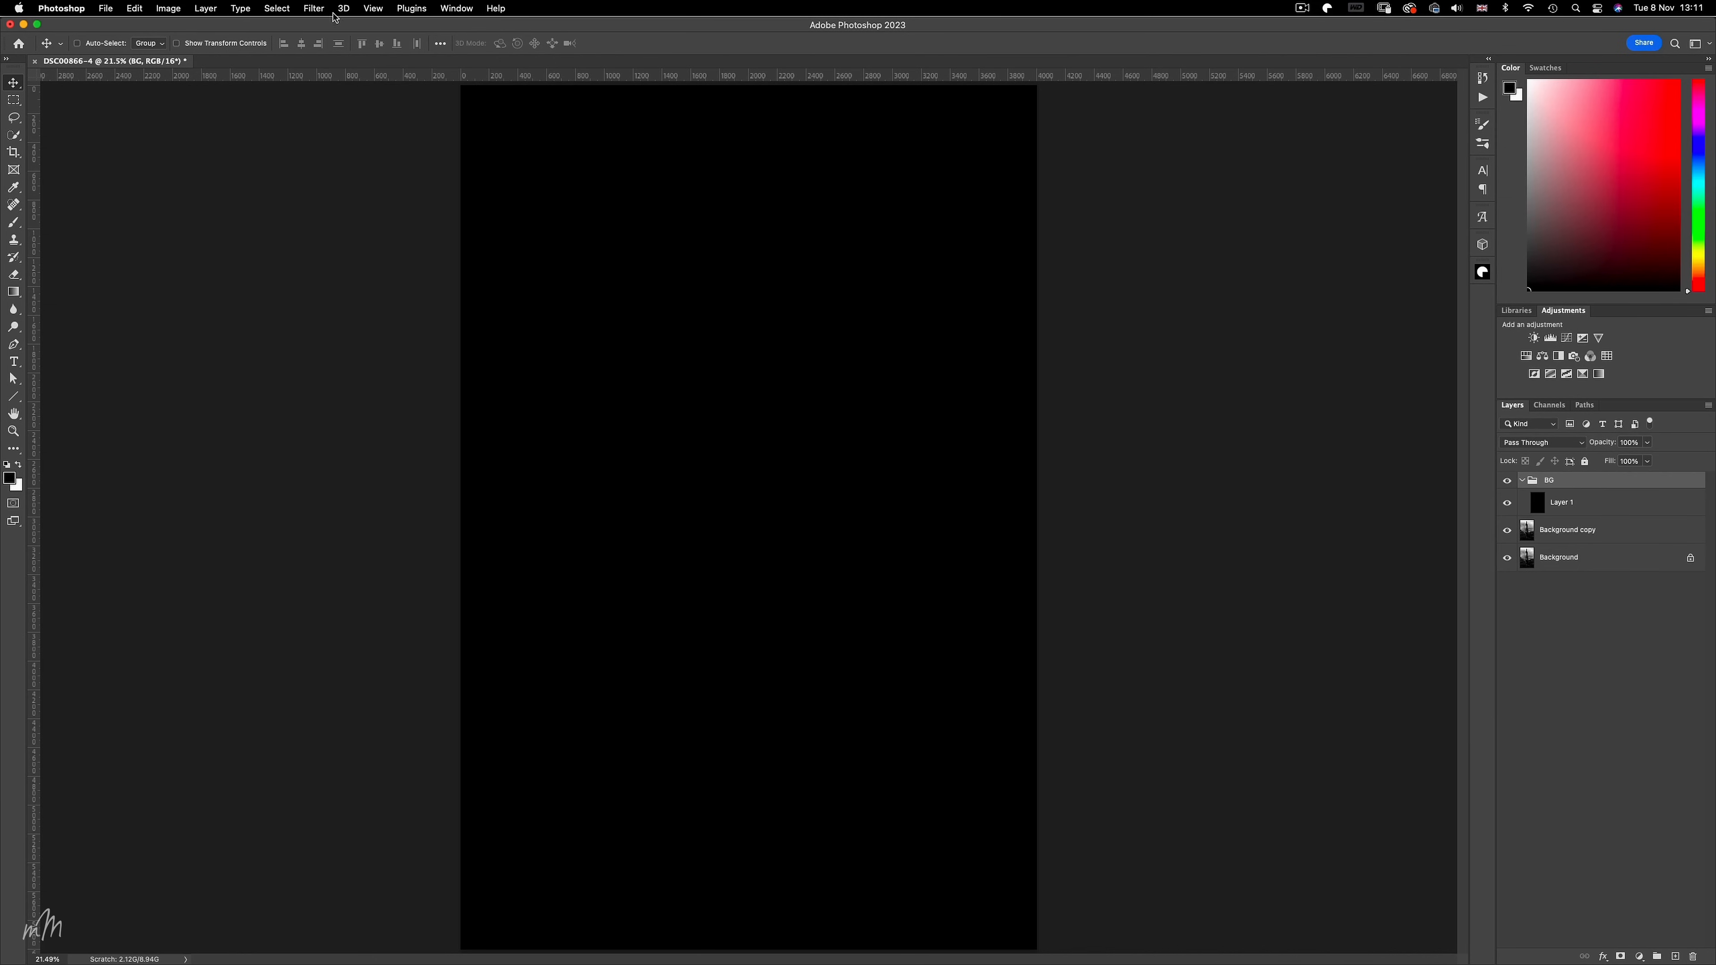
Load the saved Sky channel as a selection to mask the BG group, then select Layer 1.
{"action": "left_click", "coordinate": [276, 8]}
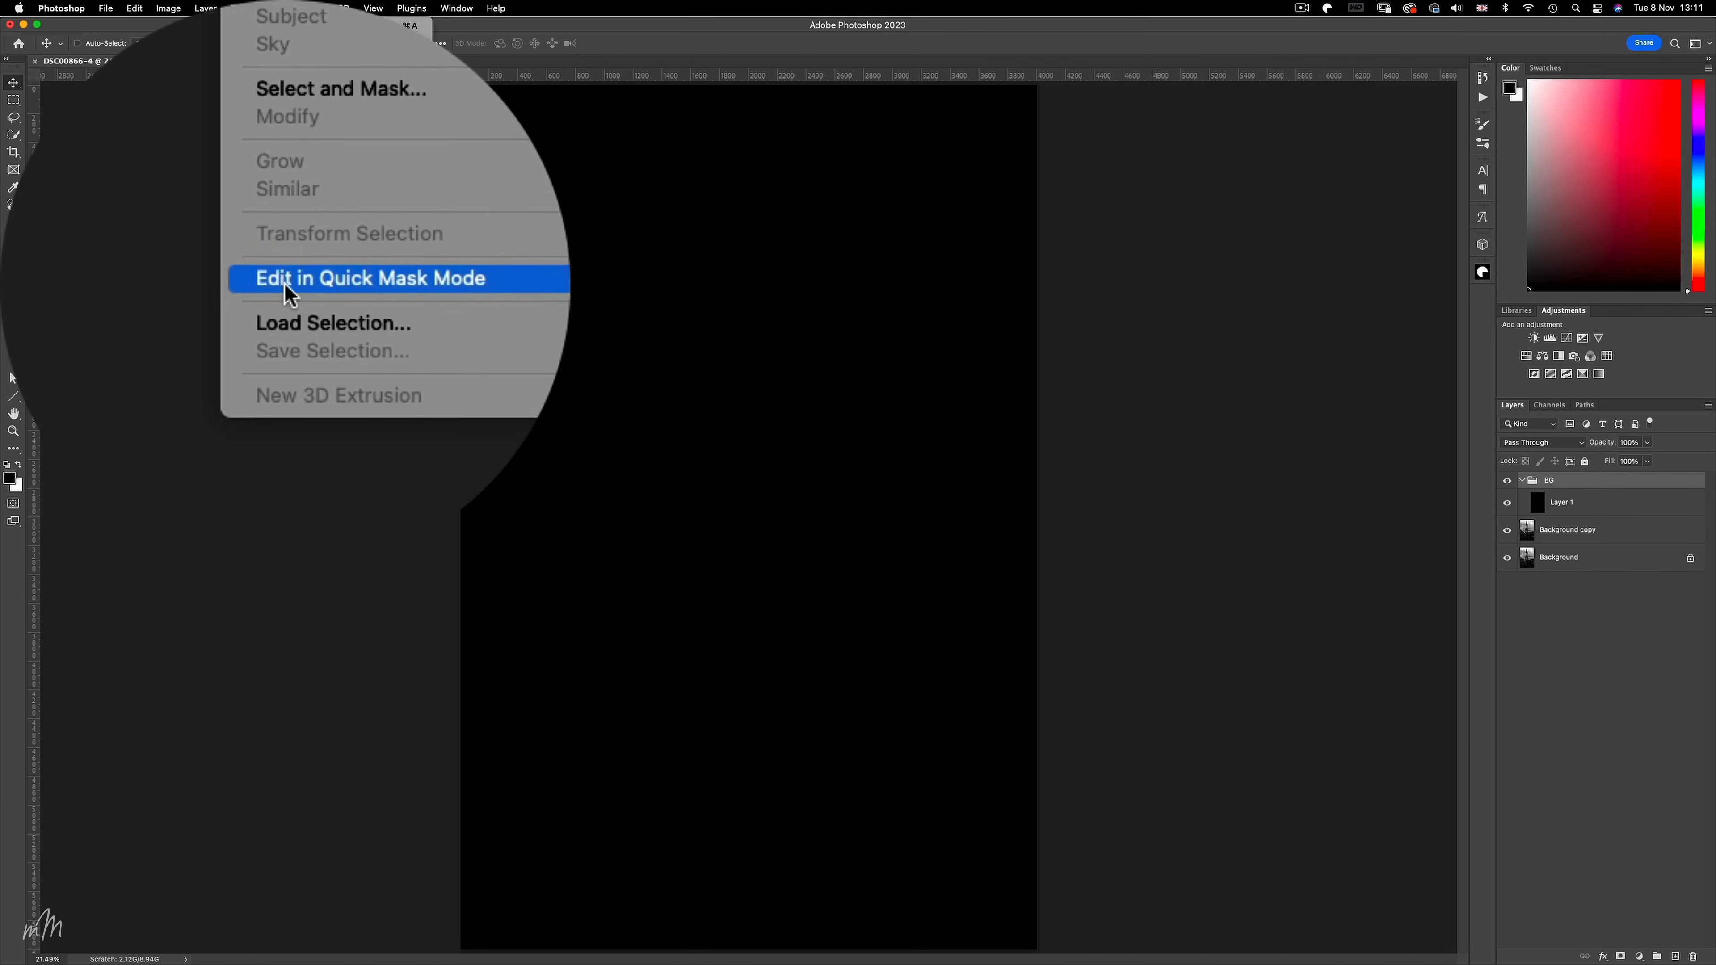
{"action": "left_click", "coordinate": [333, 323]}
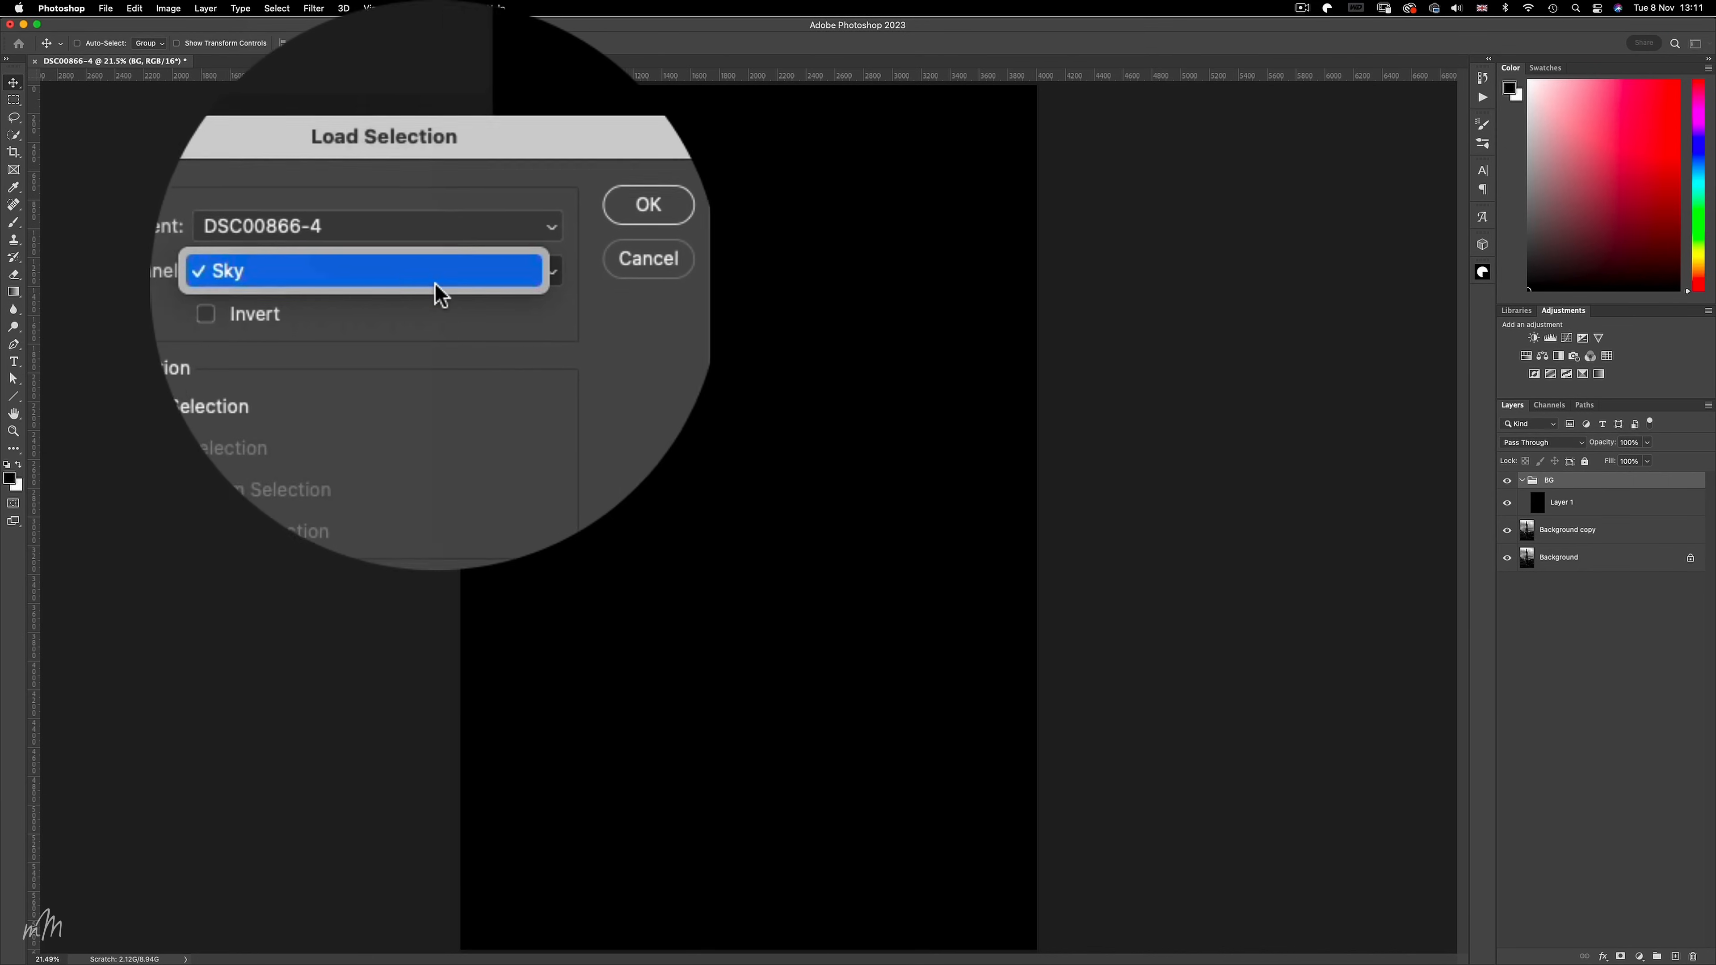
{"action": "left_click", "coordinate": [372, 270]}
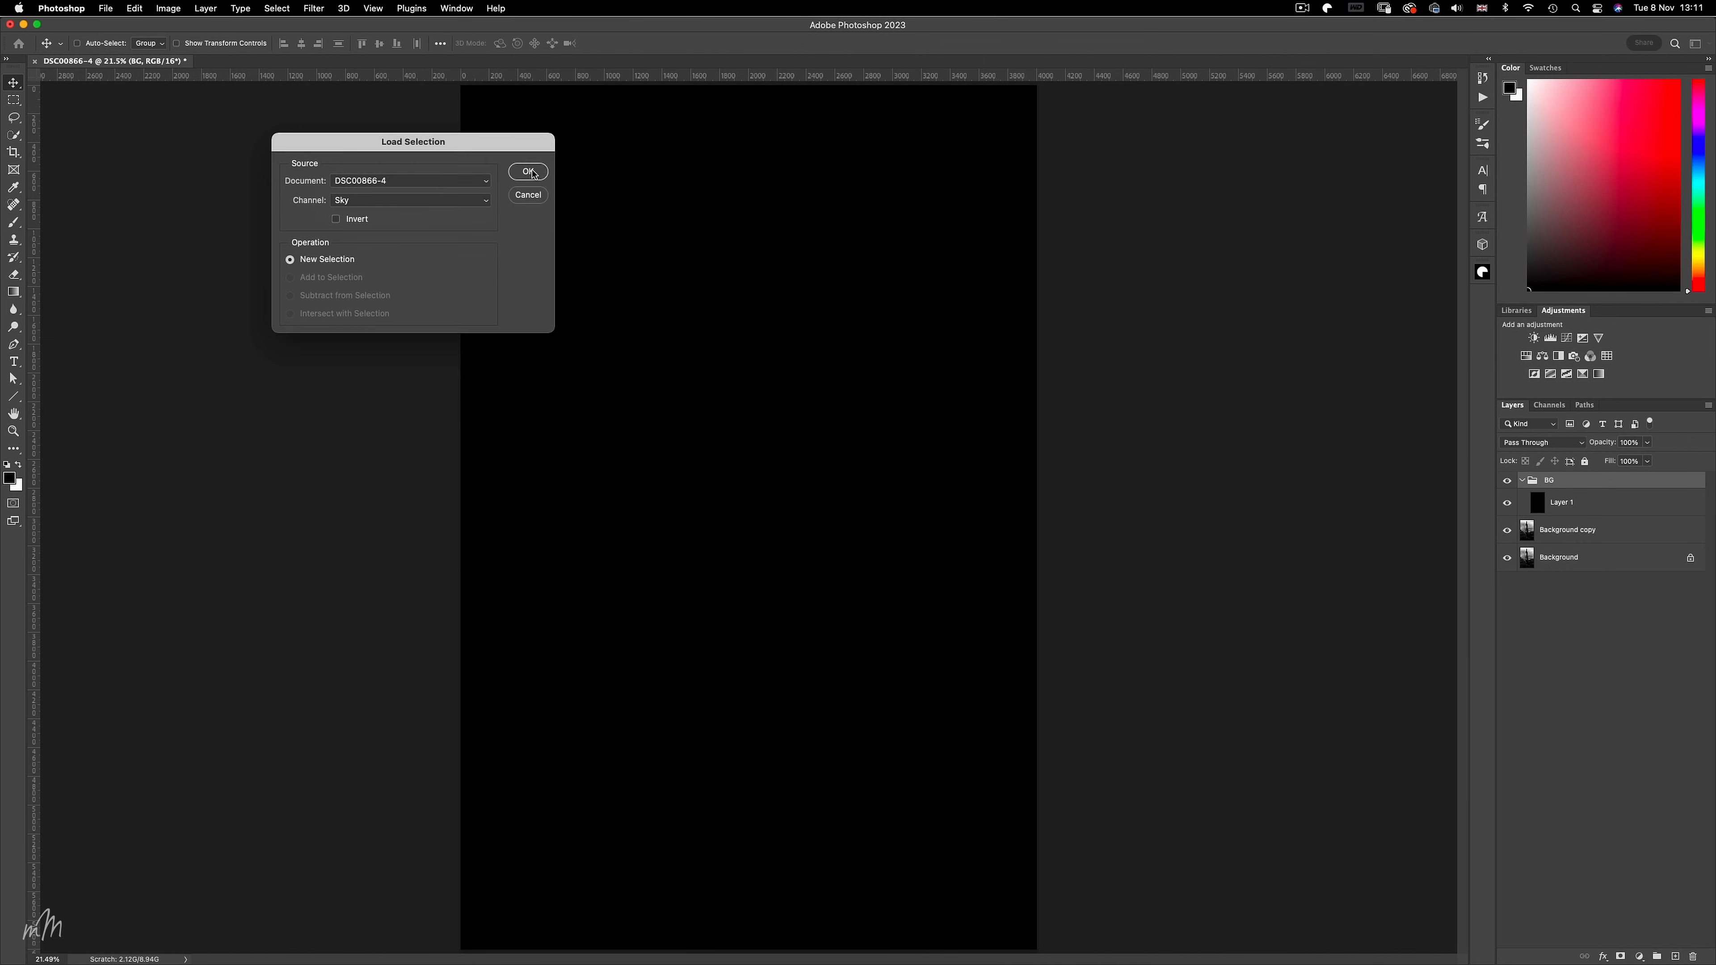
{"action": "left_click", "coordinate": [527, 171]}
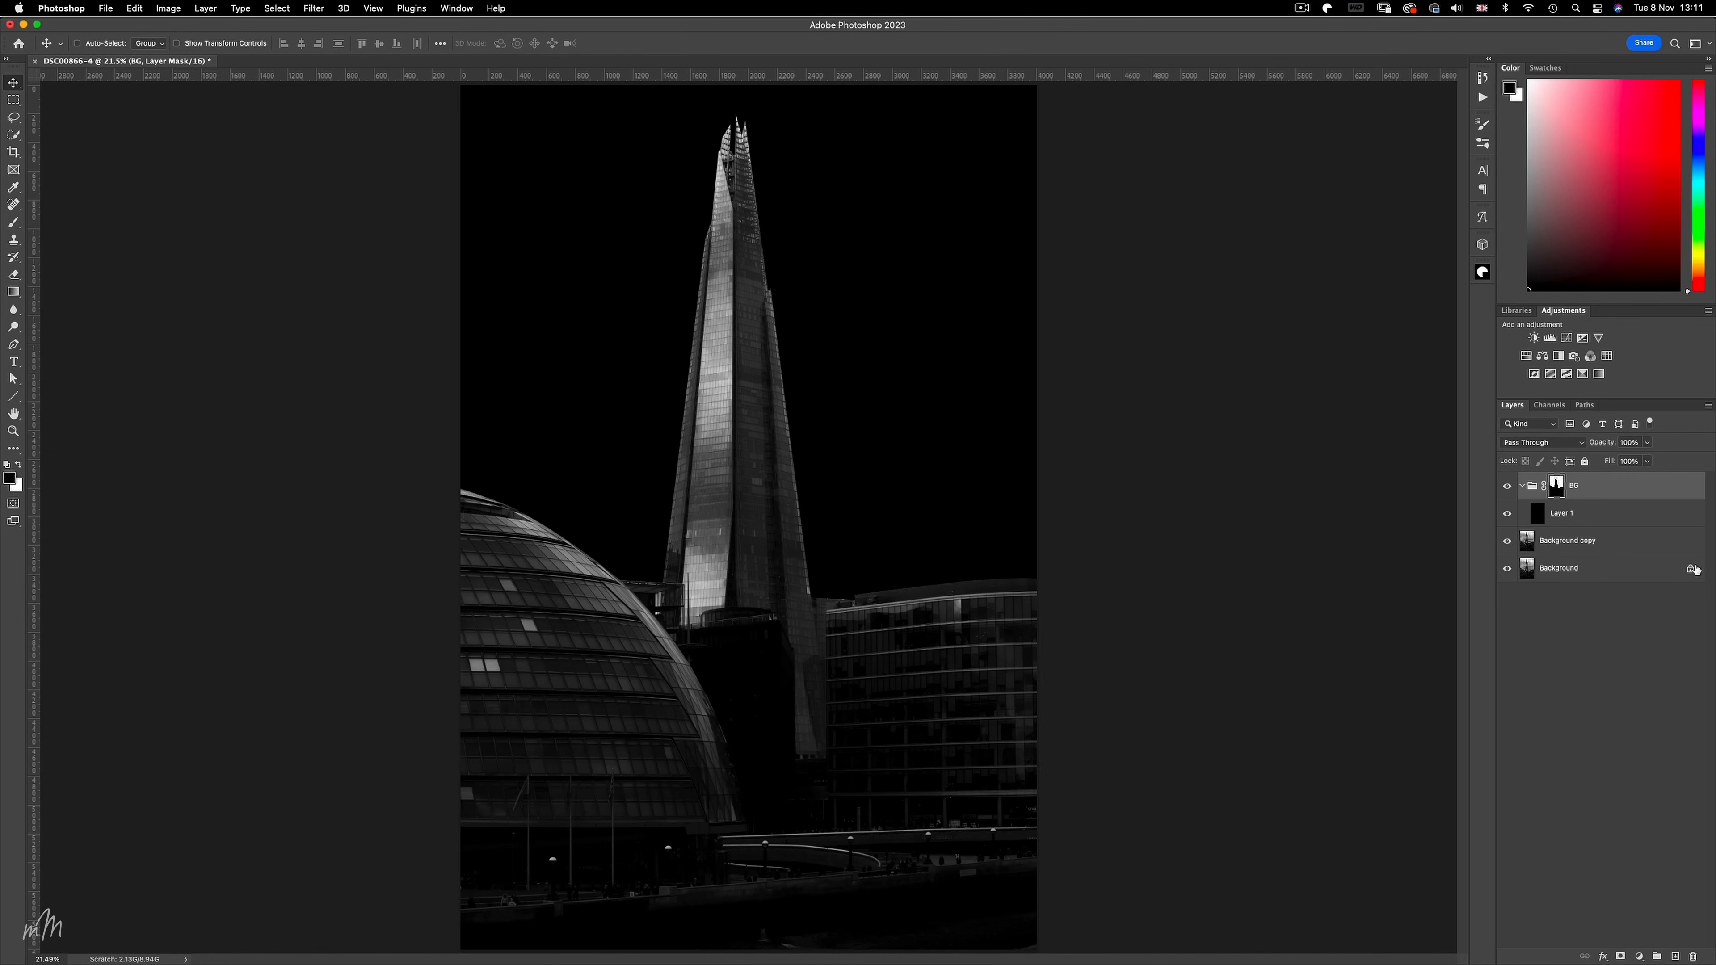
{"action": "left_click", "coordinate": [1561, 512]}
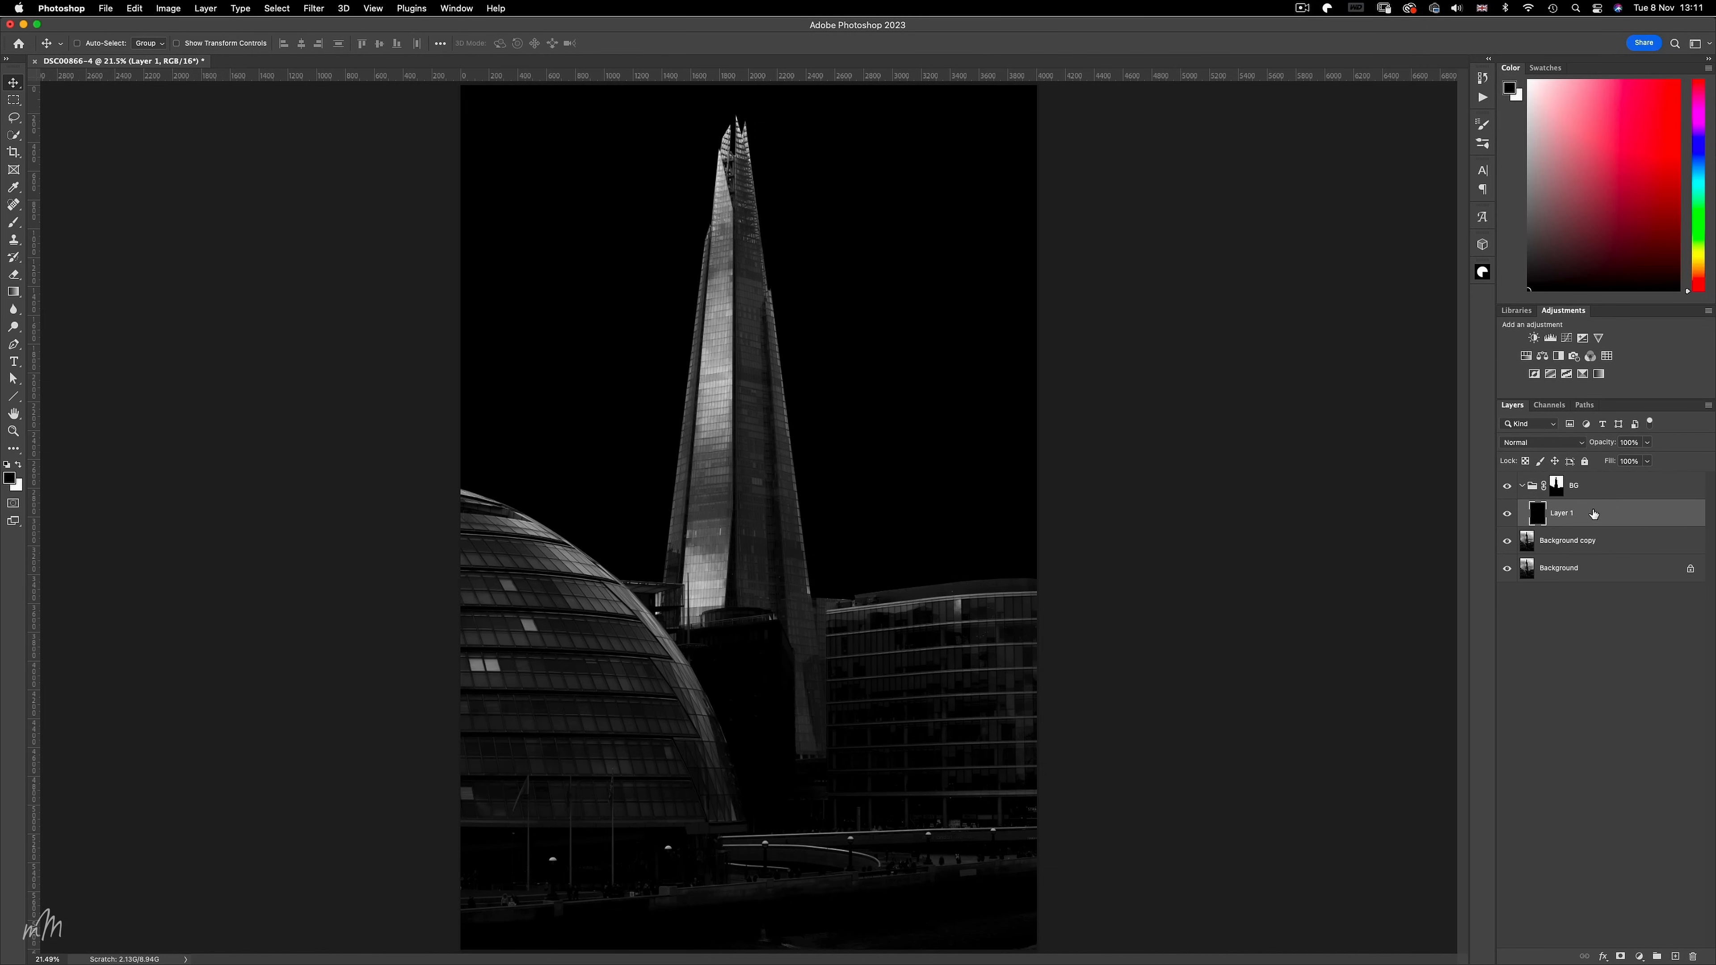
Add Layer 2 and set a white Brush to 10% opacity for painting the lower-sky glow.
{"action": "left_click", "coordinate": [1673, 955]}
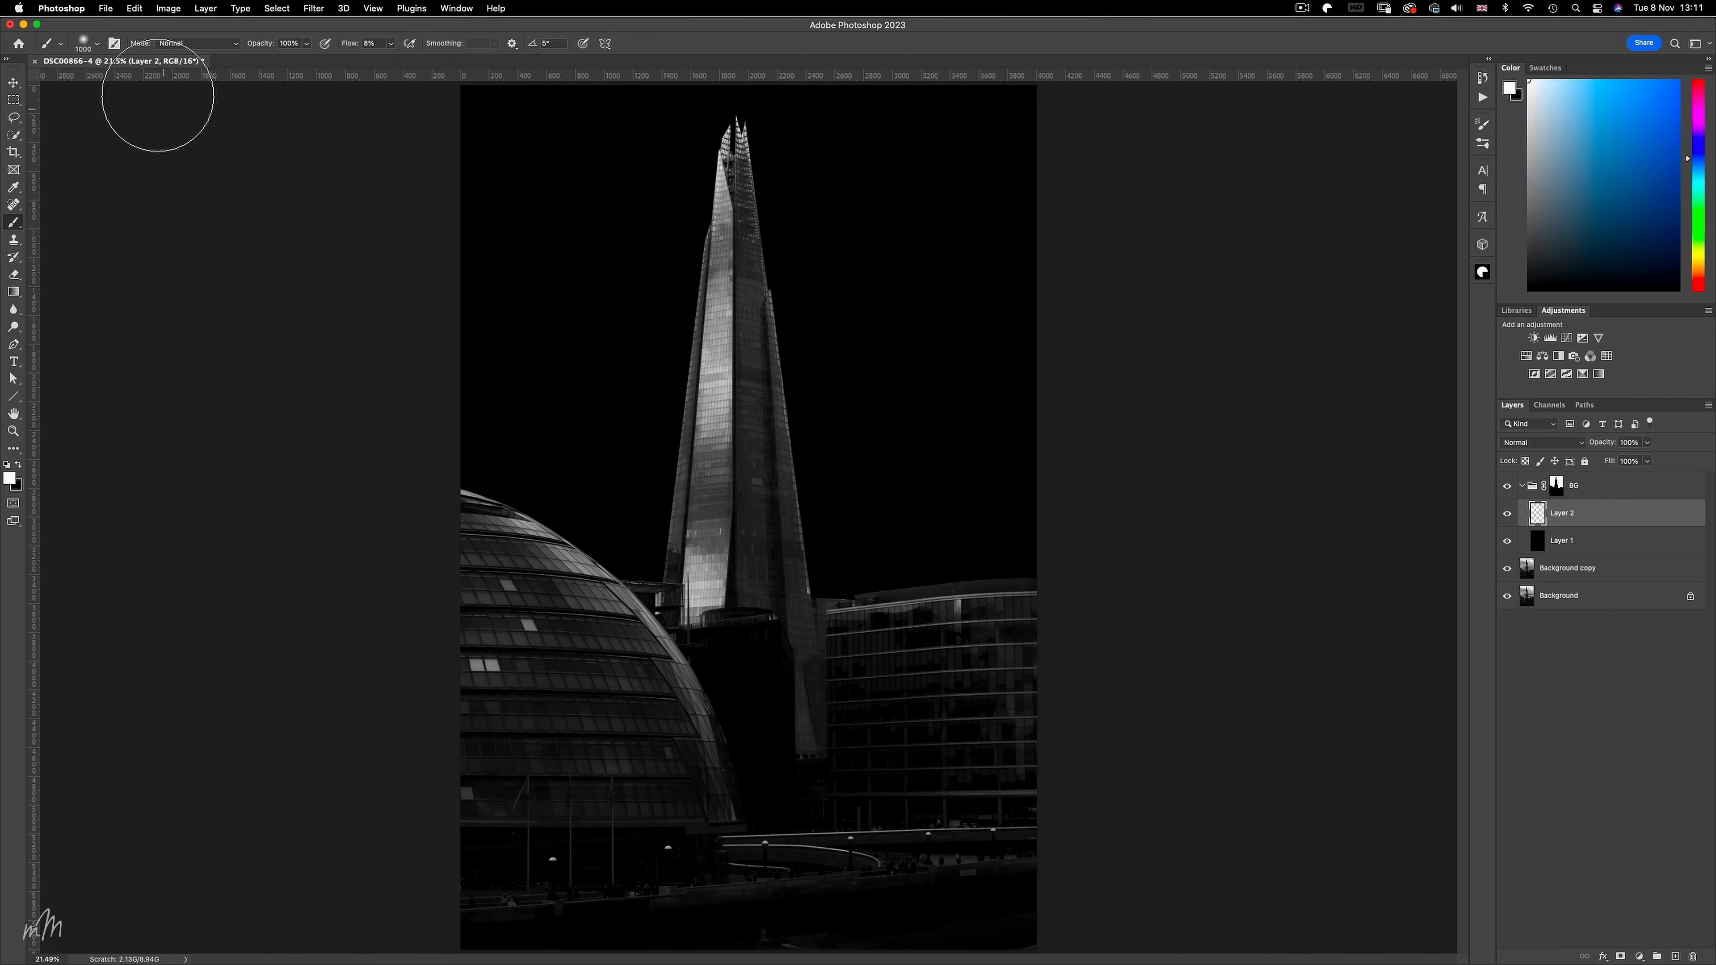
{"action": "left_click", "coordinate": [86, 43]}
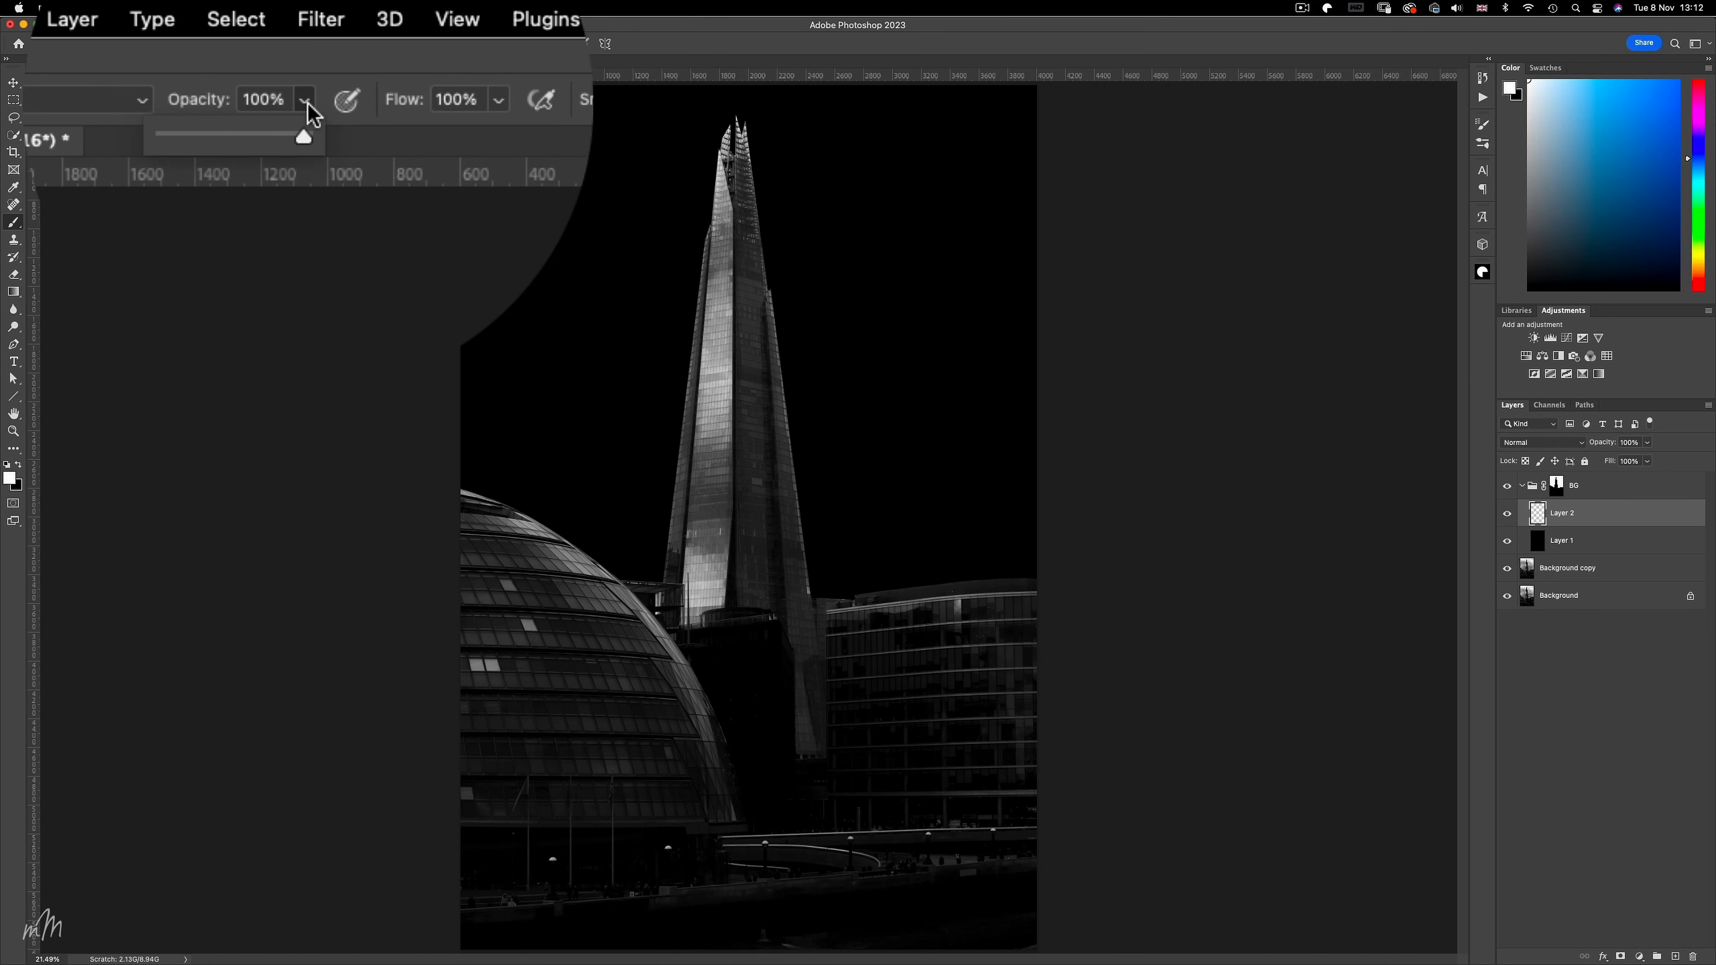
{"action": "left_click_drag", "start_coordinate": [303, 136], "coordinate": [263, 136]}
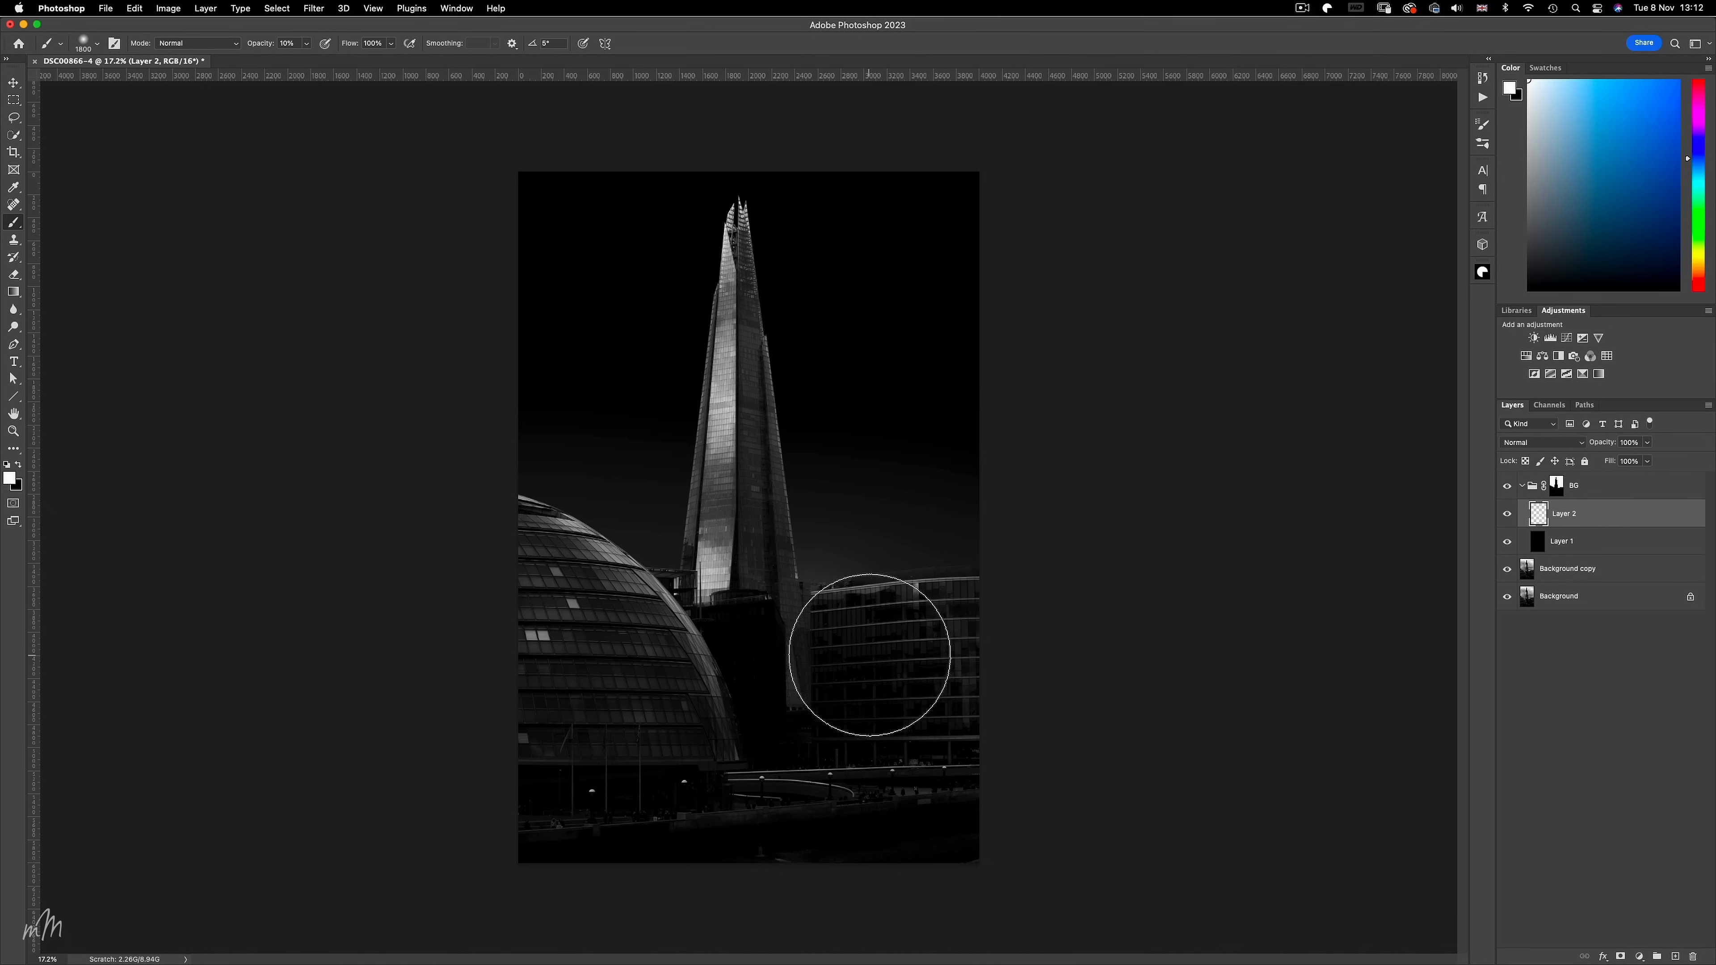
{"action": "mouse_move", "coordinate": [704, 702]}
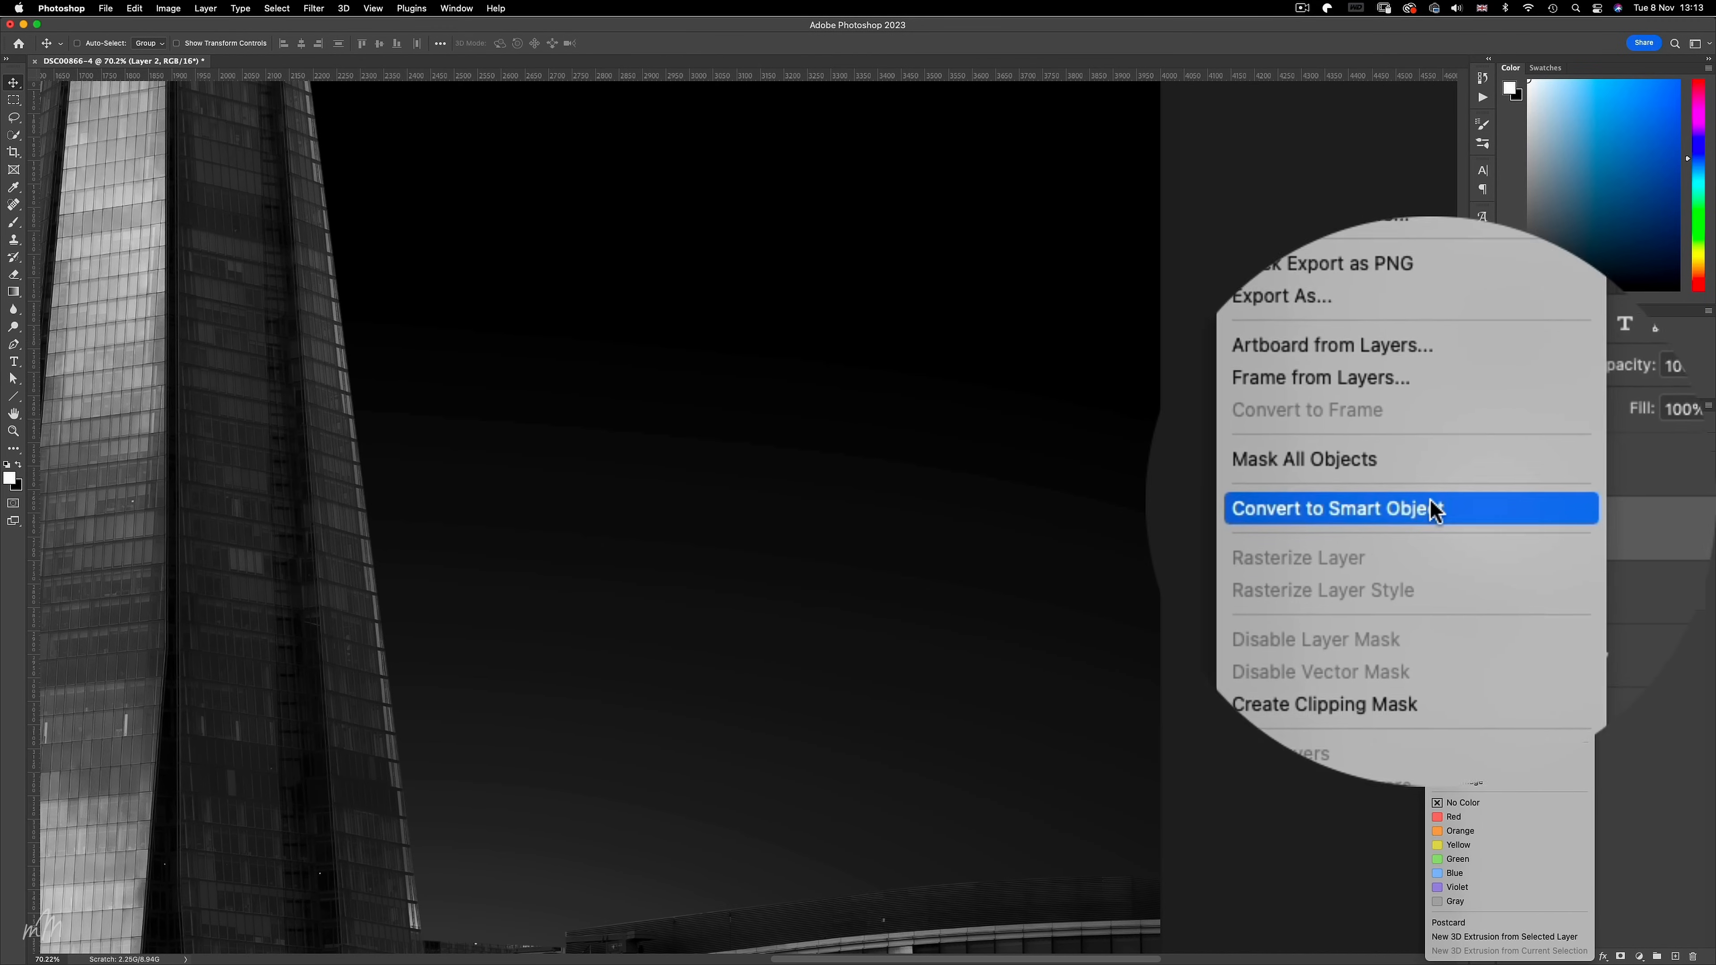
Convert the glow layer to a smart object and apply Add Noise at about 49.5%.
{"action": "left_click", "coordinate": [1331, 508]}
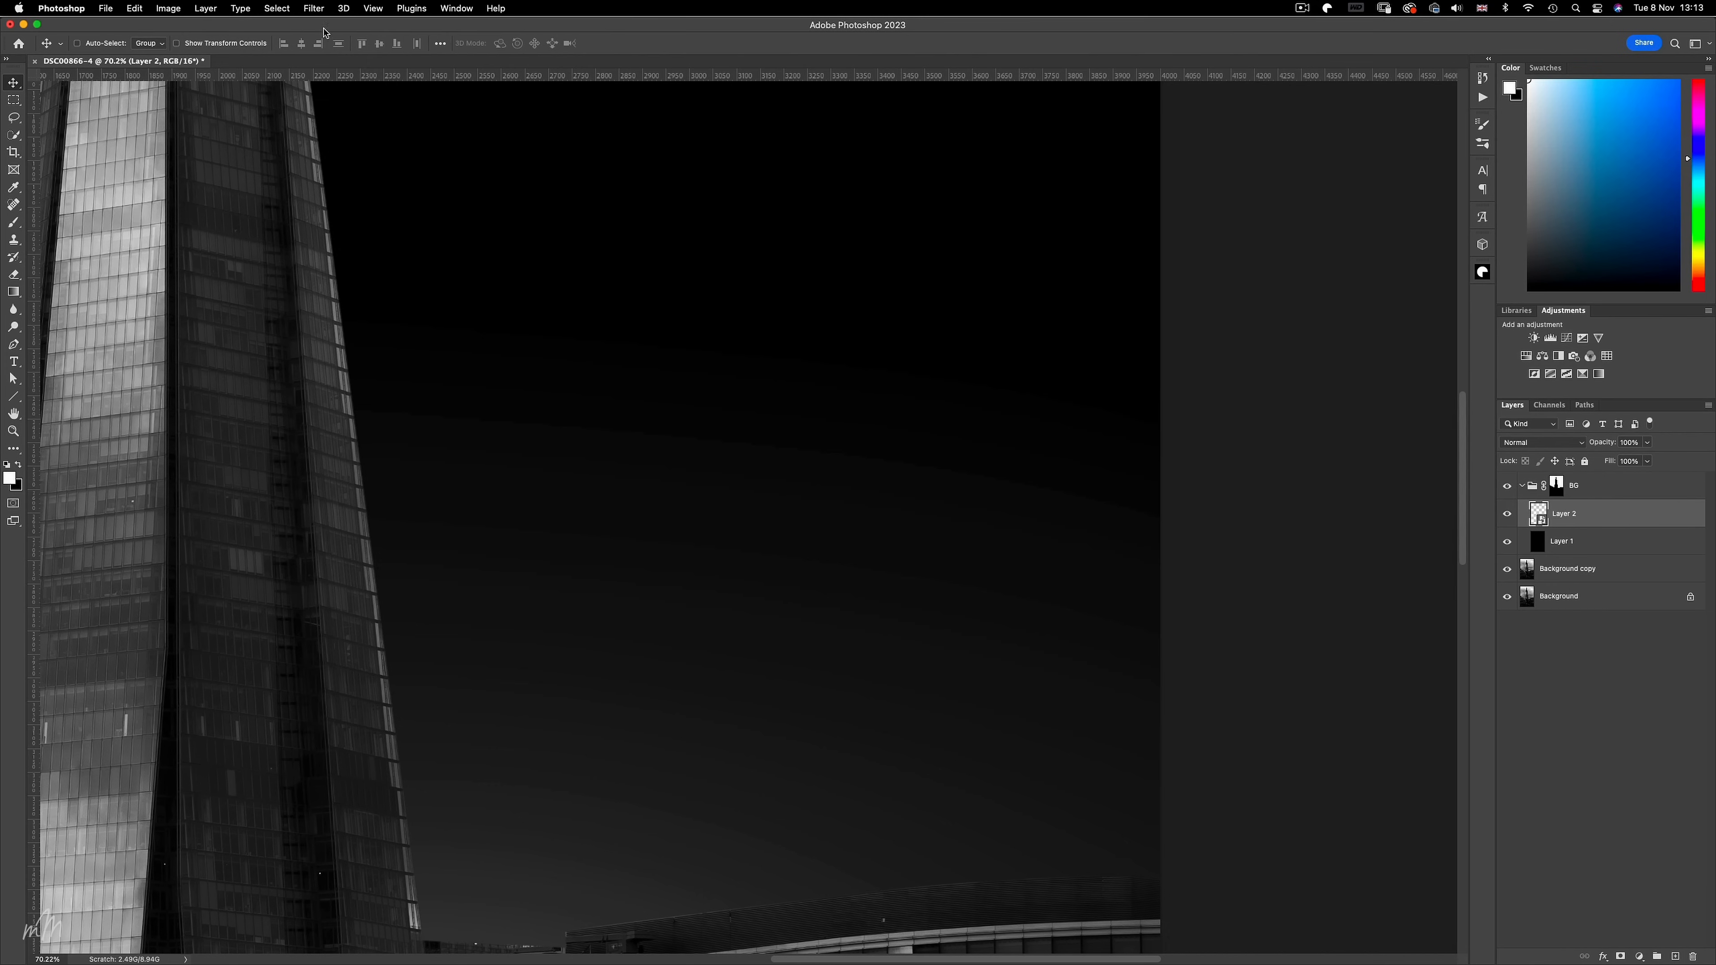
{"action": "left_click", "coordinate": [313, 8]}
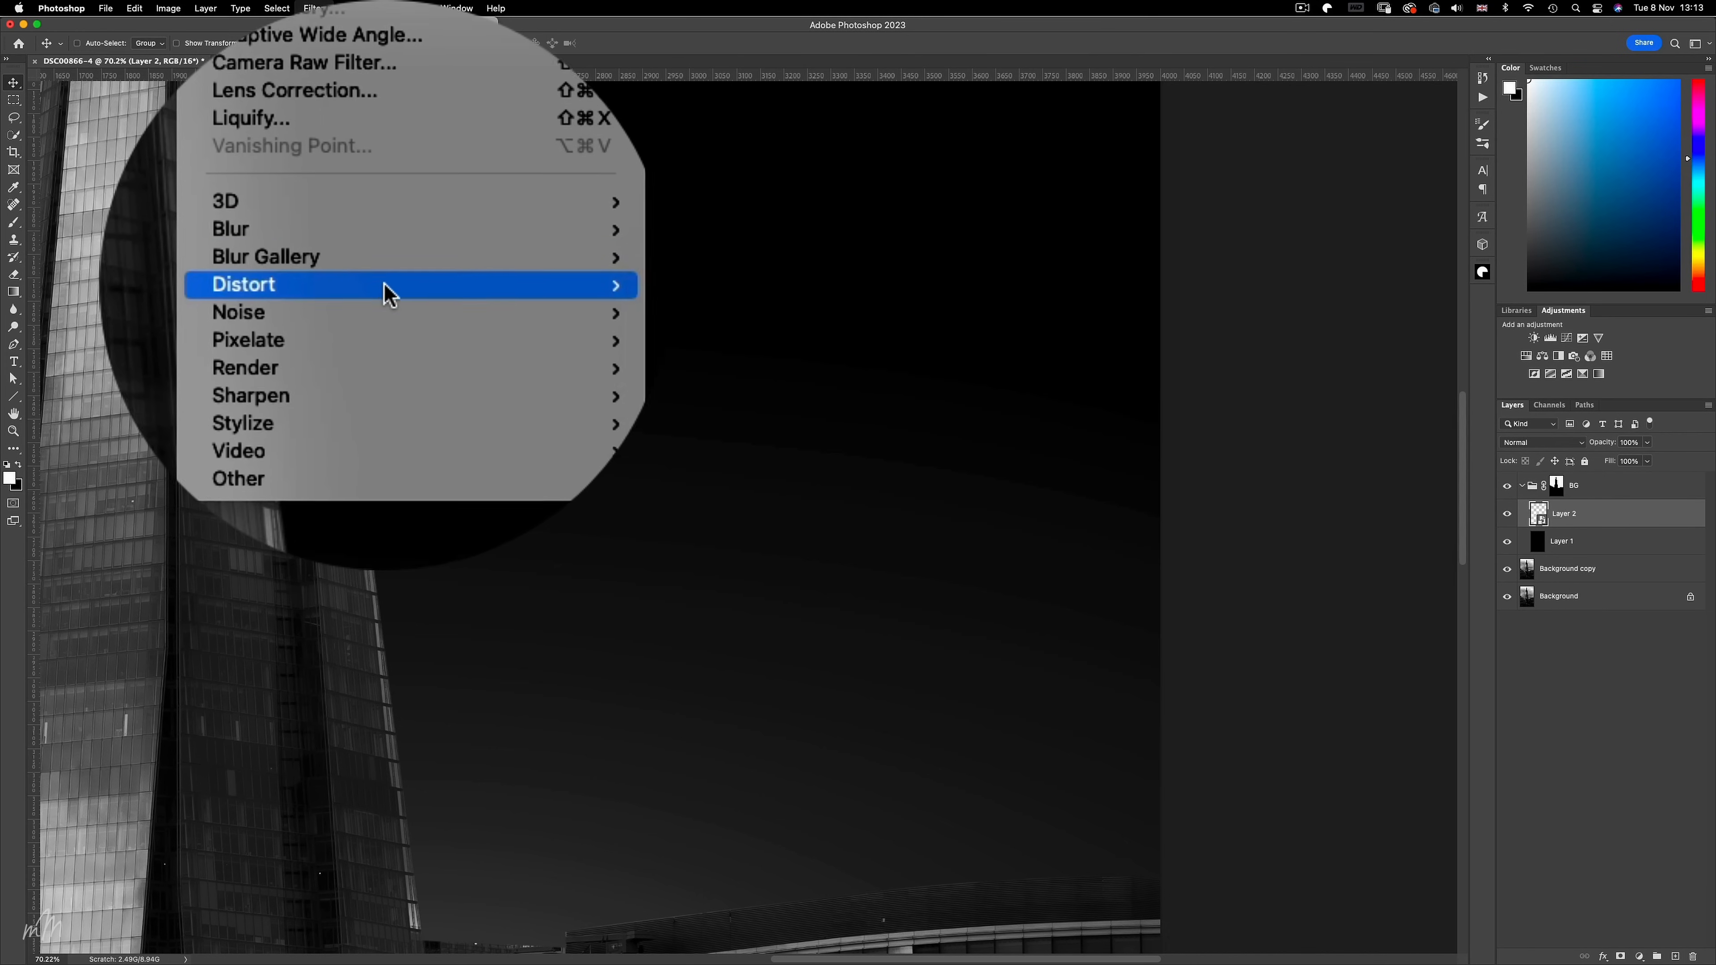
{"action": "left_click", "coordinate": [238, 312]}
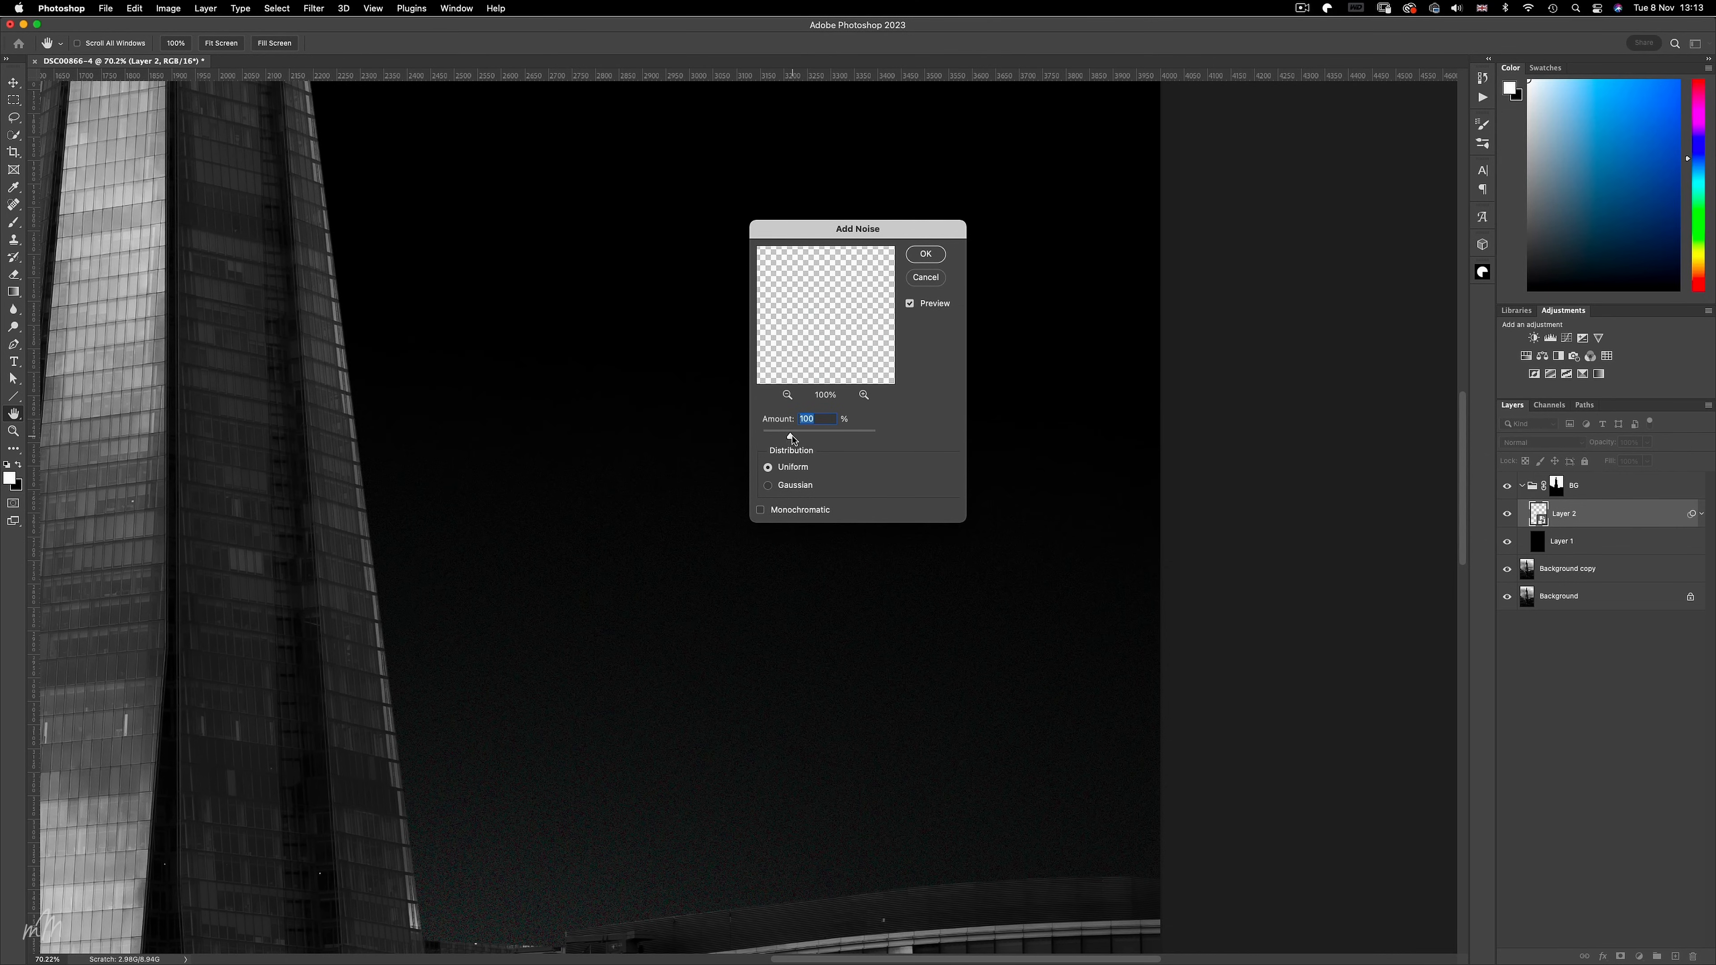
{"action": "left_click_drag", "start_coordinate": [815, 433], "coordinate": [774, 433]}
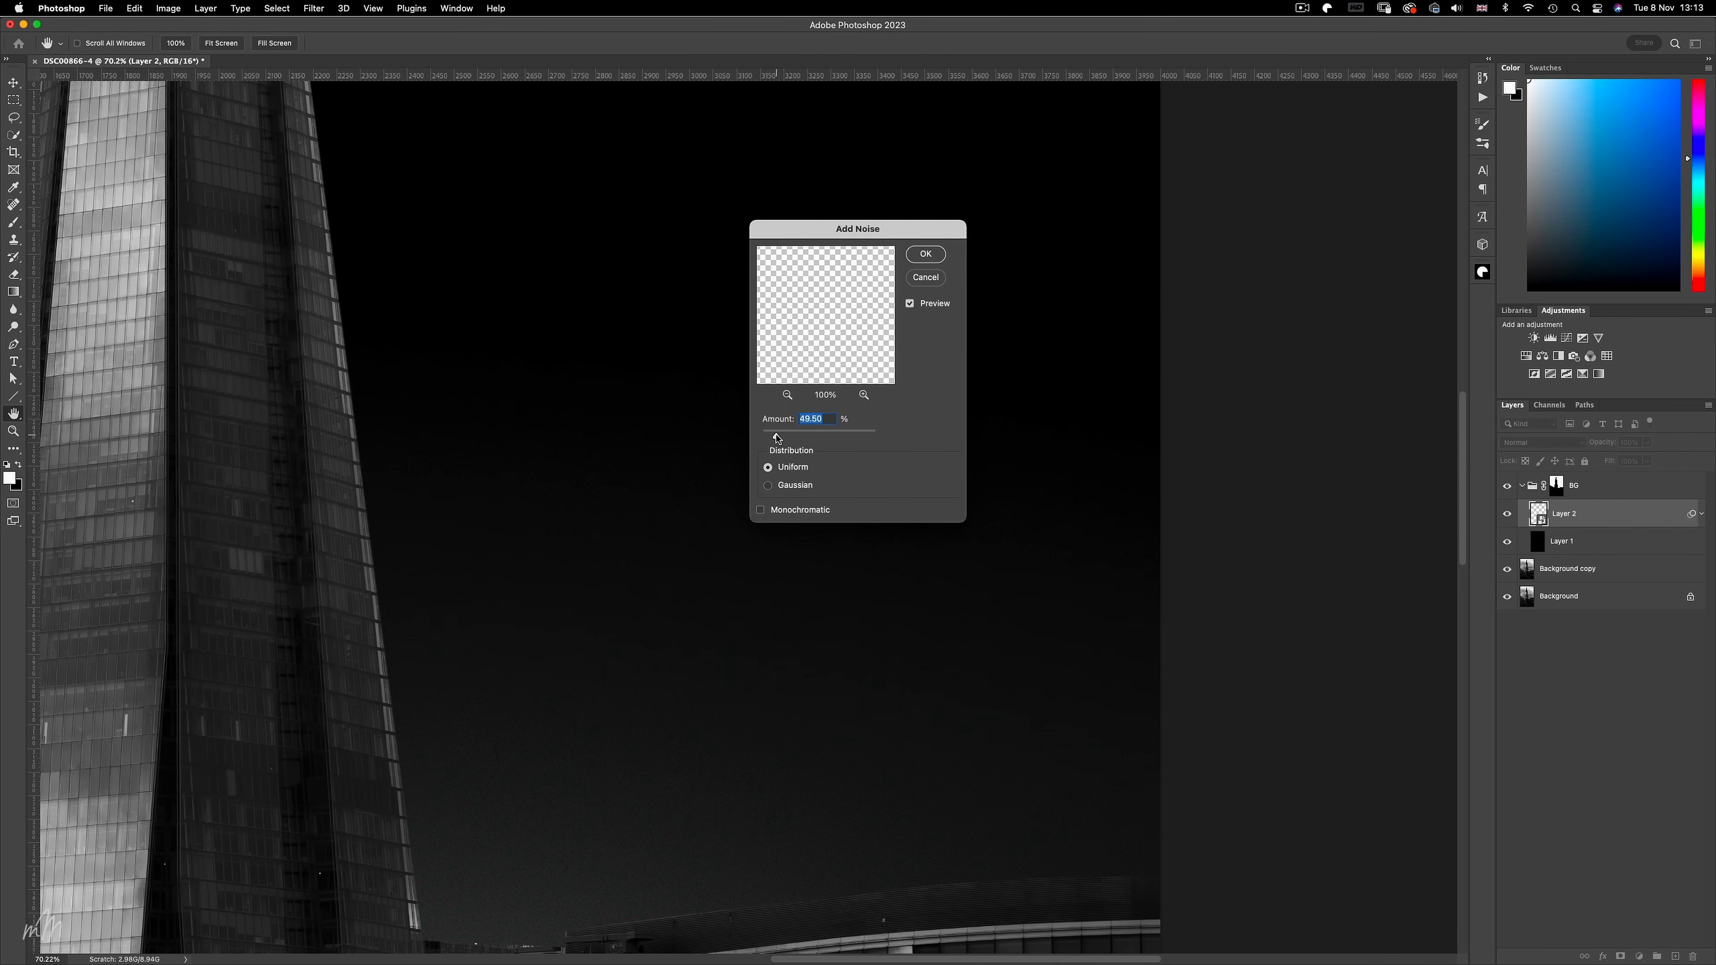
{"action": "left_click", "coordinate": [925, 254]}
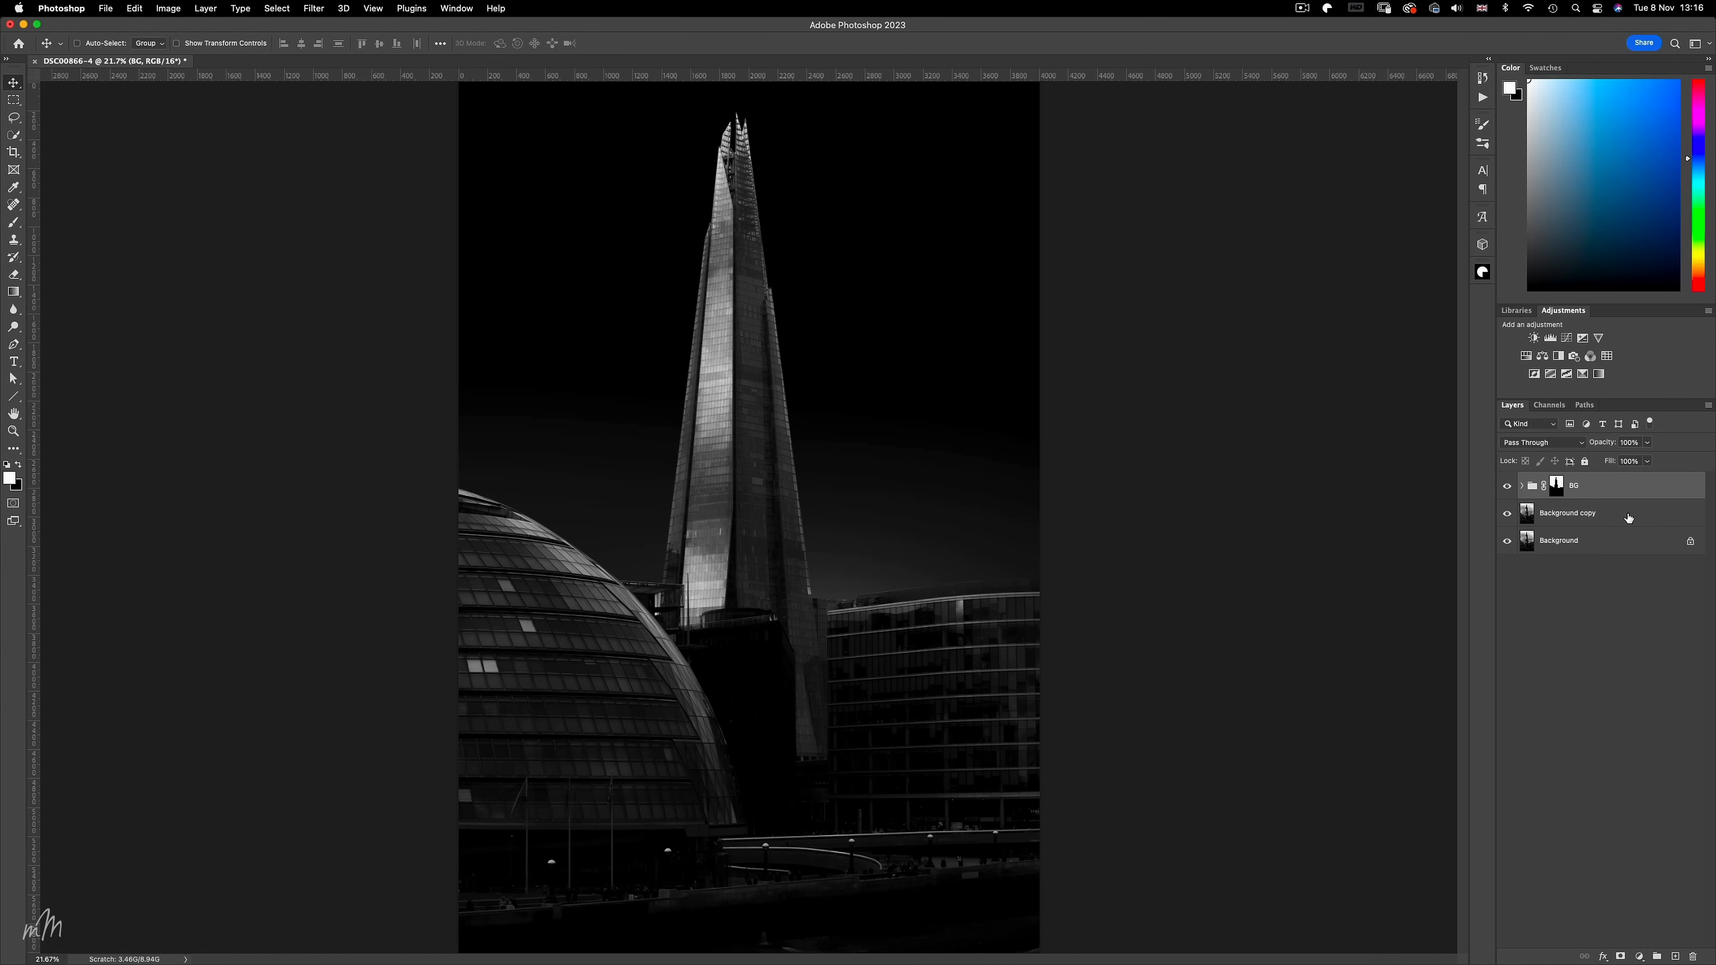
Add Layer 3 above Background copy and brush black softly over the buildings and tower edges.
{"action": "left_click", "coordinate": [1567, 512]}
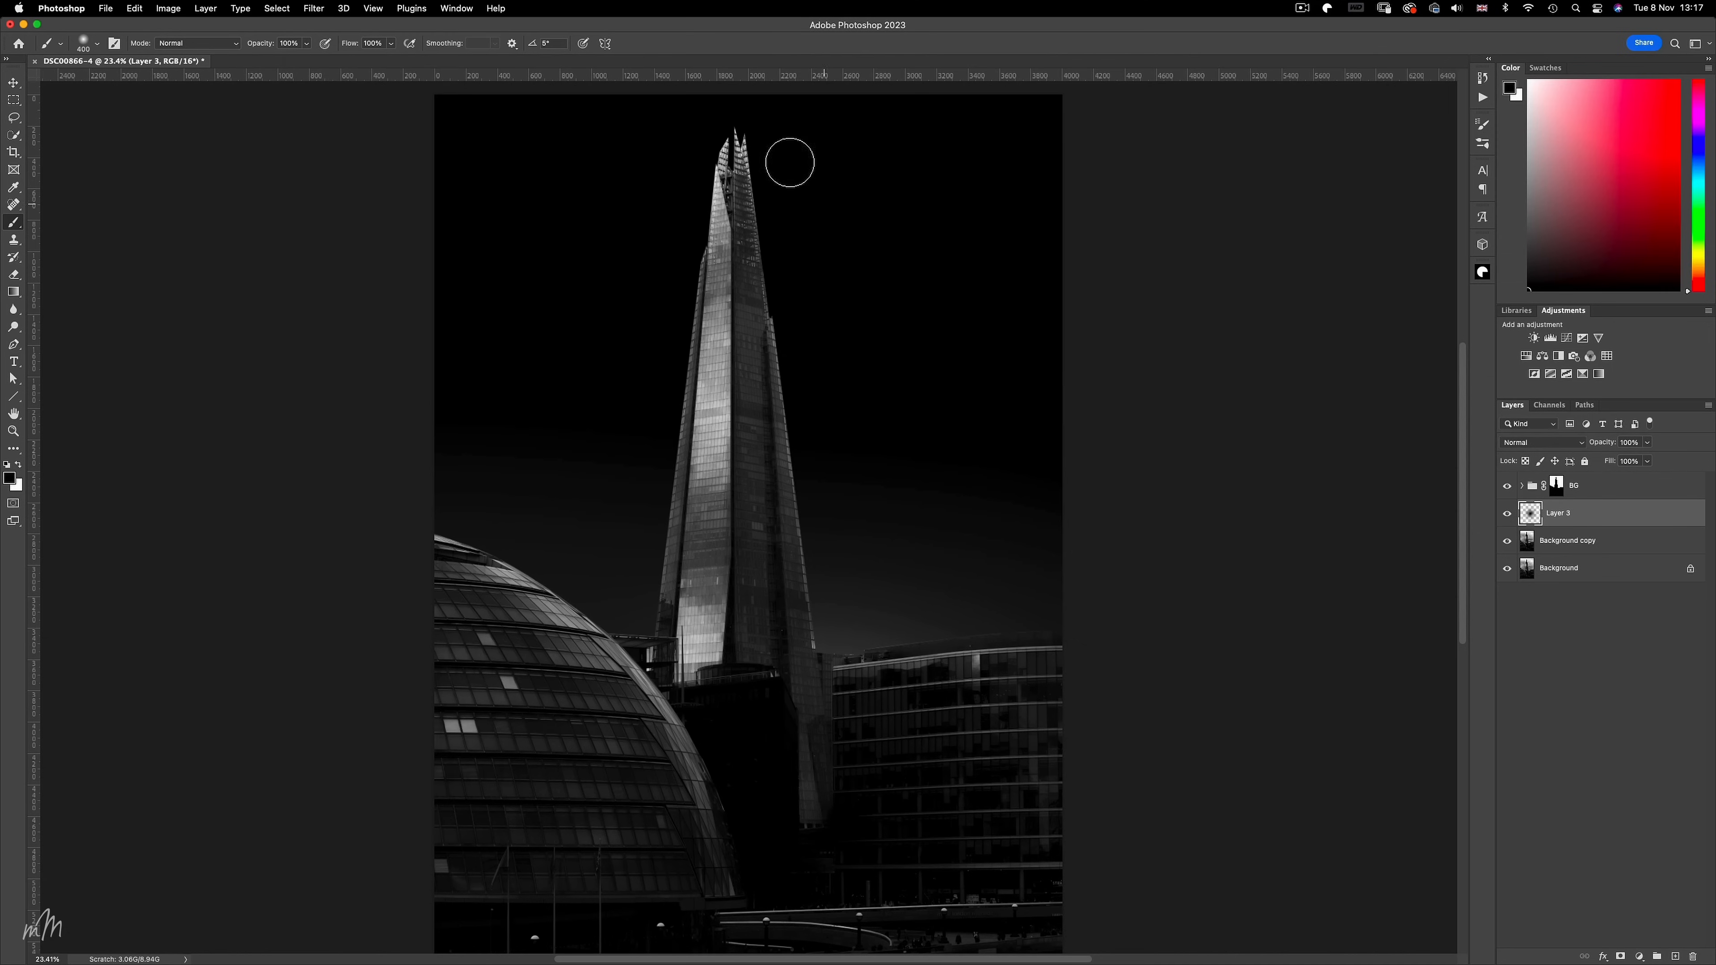
{"action": "mouse_move", "coordinate": [756, 121]}
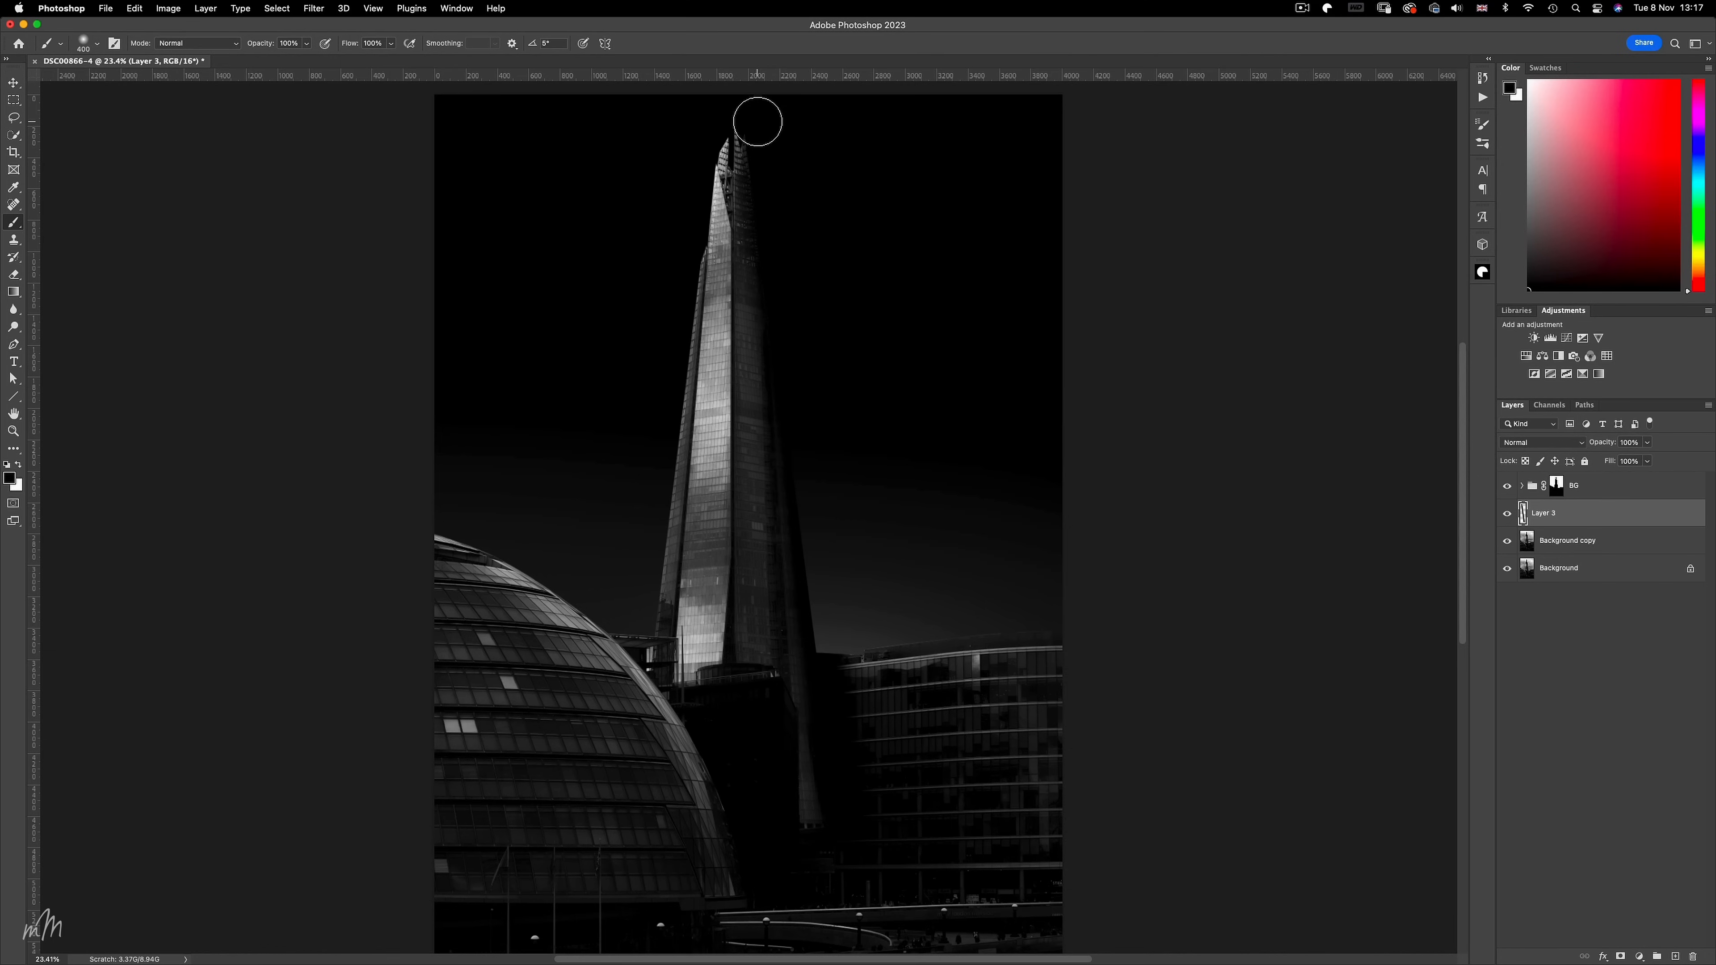
{"action": "scroll", "scroll_direction": "down", "scroll_amount": 3}
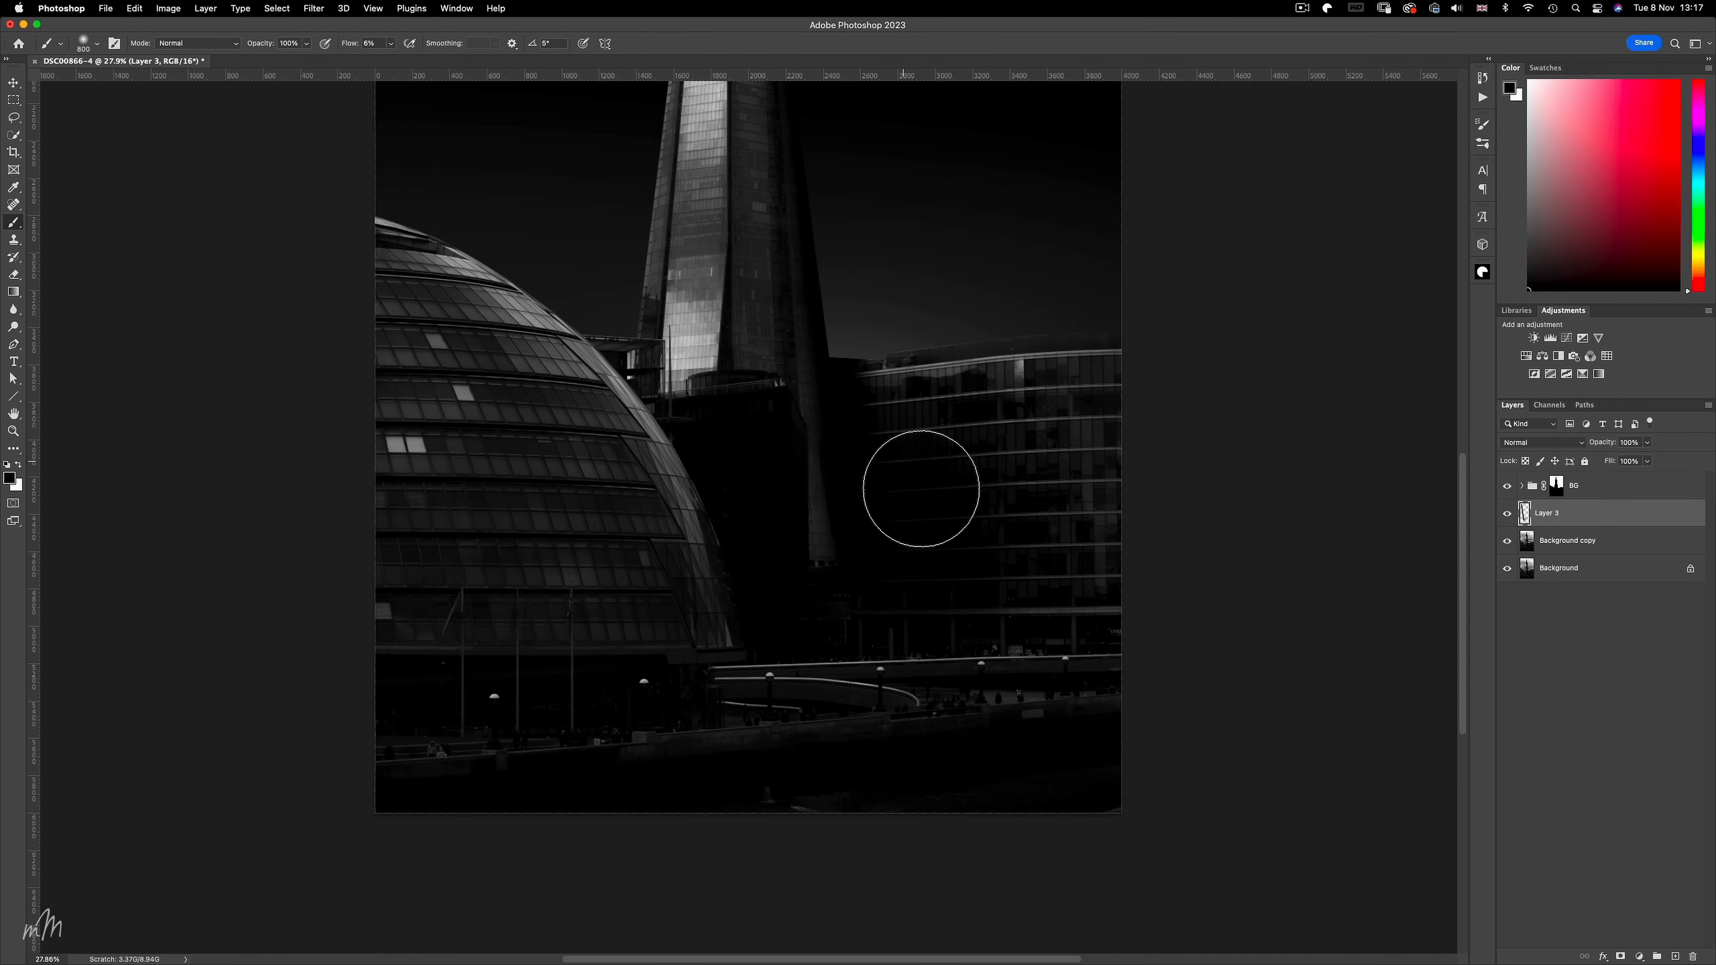
{"action": "mouse_move", "coordinate": [166, 452]}
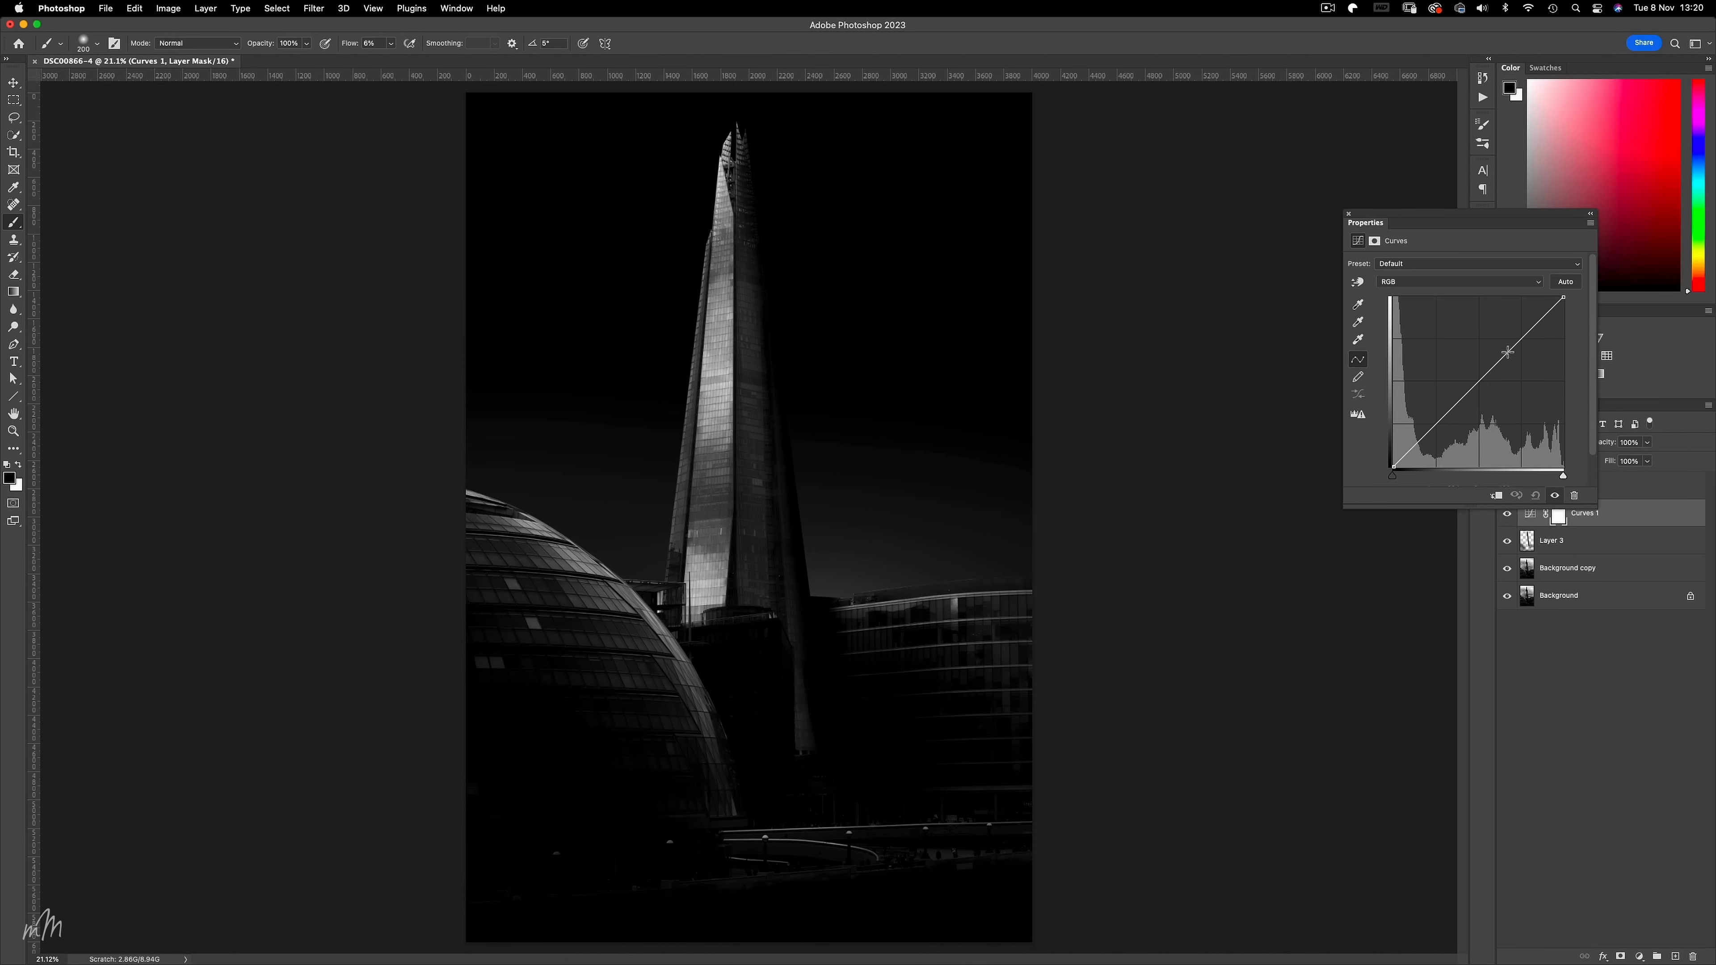
Raise the Curves 1 midpoint to brighten, close Properties, and begin renaming the layer.
{"action": "left_click_drag", "start_coordinate": [1508, 352], "coordinate": [1474, 367]}
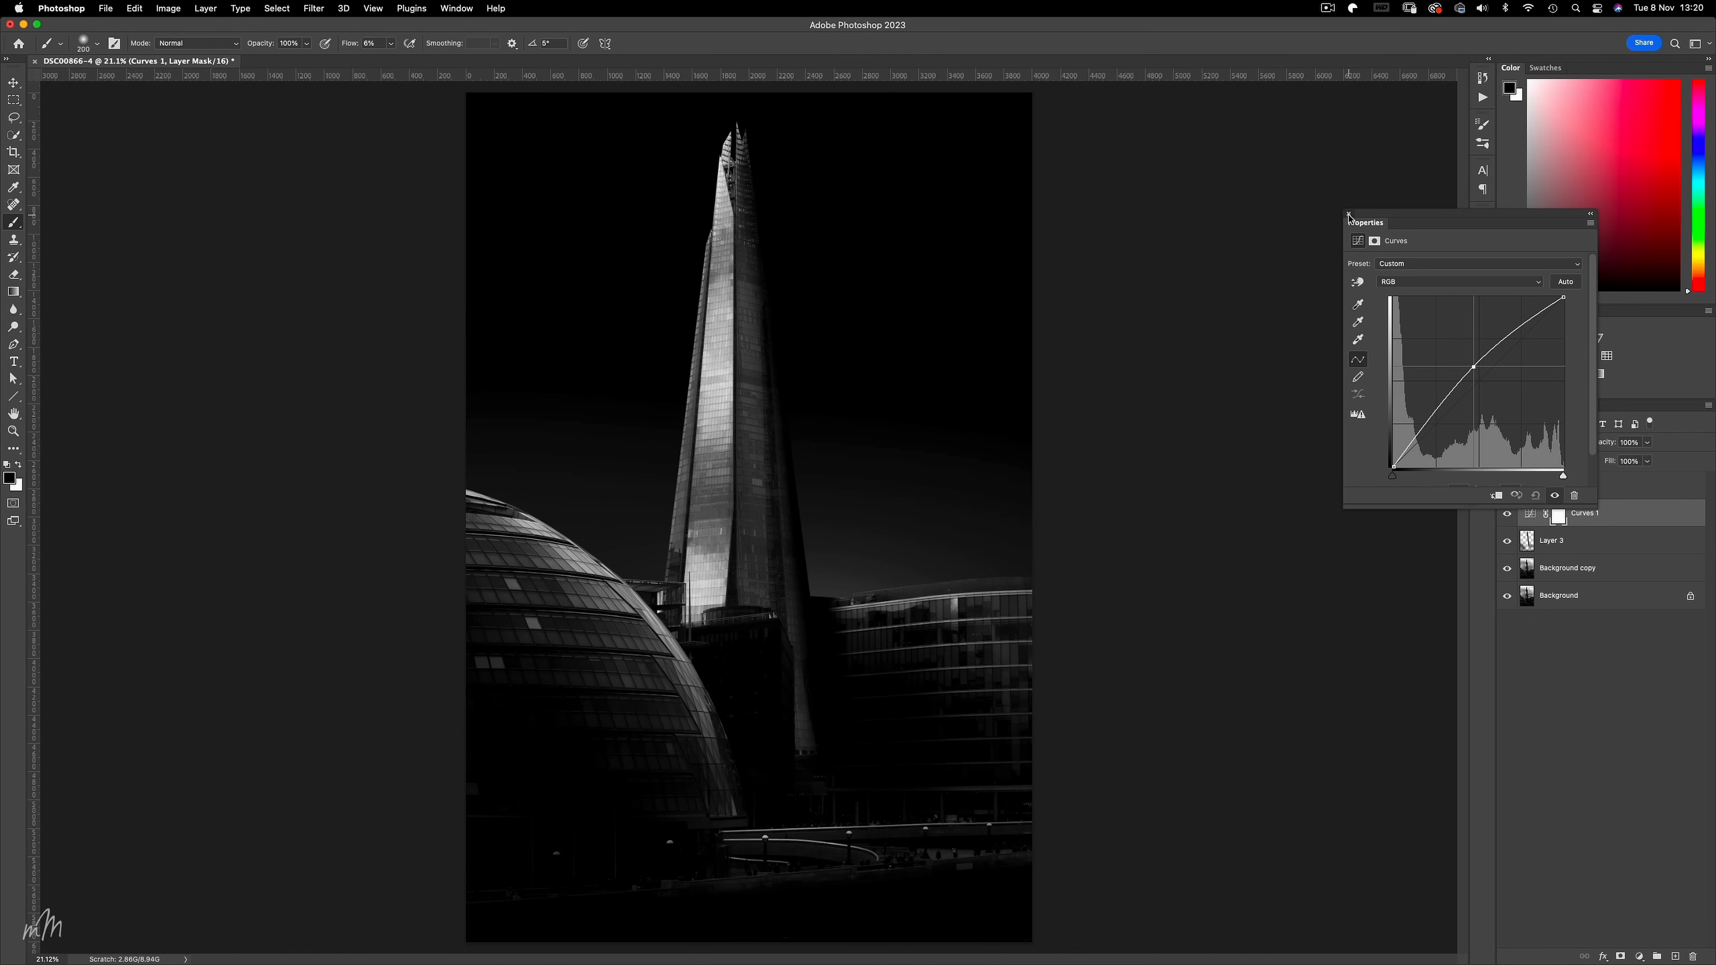
{"action": "left_click", "coordinate": [1349, 222]}
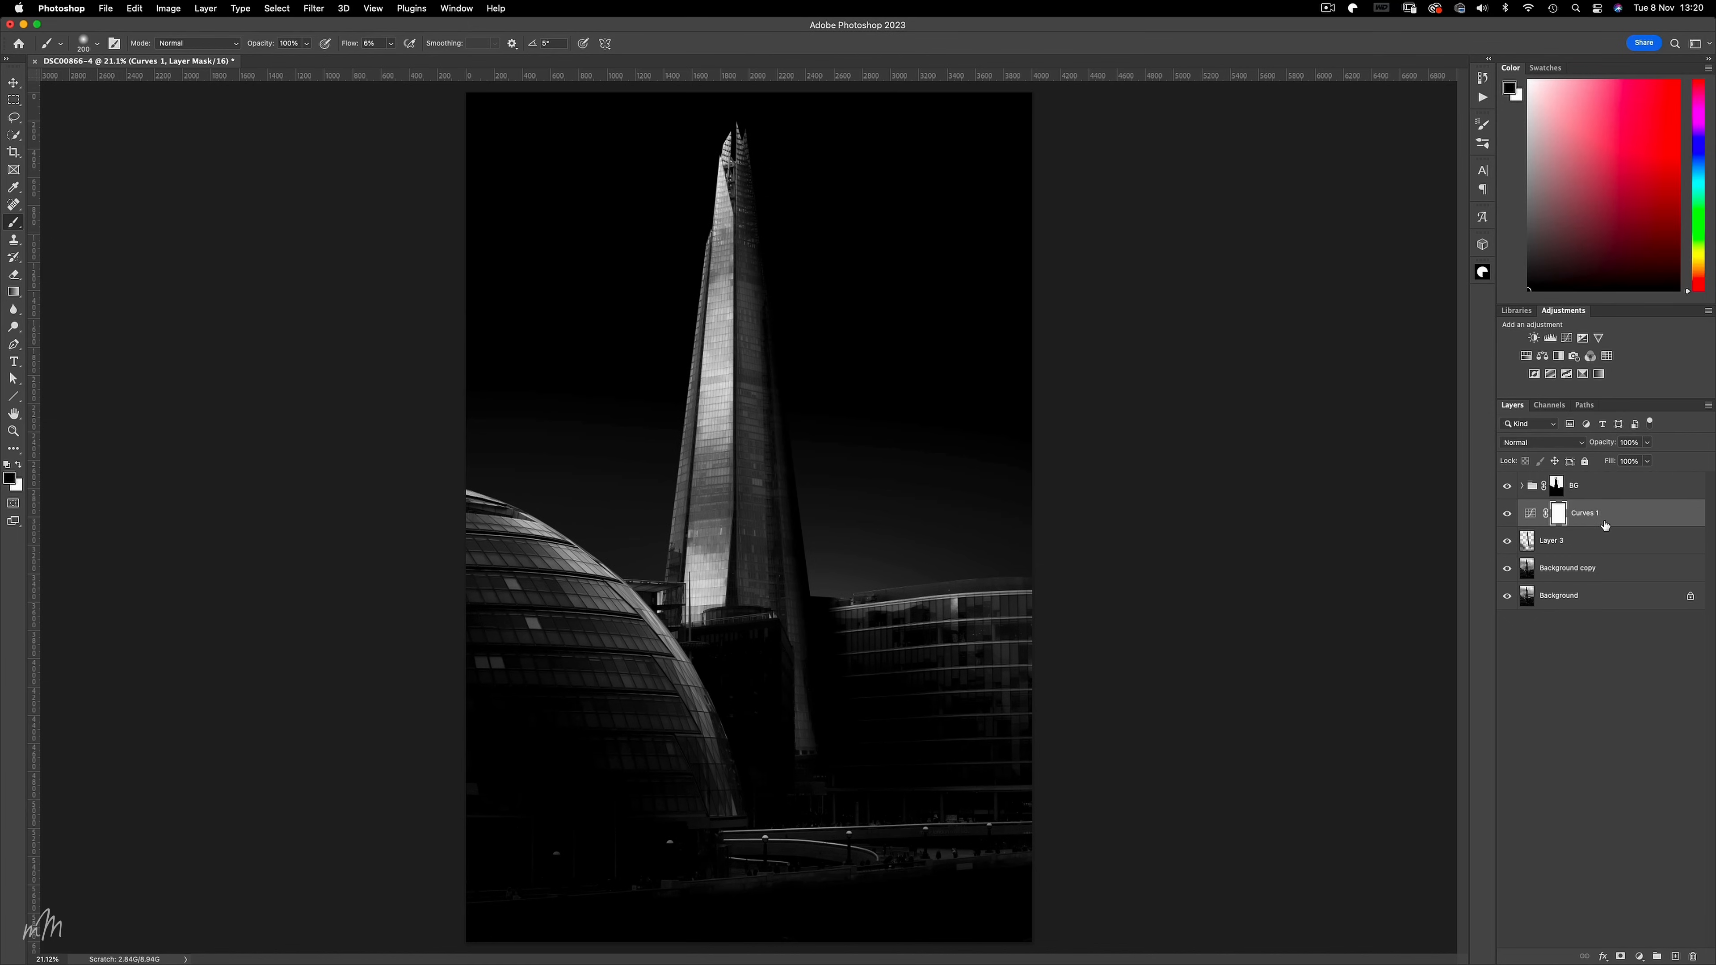
{"action": "double_click", "coordinate": [1585, 512]}
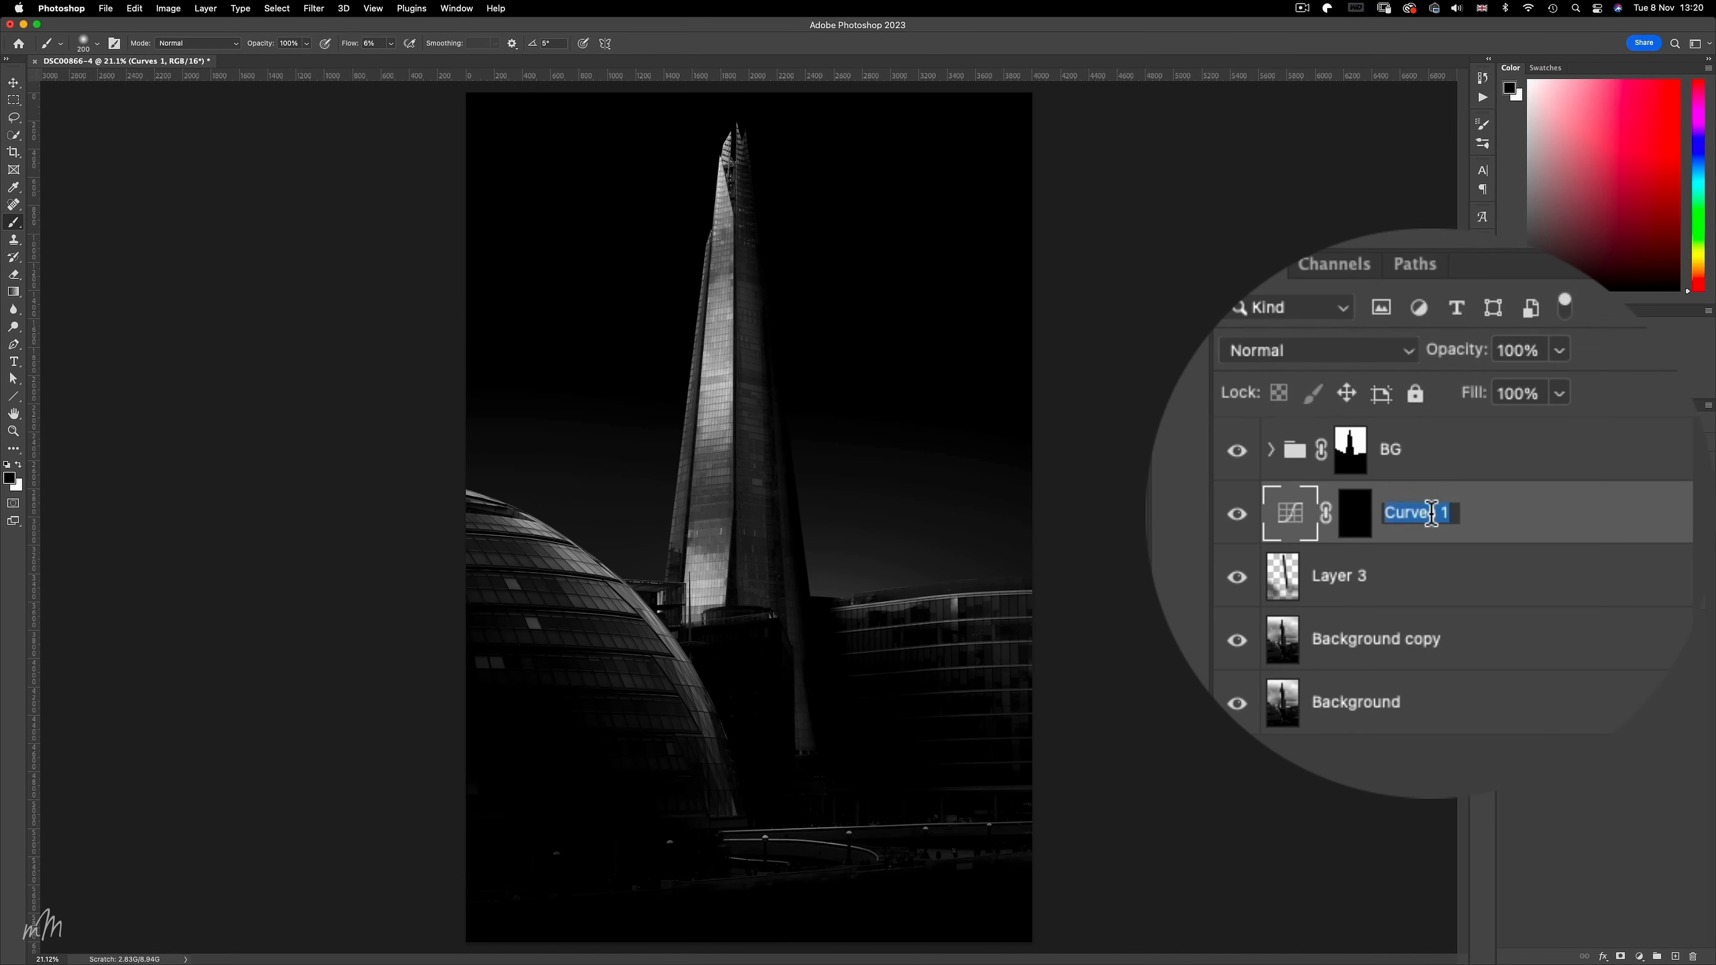
Name the layer Dodge, select the Shard's thin left edge via a Pen outline and lighten it on the mask.
{"action": "type", "text": "Dodge"}
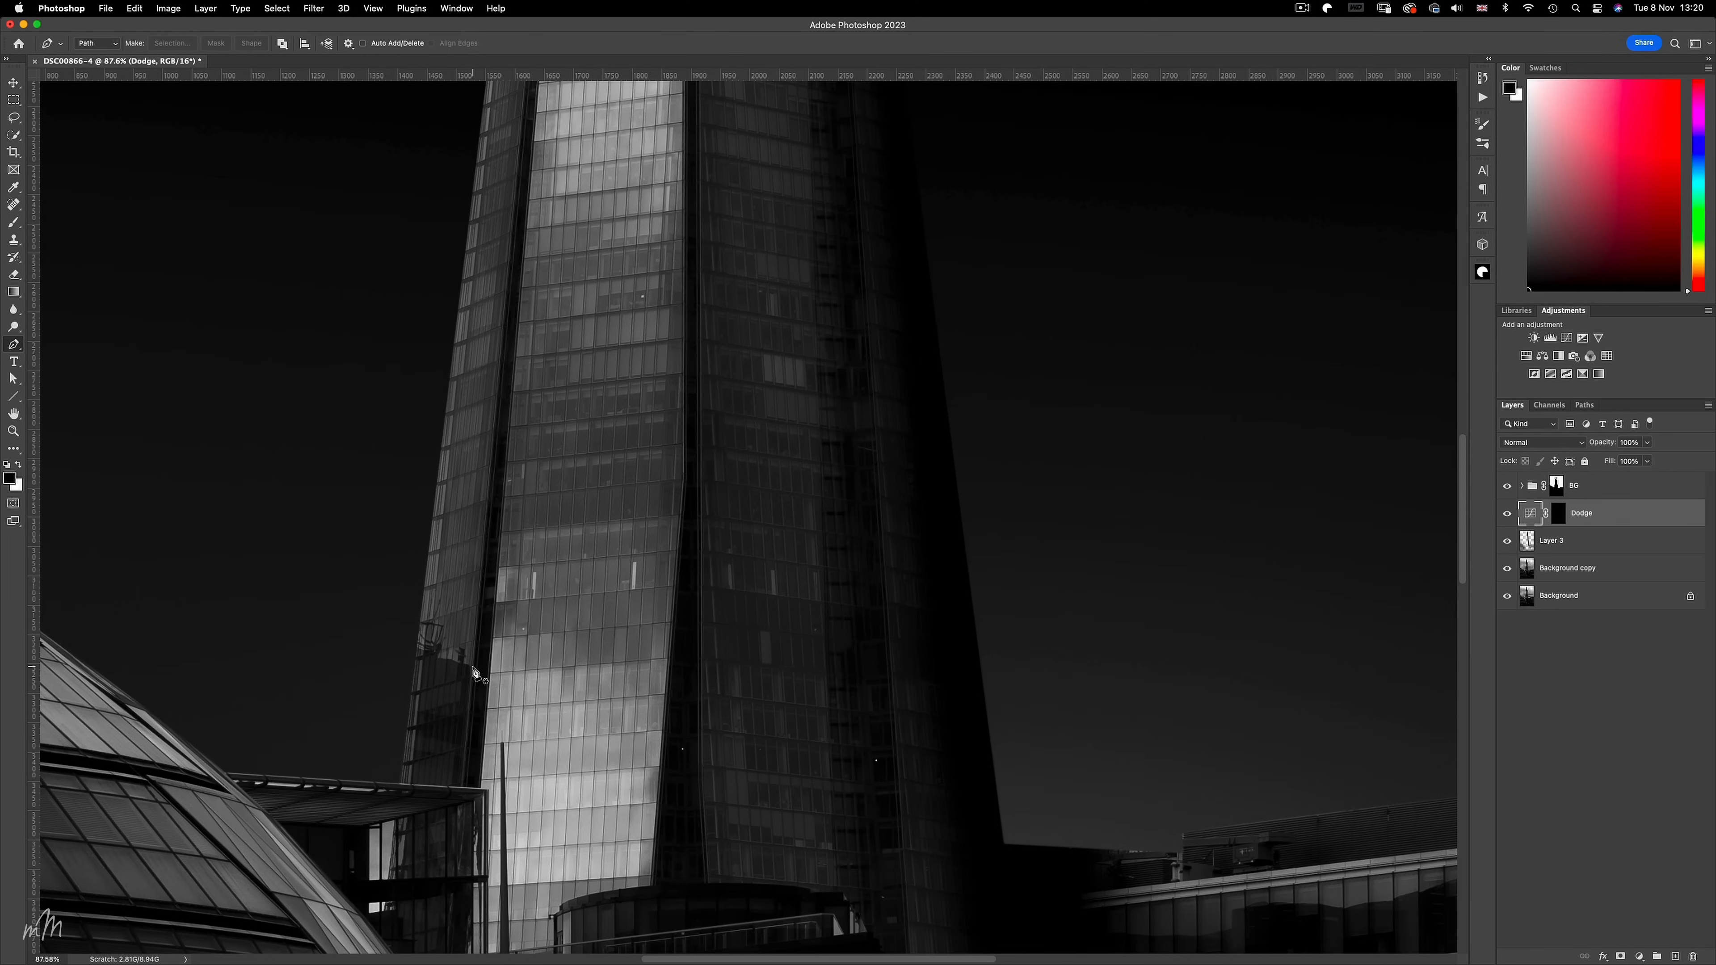
{"action": "left_click", "coordinate": [514, 204]}
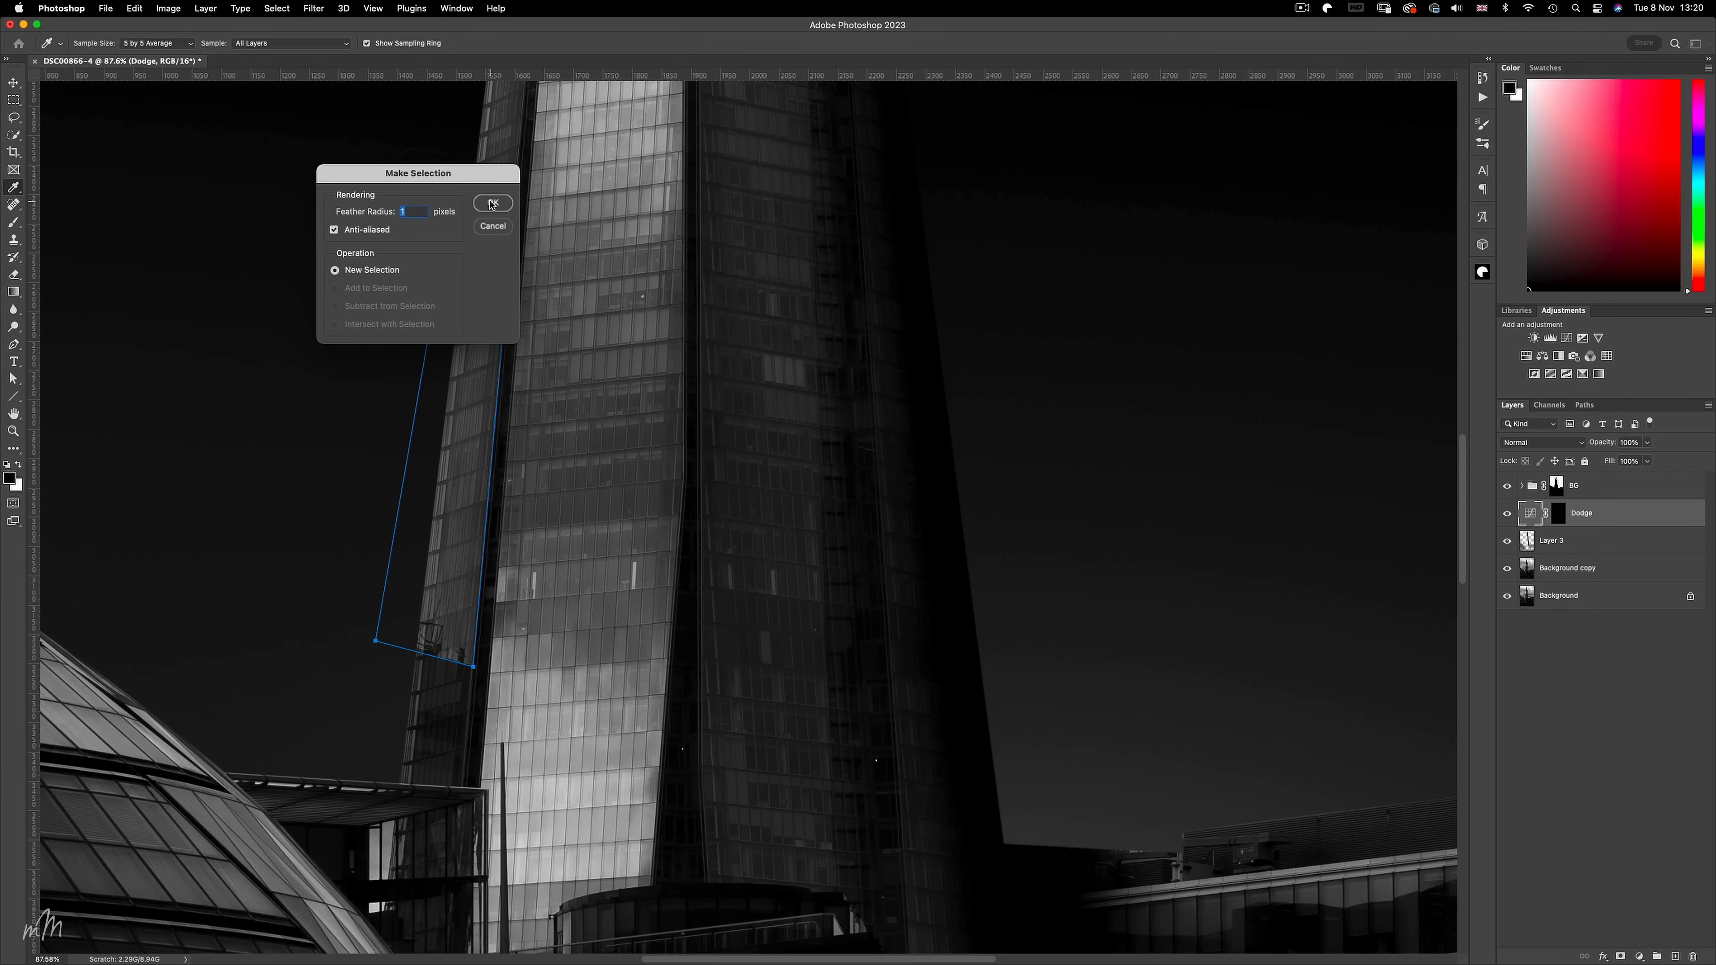
{"action": "left_click", "coordinate": [492, 203]}
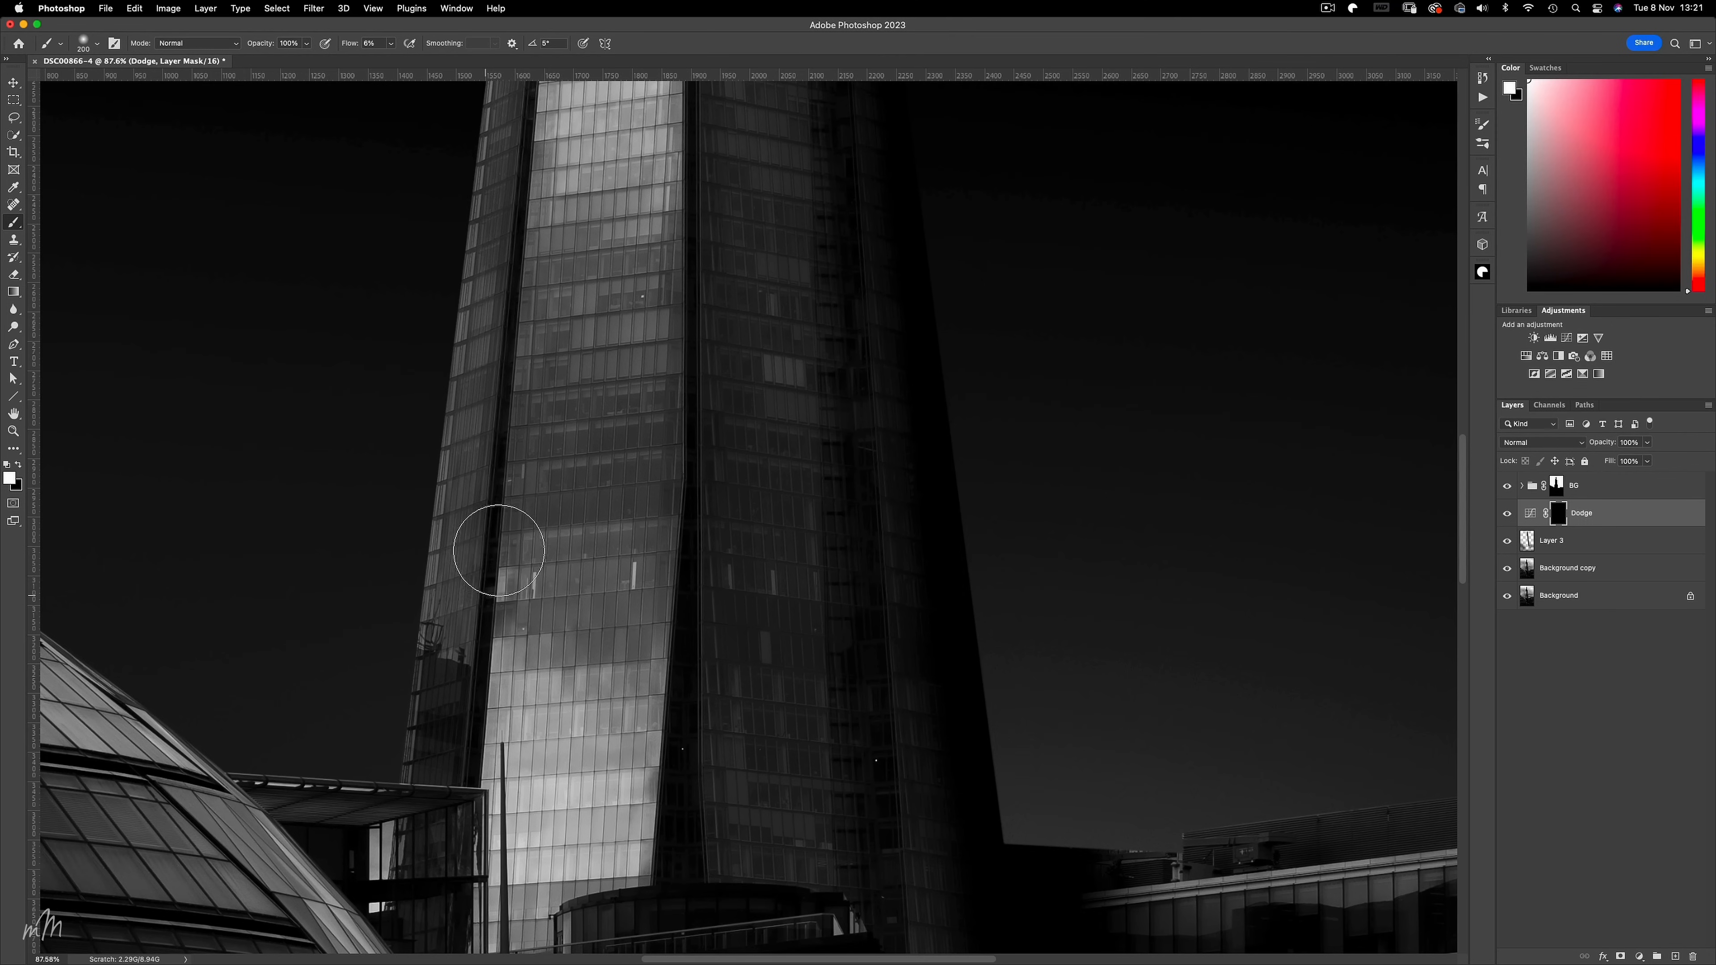
{"action": "left_click_drag", "start_coordinate": [498, 547], "coordinate": [498, 673]}
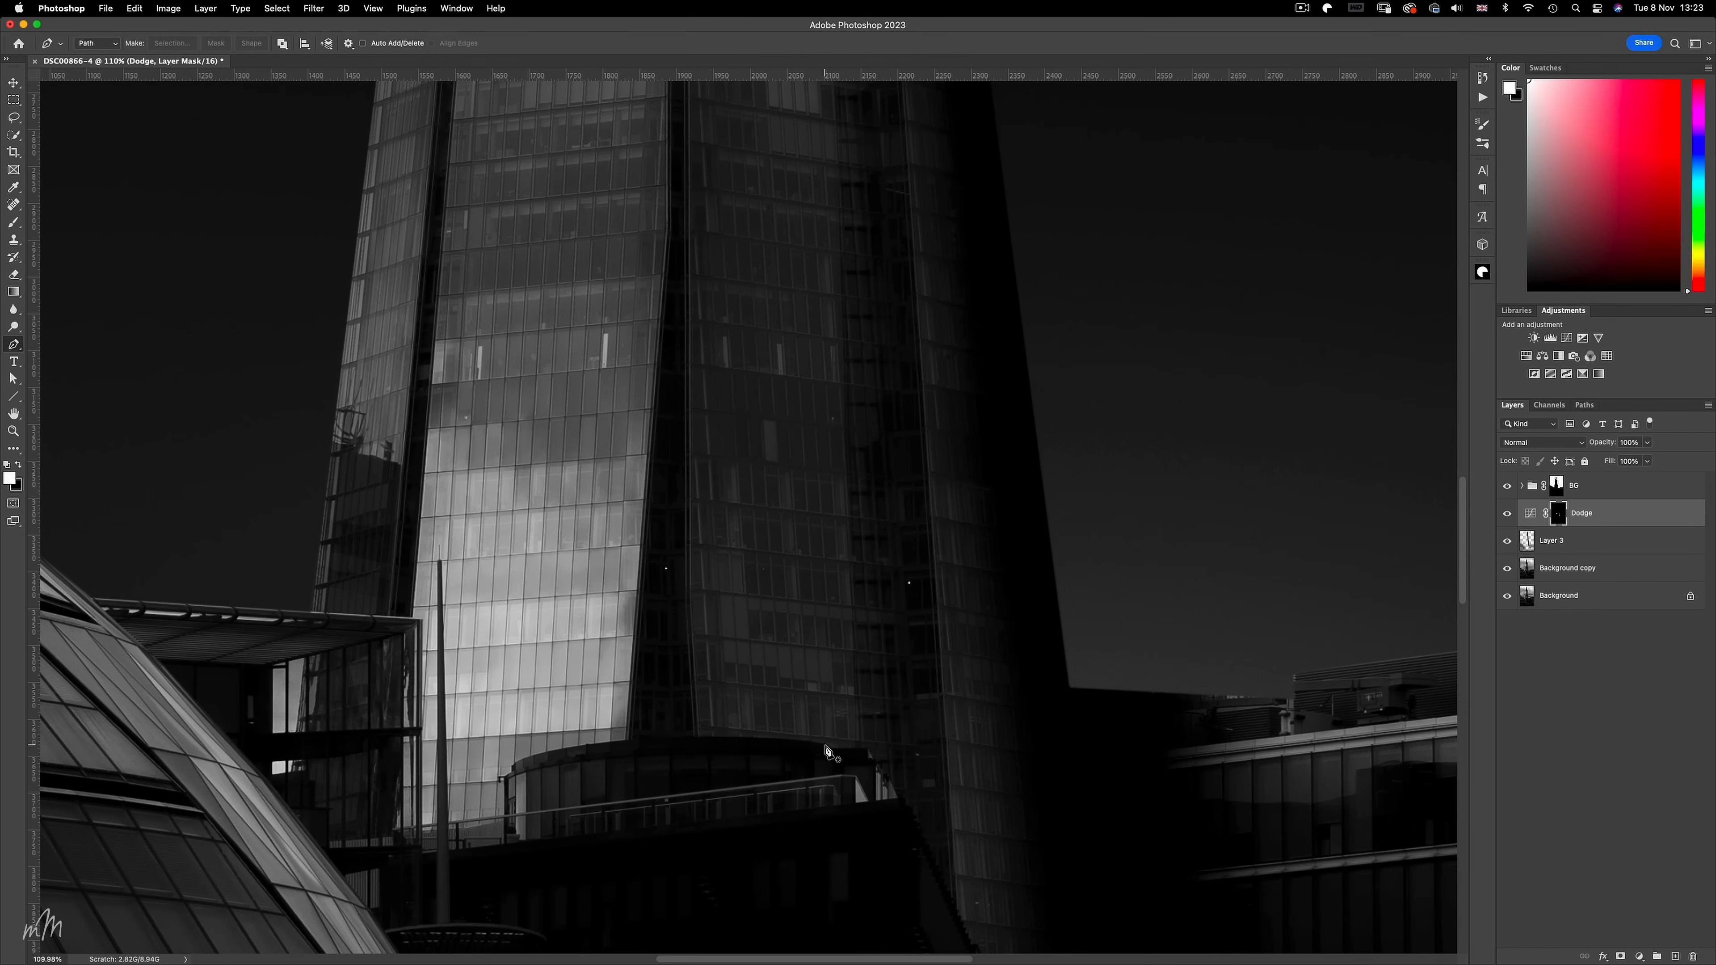
Outline an area near the Shard's base and lighten its dark glass face on the Dodge mask.
{"action": "left_click", "coordinate": [825, 739]}
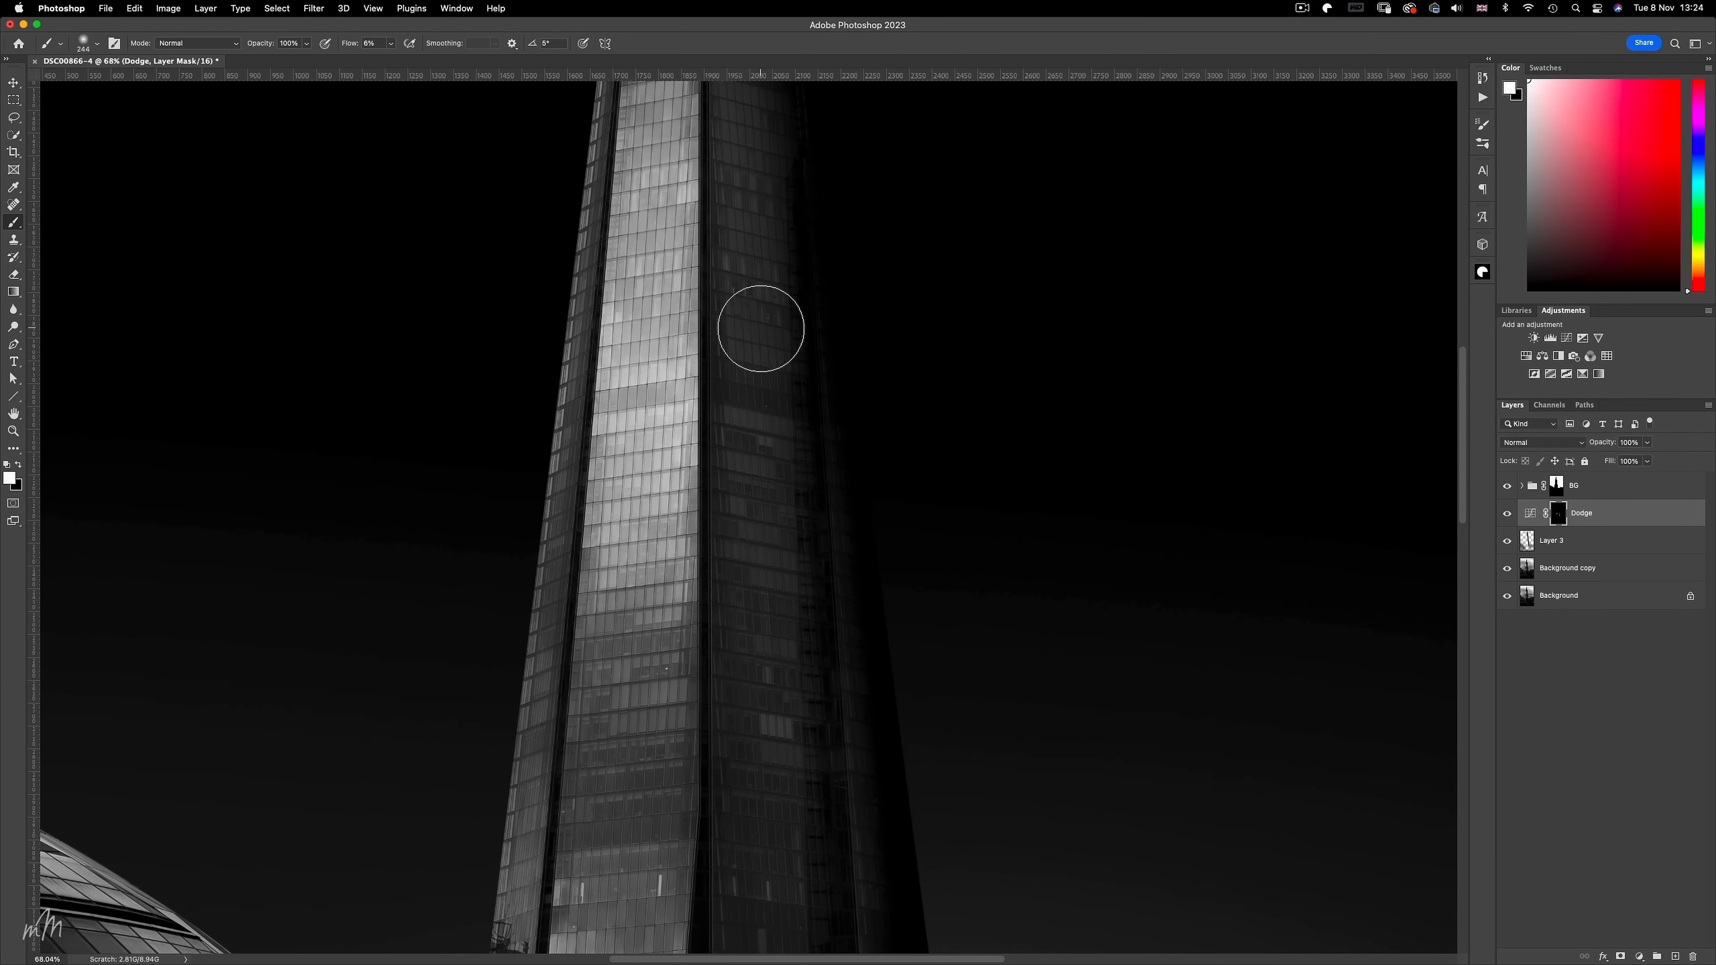
{"action": "left_click_drag", "start_coordinate": [760, 328], "coordinate": [775, 508]}
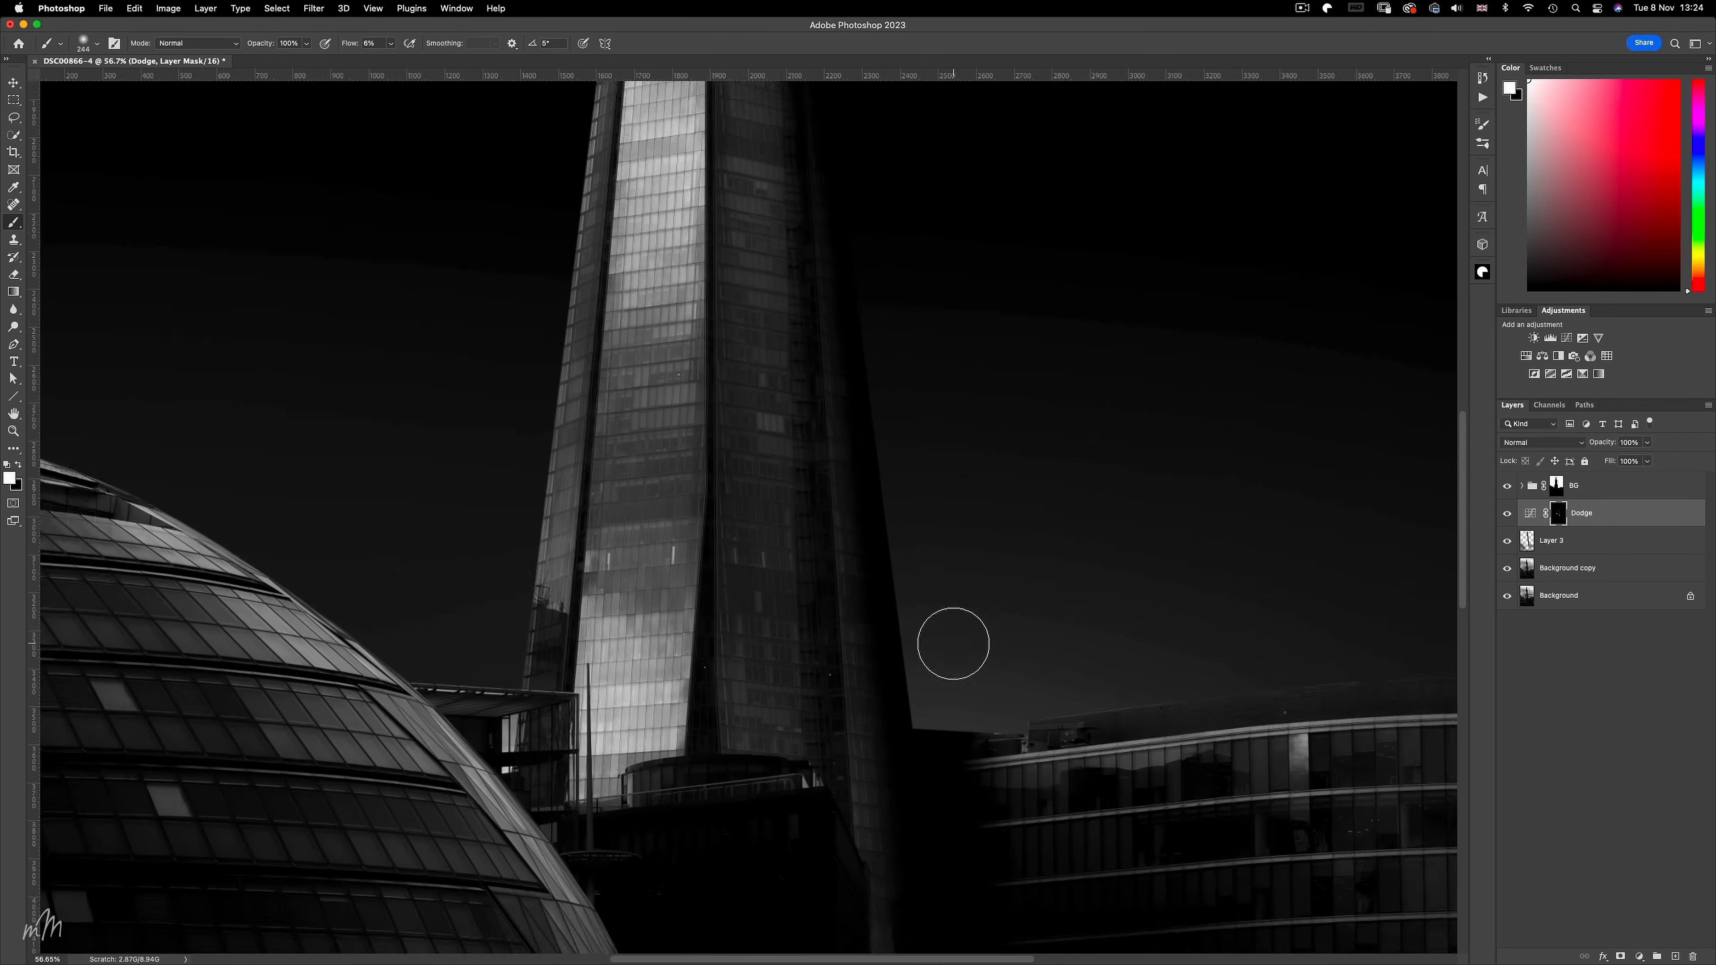
Add the black-masked Burn curves layer above Dodge, then a Levels adjustment.
{"action": "left_click", "coordinate": [1576, 337]}
{"action": "type", "text": "Burn"}
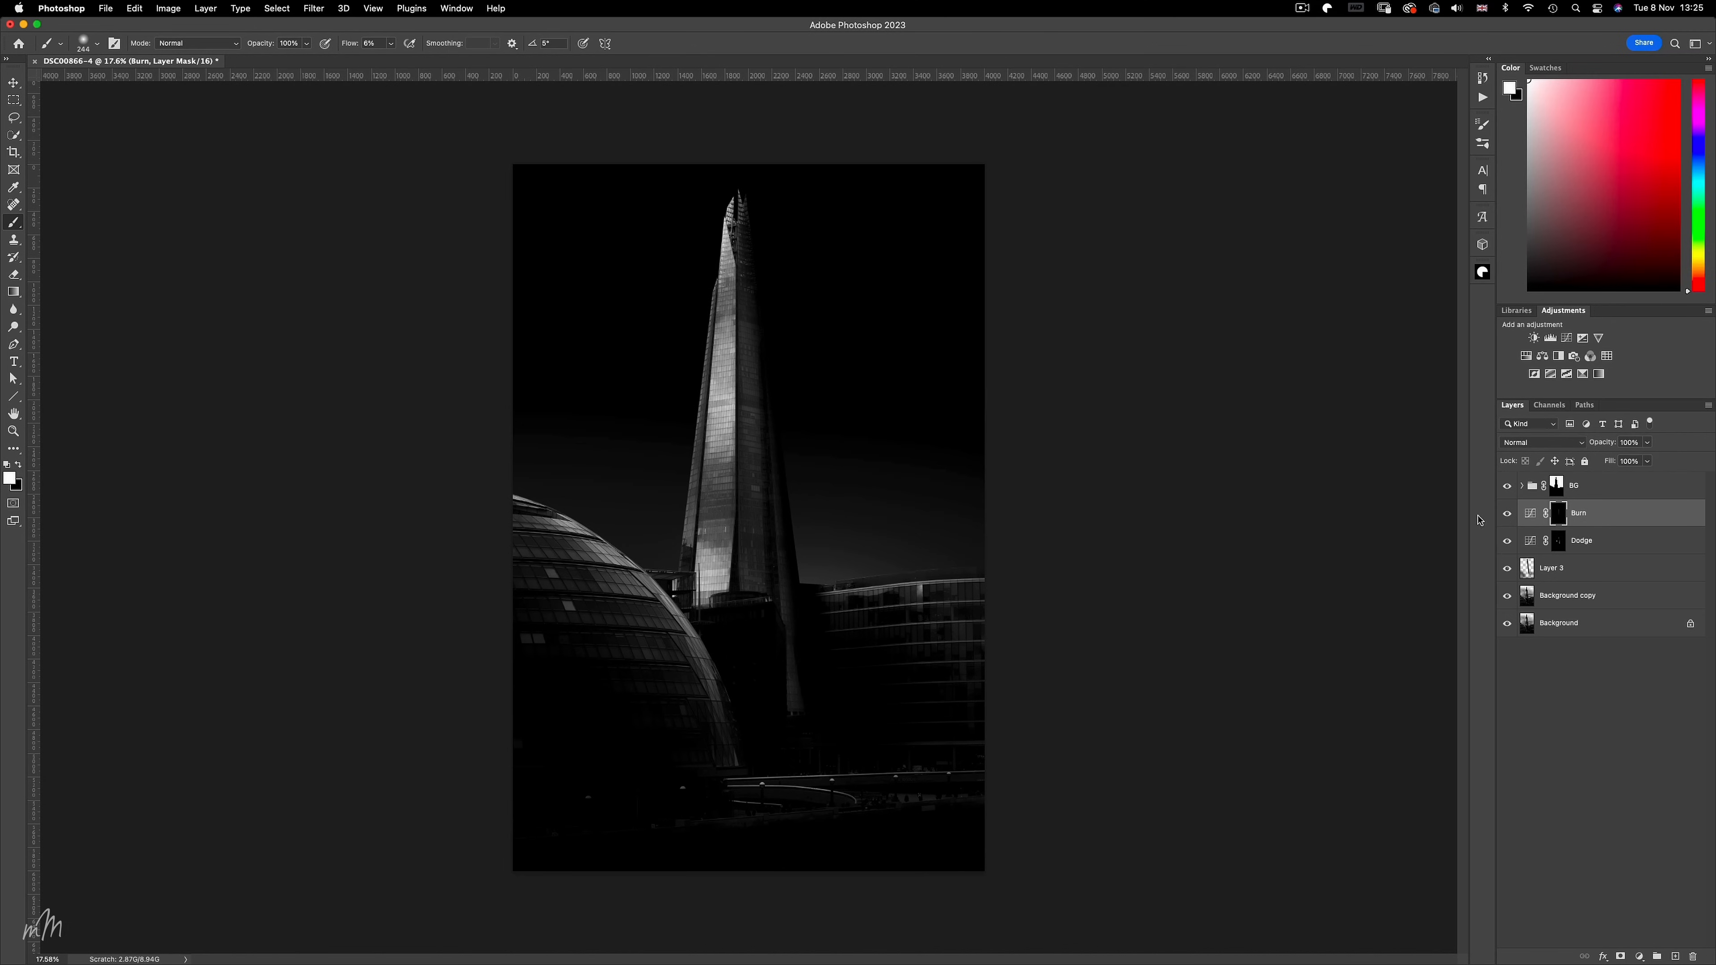
{"action": "left_click", "coordinate": [1455, 336]}
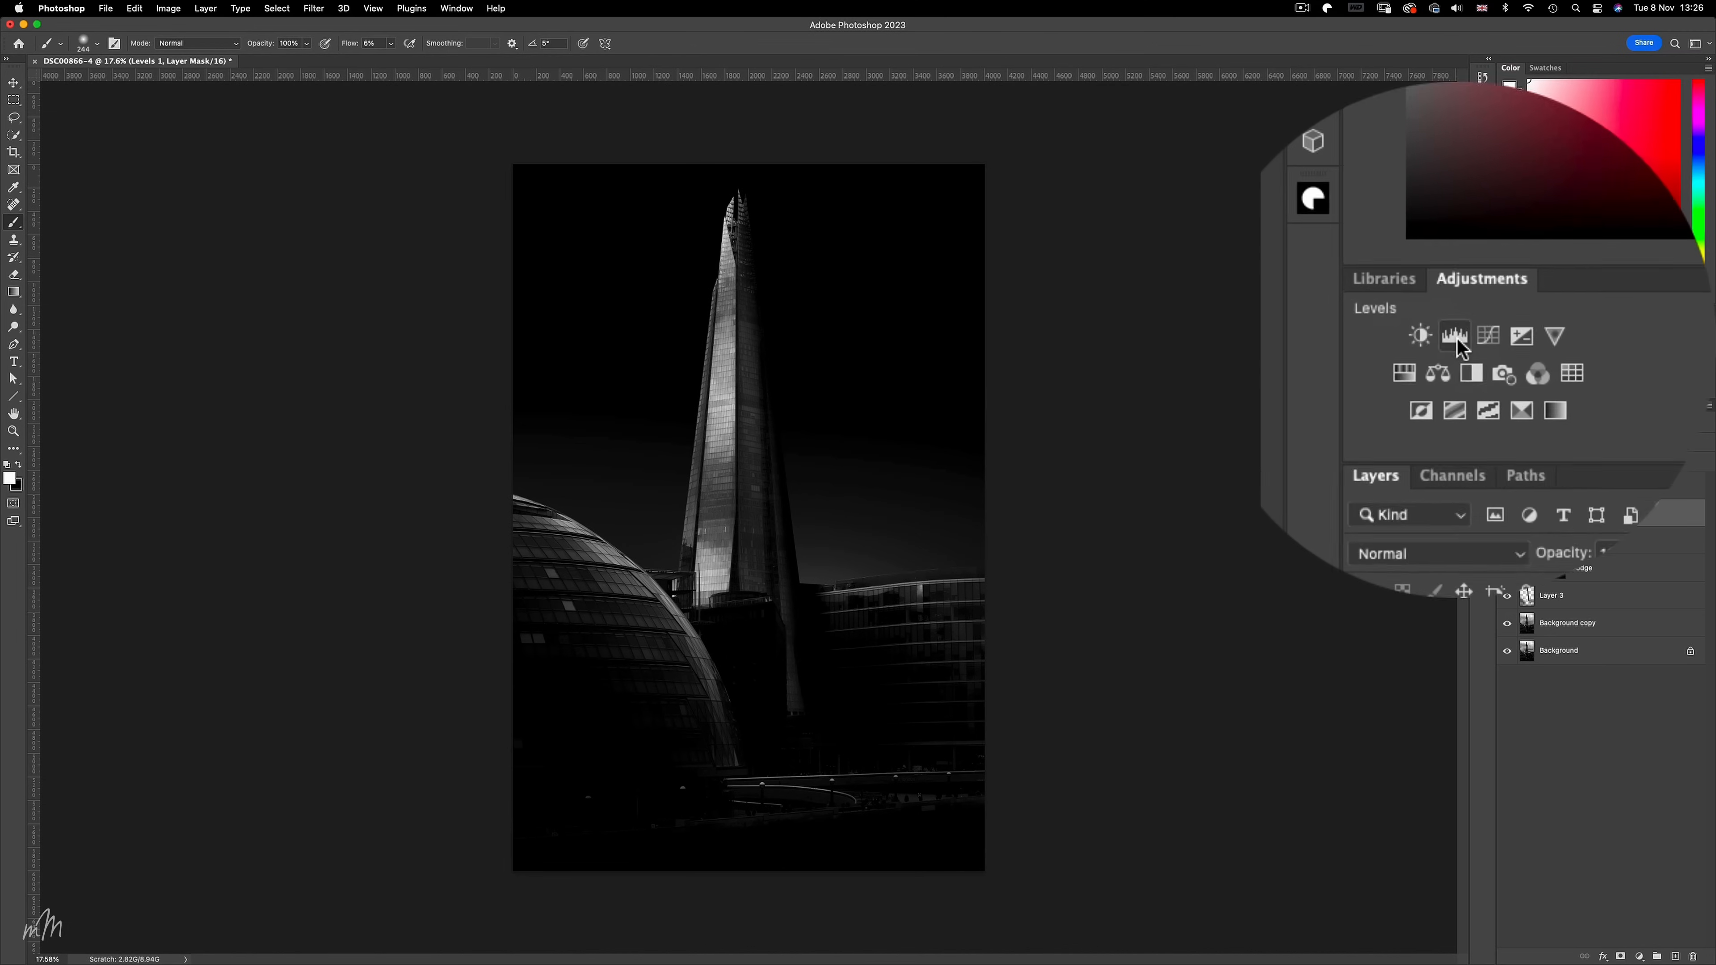
Add a Levels adjustment layer to the Shard image from the Adjustments panel.
{"action": "left_click", "coordinate": [1454, 336]}
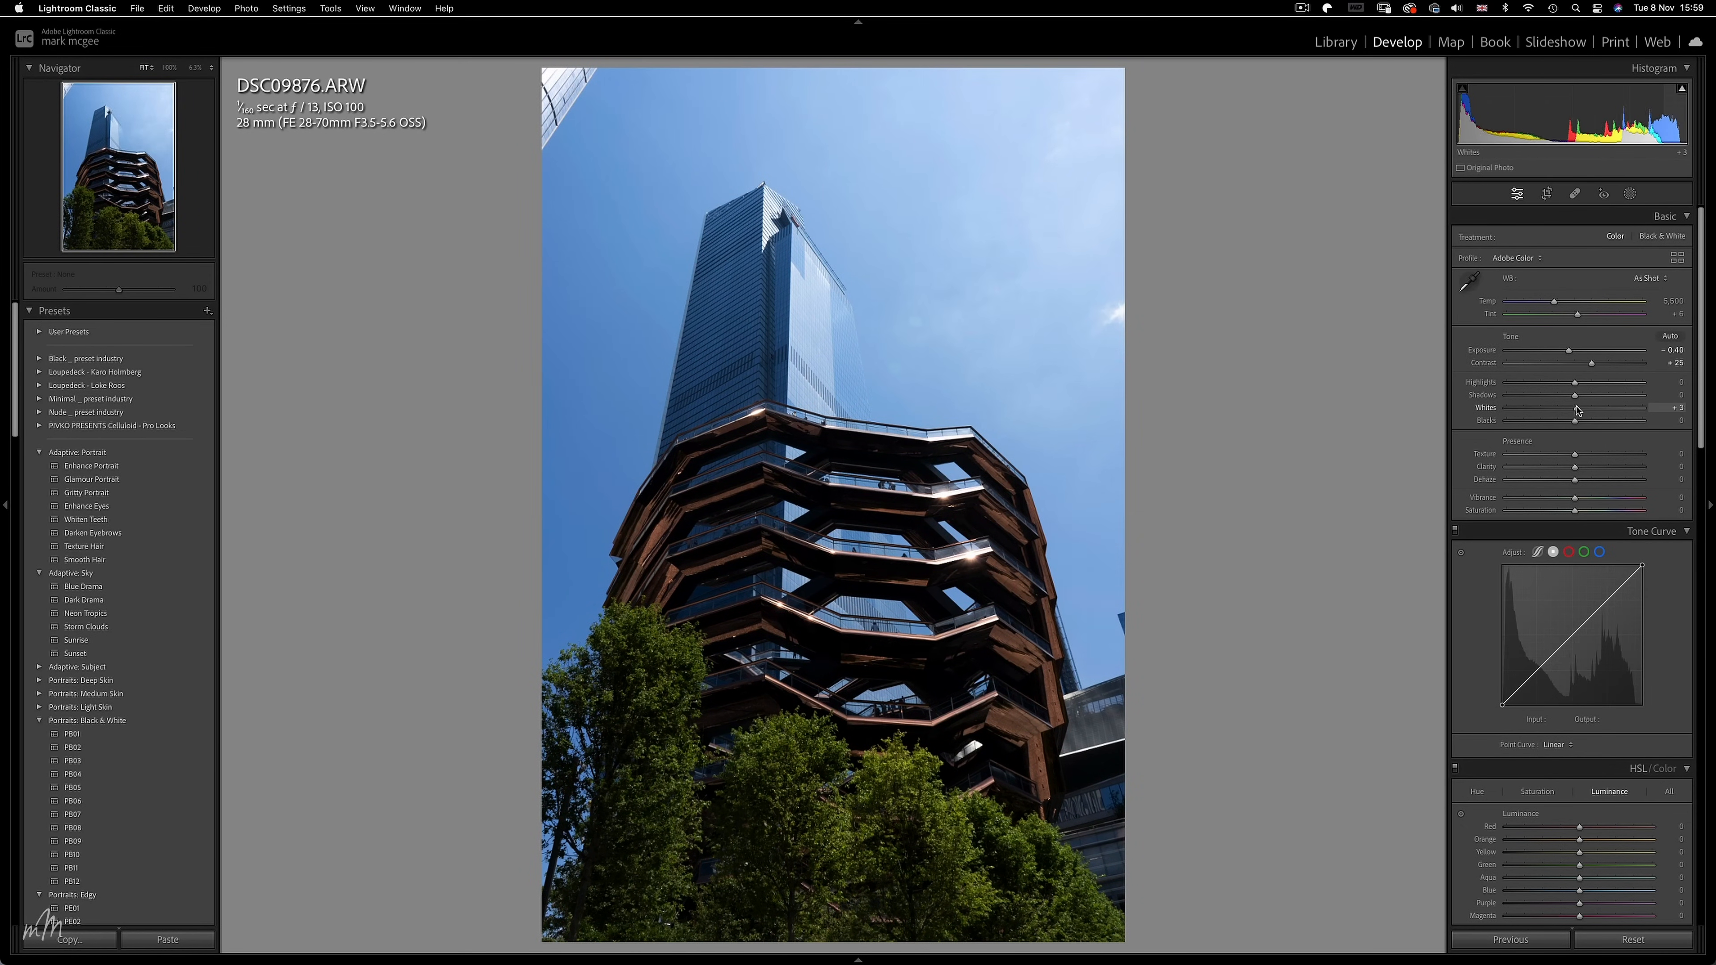
Lower Clarity on the Vessel photo and raise Orange luminance in HSL to brighten its orange tones.
{"action": "left_click_drag", "start_coordinate": [1605, 467], "coordinate": [1559, 466]}
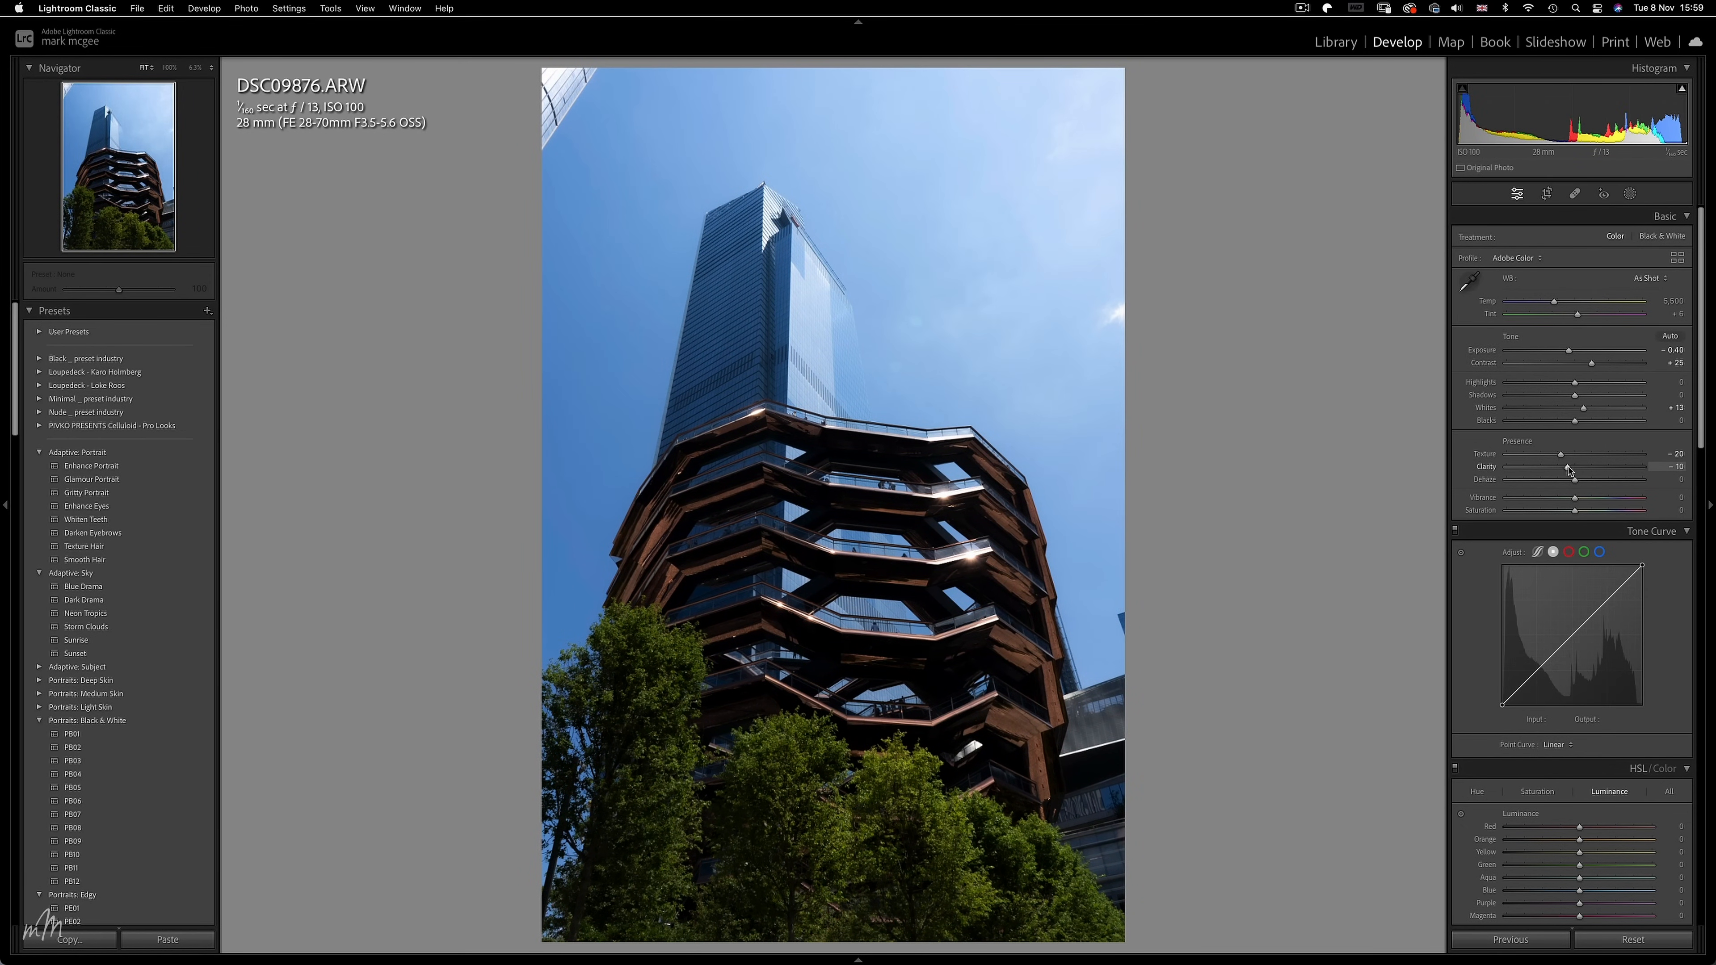
{"action": "left_click_drag", "start_coordinate": [1581, 839], "coordinate": [1598, 839]}
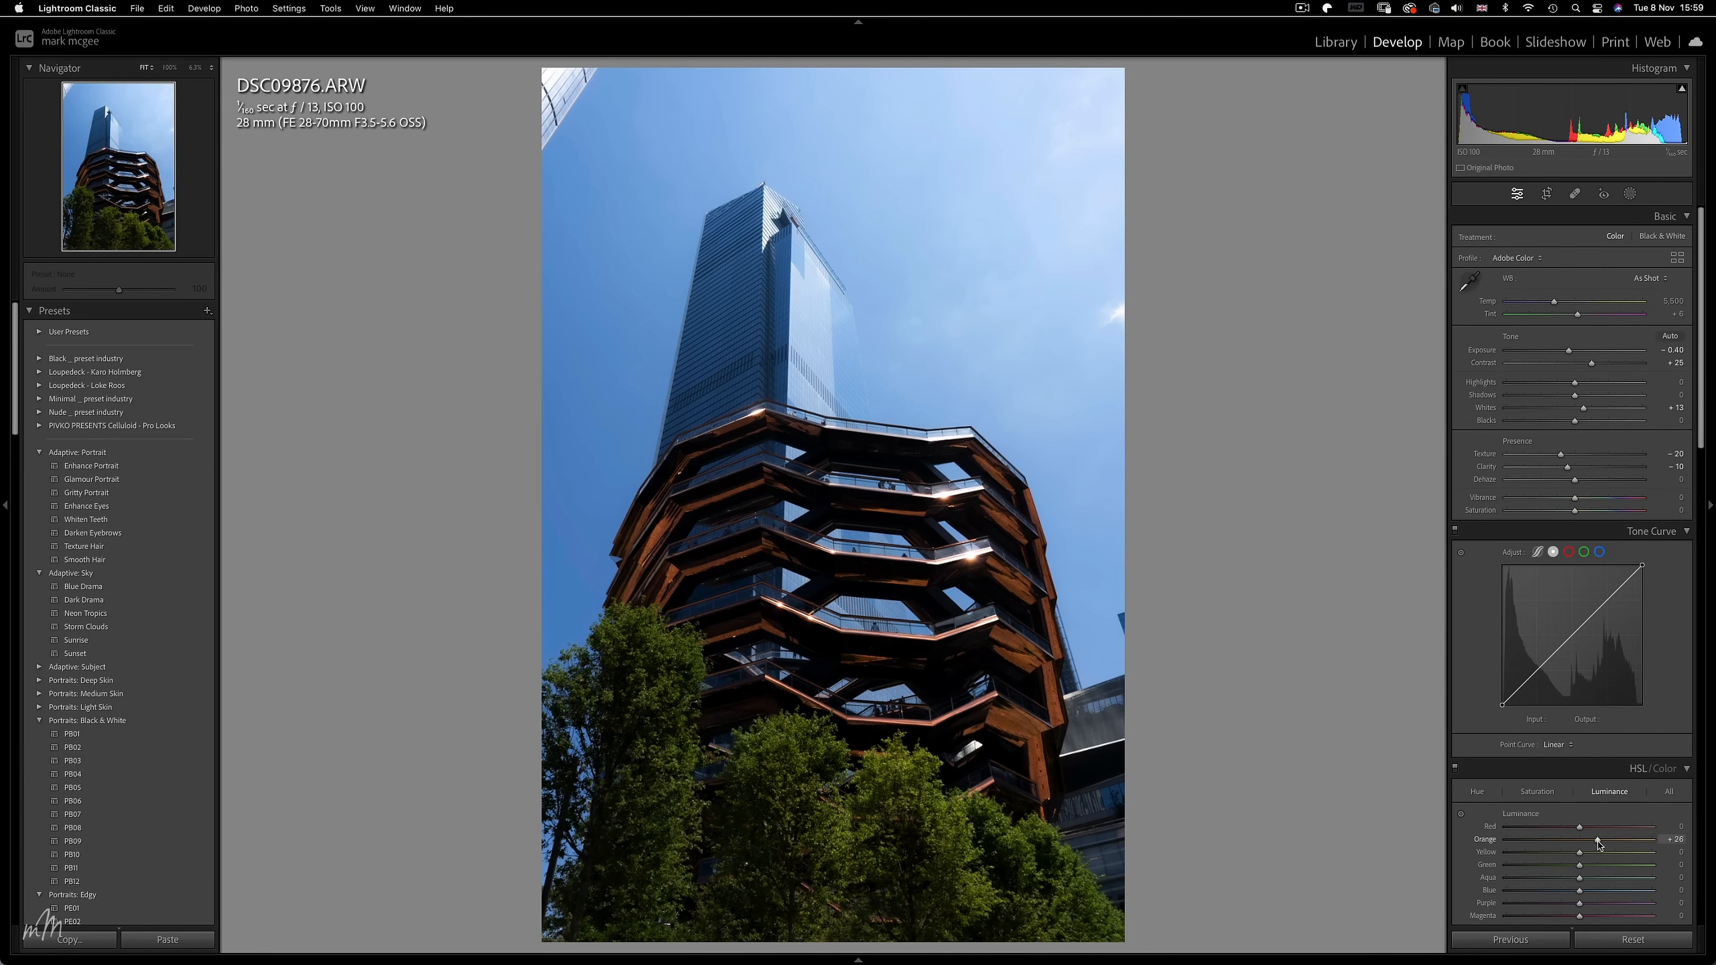
{"action": "left_click_drag", "start_coordinate": [1587, 840], "coordinate": [1605, 840]}
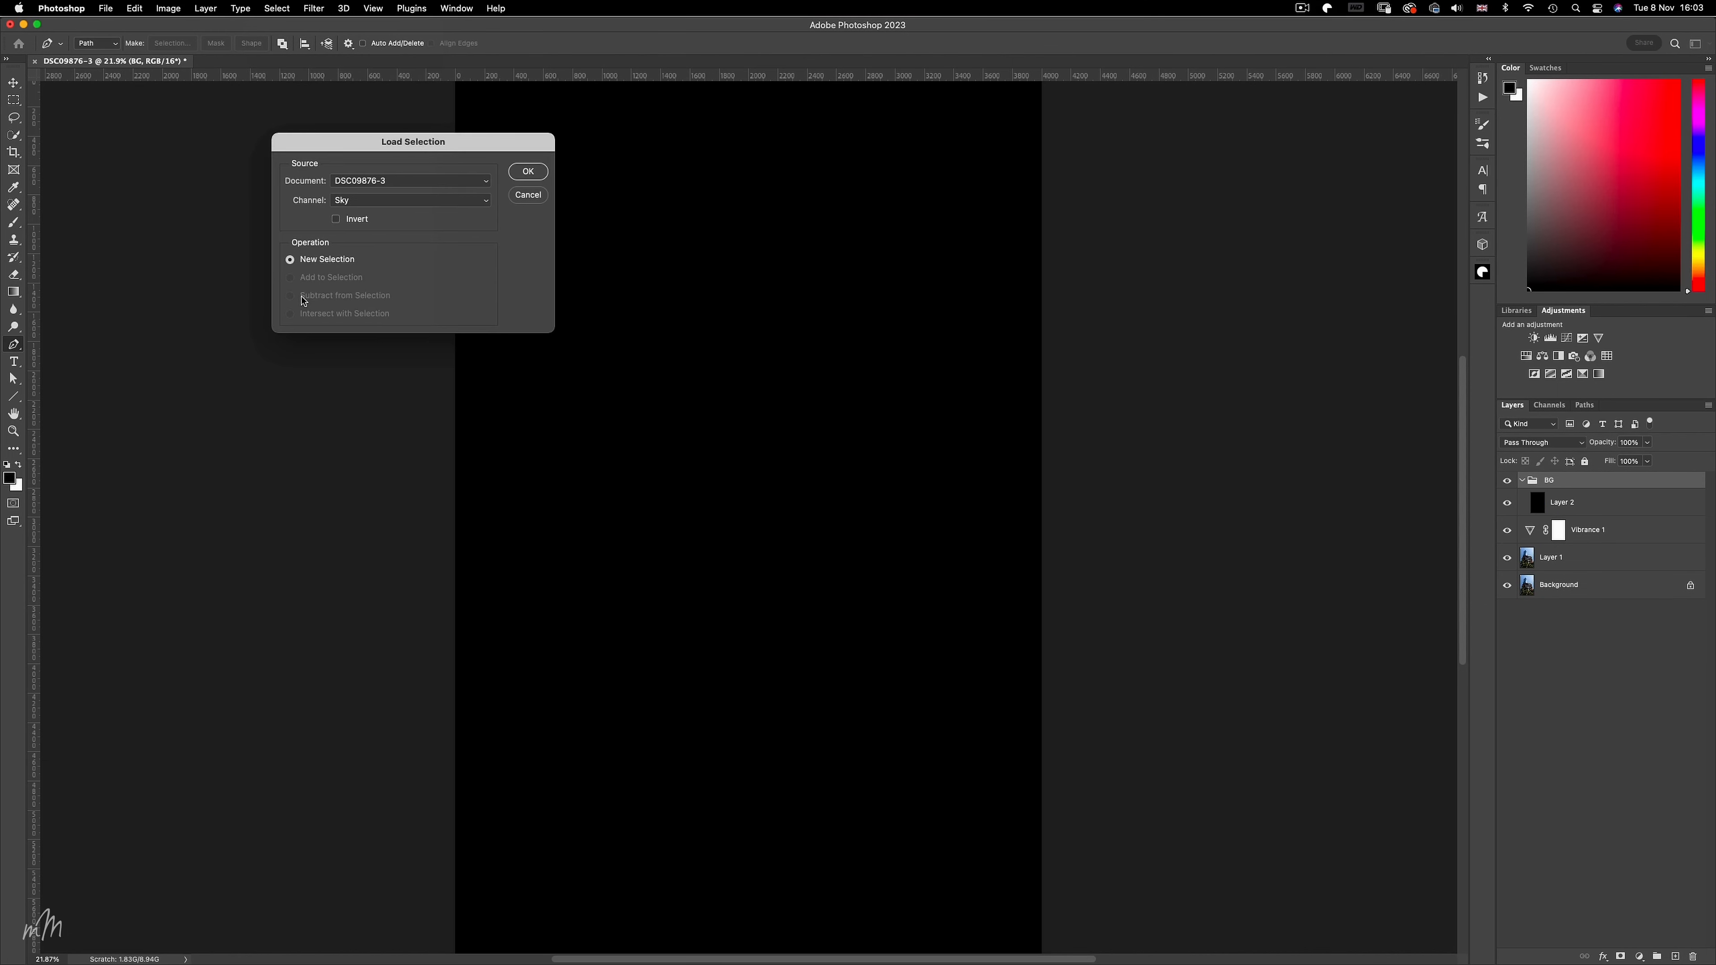
Load the saved Sky channel selection so the sky can be filled black in the BG group.
{"action": "left_click", "coordinate": [527, 170]}
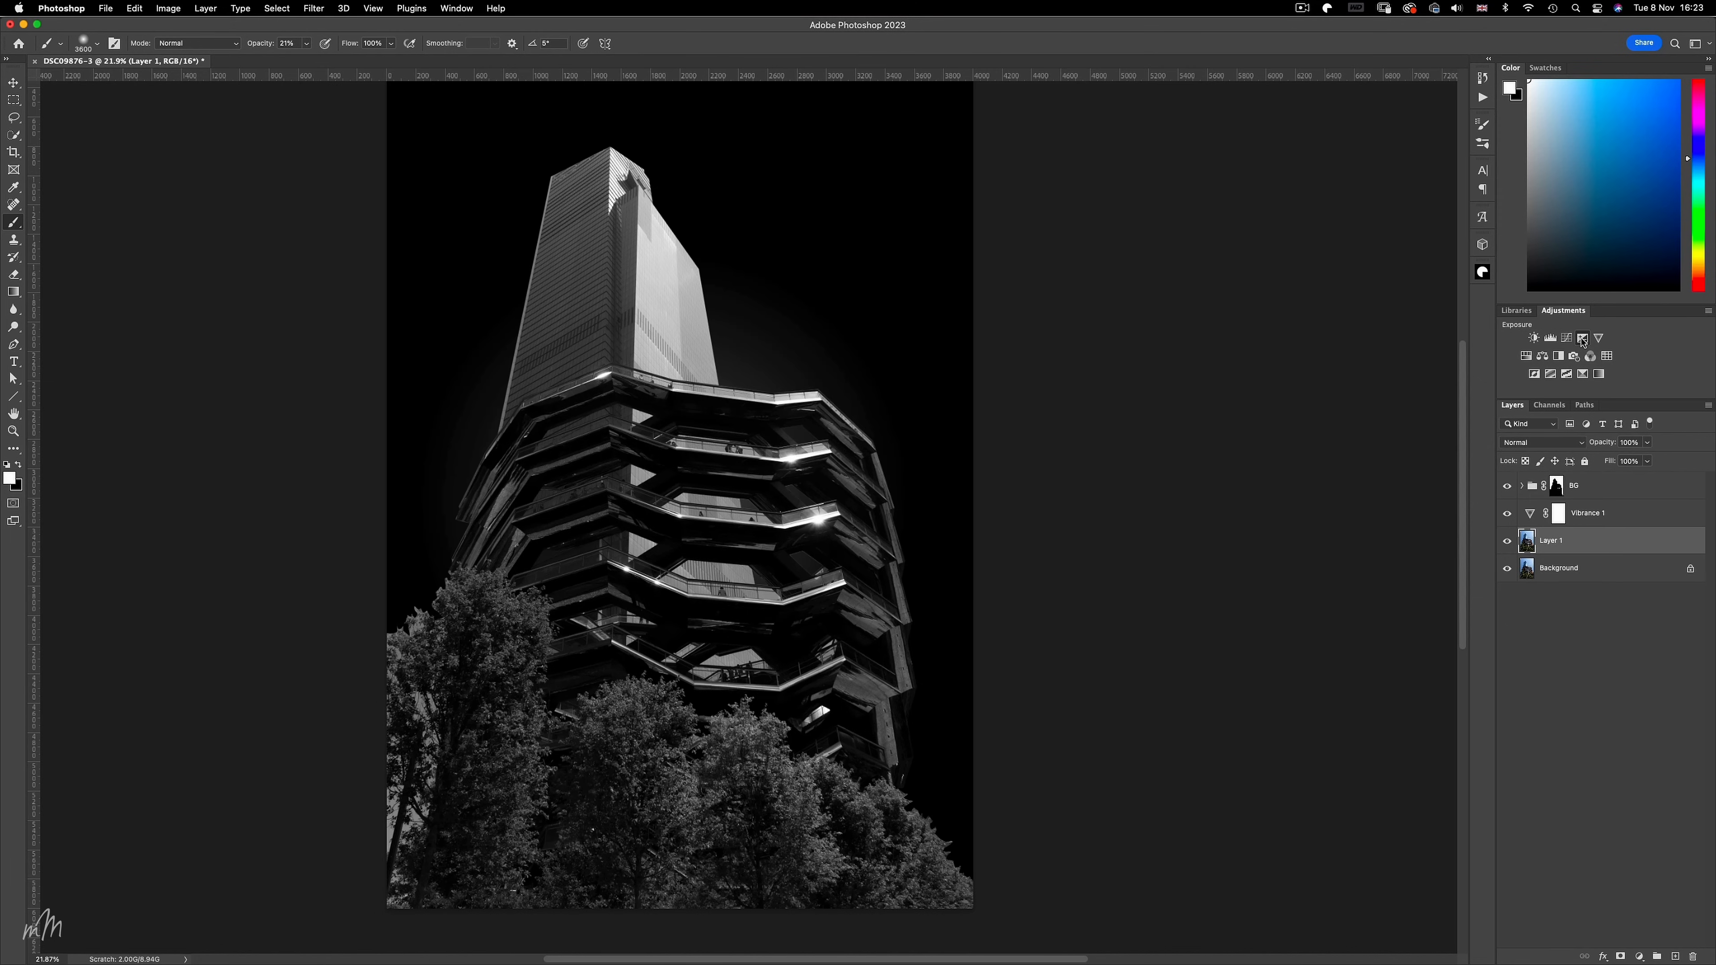
Add an Exposure adjustment with Gamma Correction about 0.79 and a slightly negative Offset.
{"action": "left_click", "coordinate": [1581, 338]}
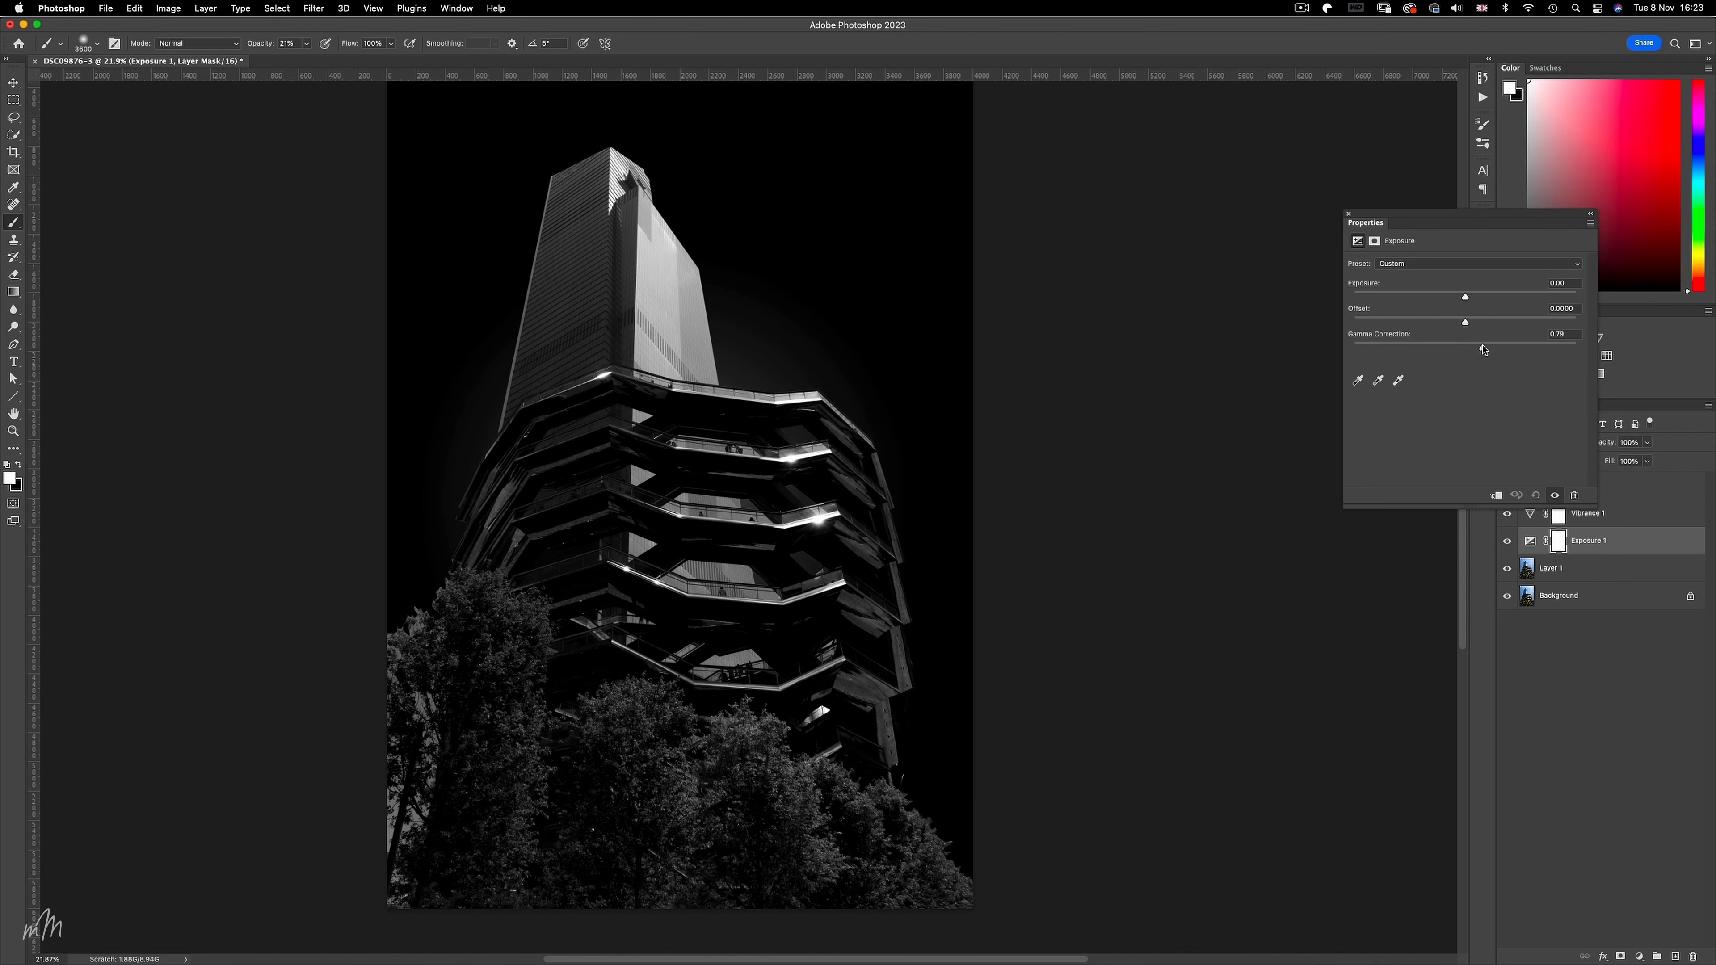
{"action": "left_click_drag", "start_coordinate": [1464, 321], "coordinate": [1464, 323]}
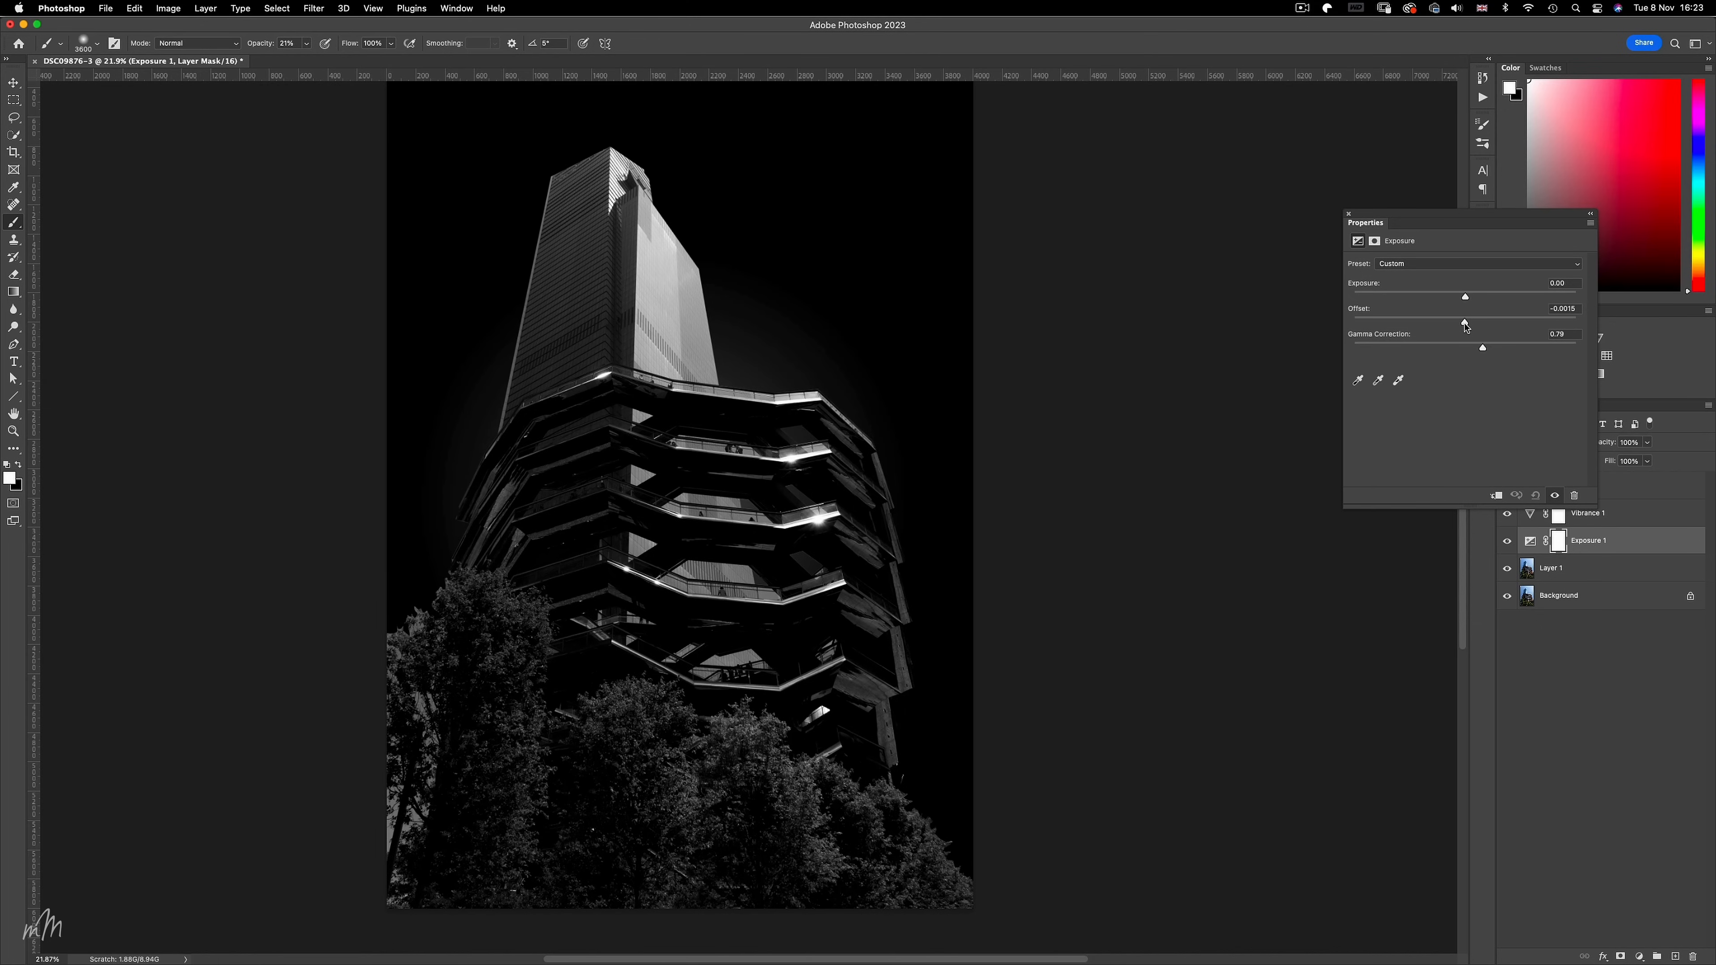
{"action": "left_click_drag", "start_coordinate": [1482, 347], "coordinate": [1485, 348]}
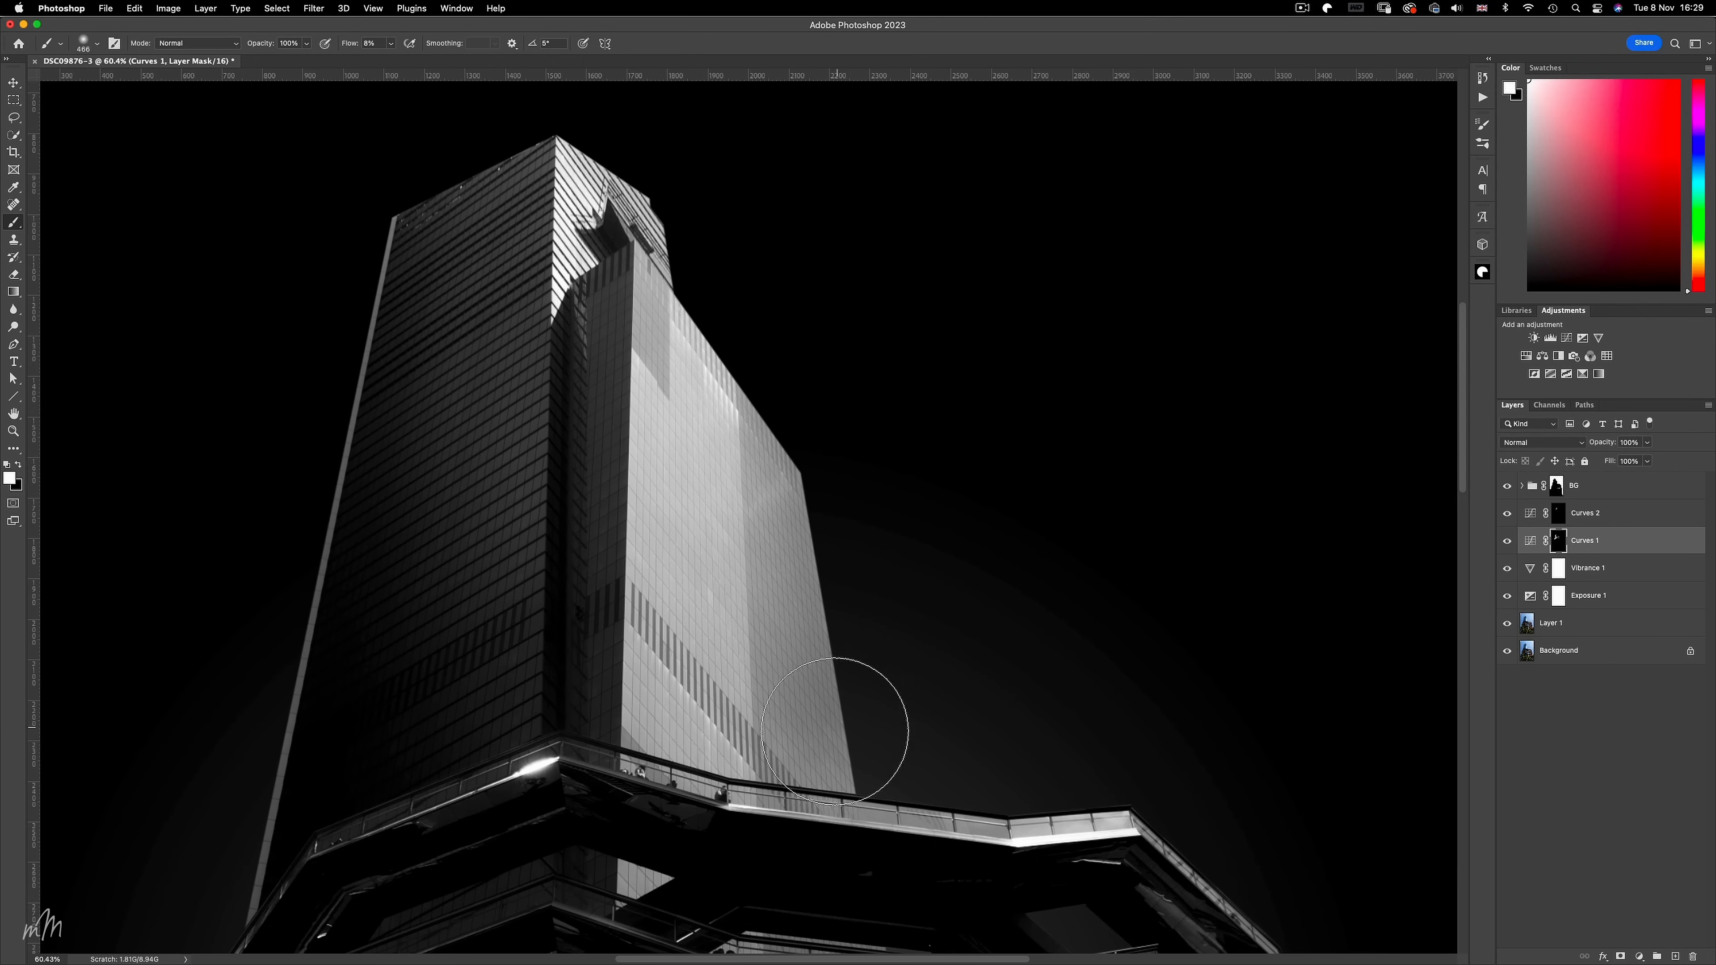
Brush white on the Curves 1 mask to reveal the adjustment on the tower's facade.
{"action": "left_click_drag", "start_coordinate": [832, 731], "coordinate": [863, 600]}
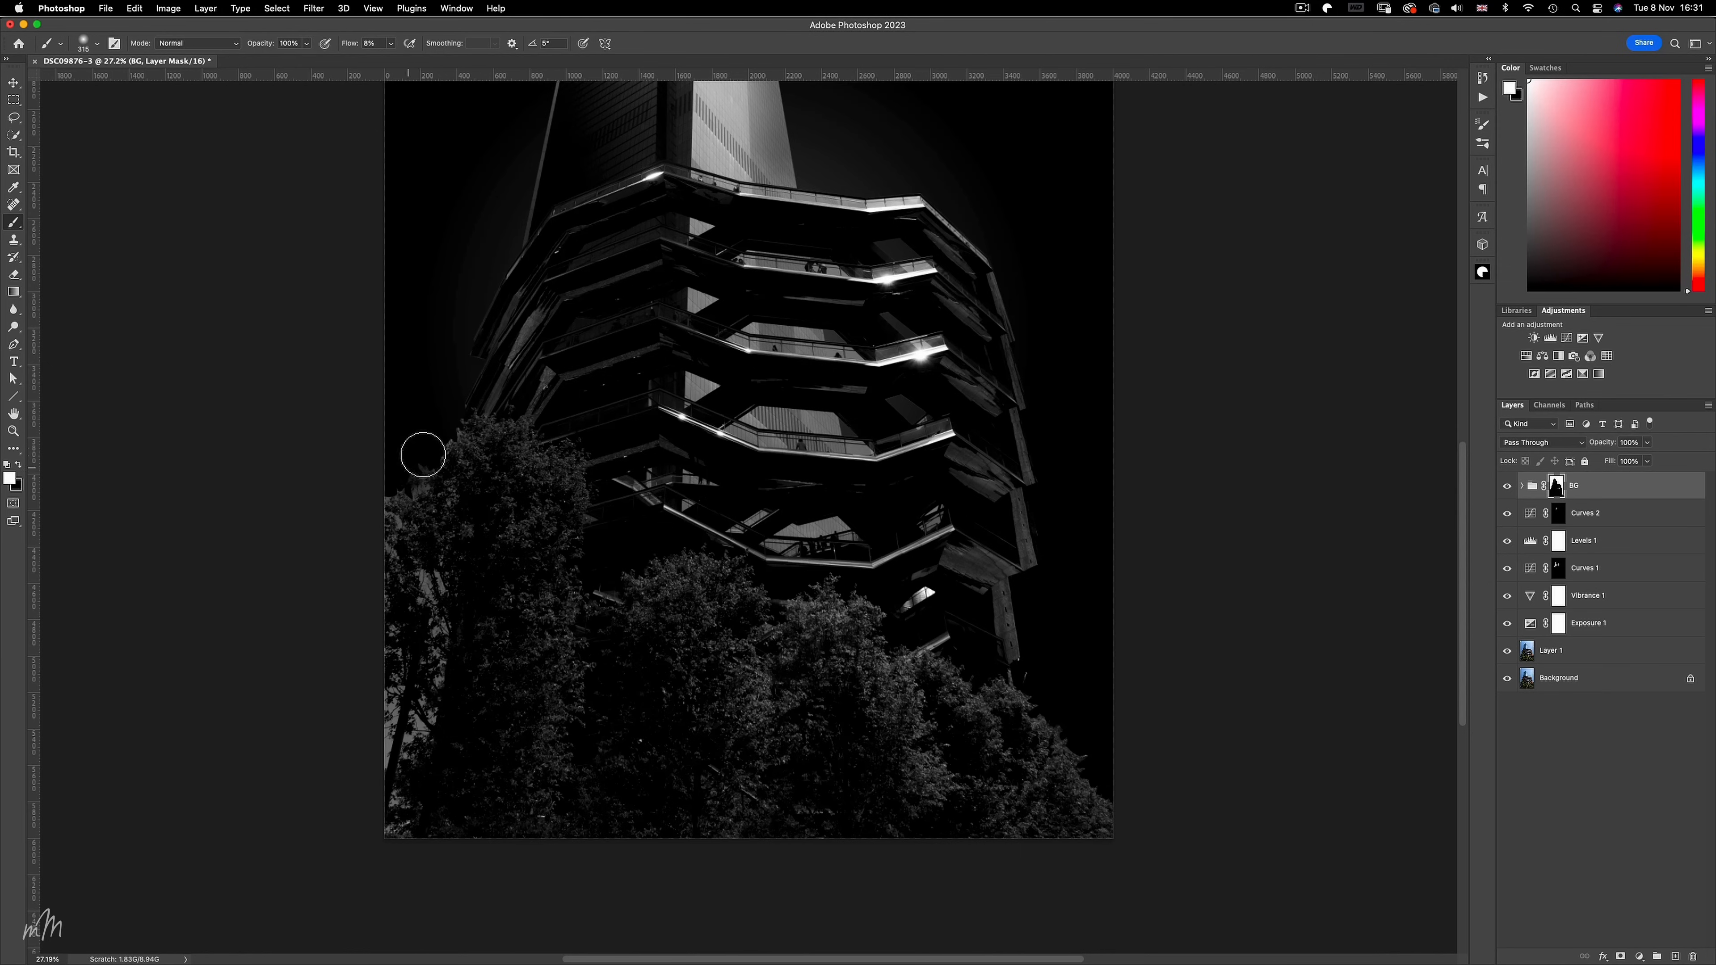
Clean the black sky around the left tree on the BG mask, brush Curves 3 onto the bottom trees and show its settings.
{"action": "left_click_drag", "start_coordinate": [423, 454], "coordinate": [404, 471]}
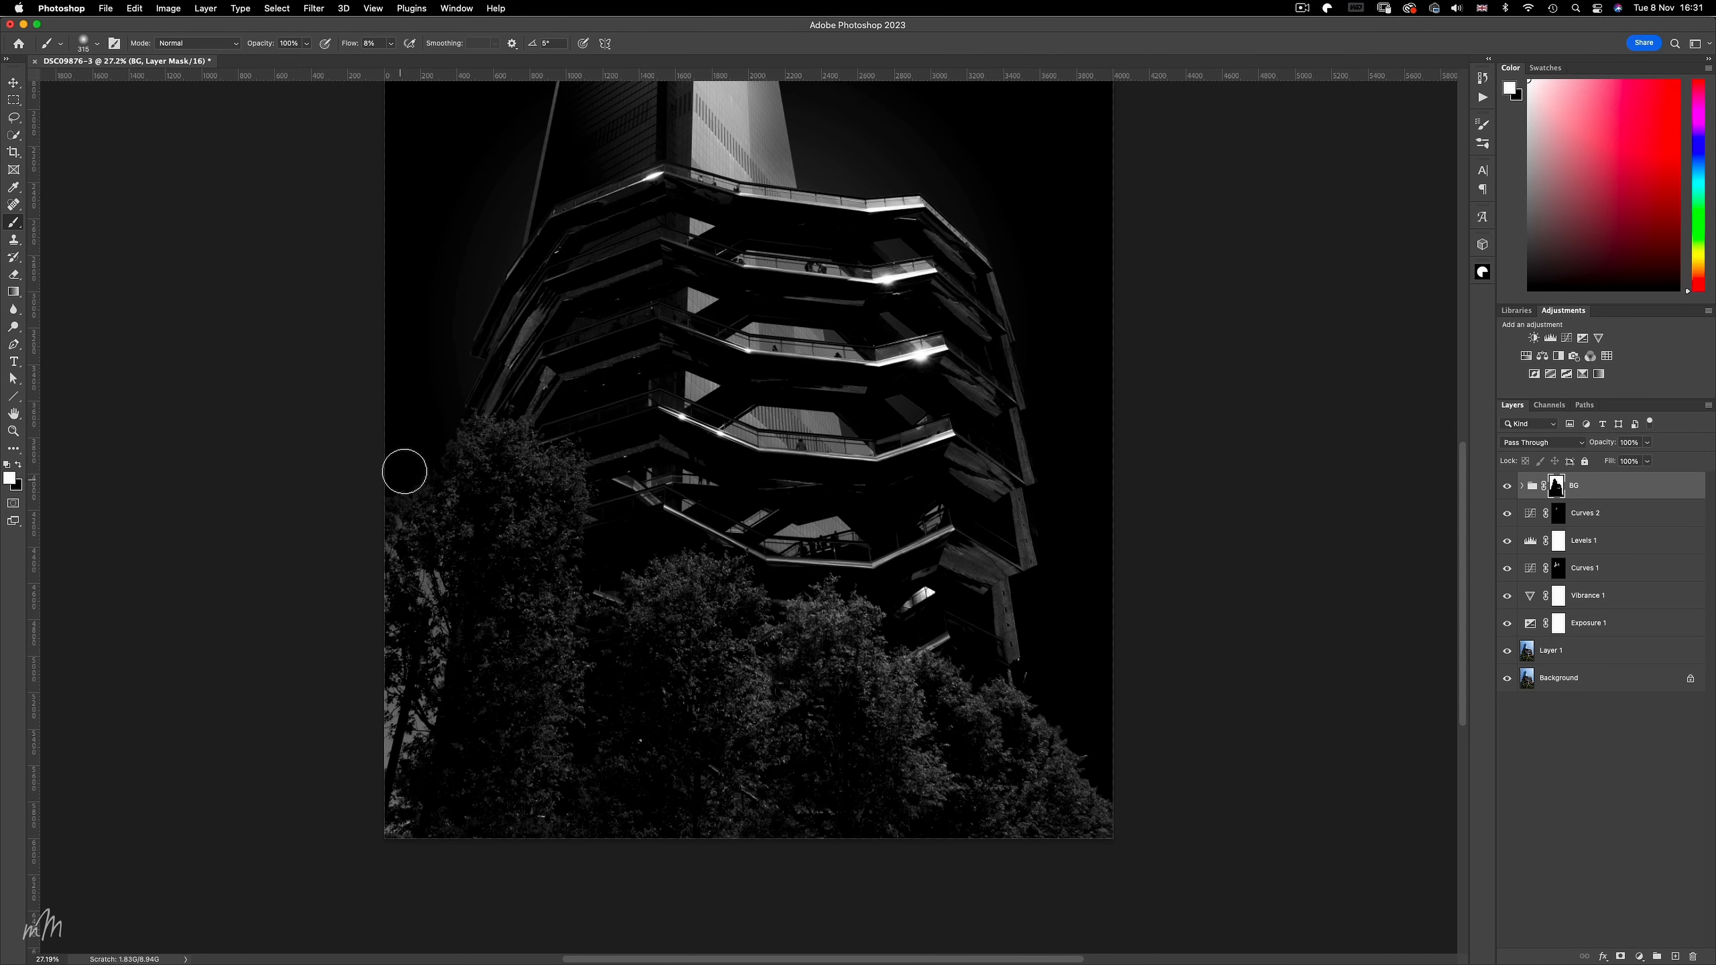
{"action": "left_click_drag", "start_coordinate": [403, 472], "coordinate": [1118, 796]}
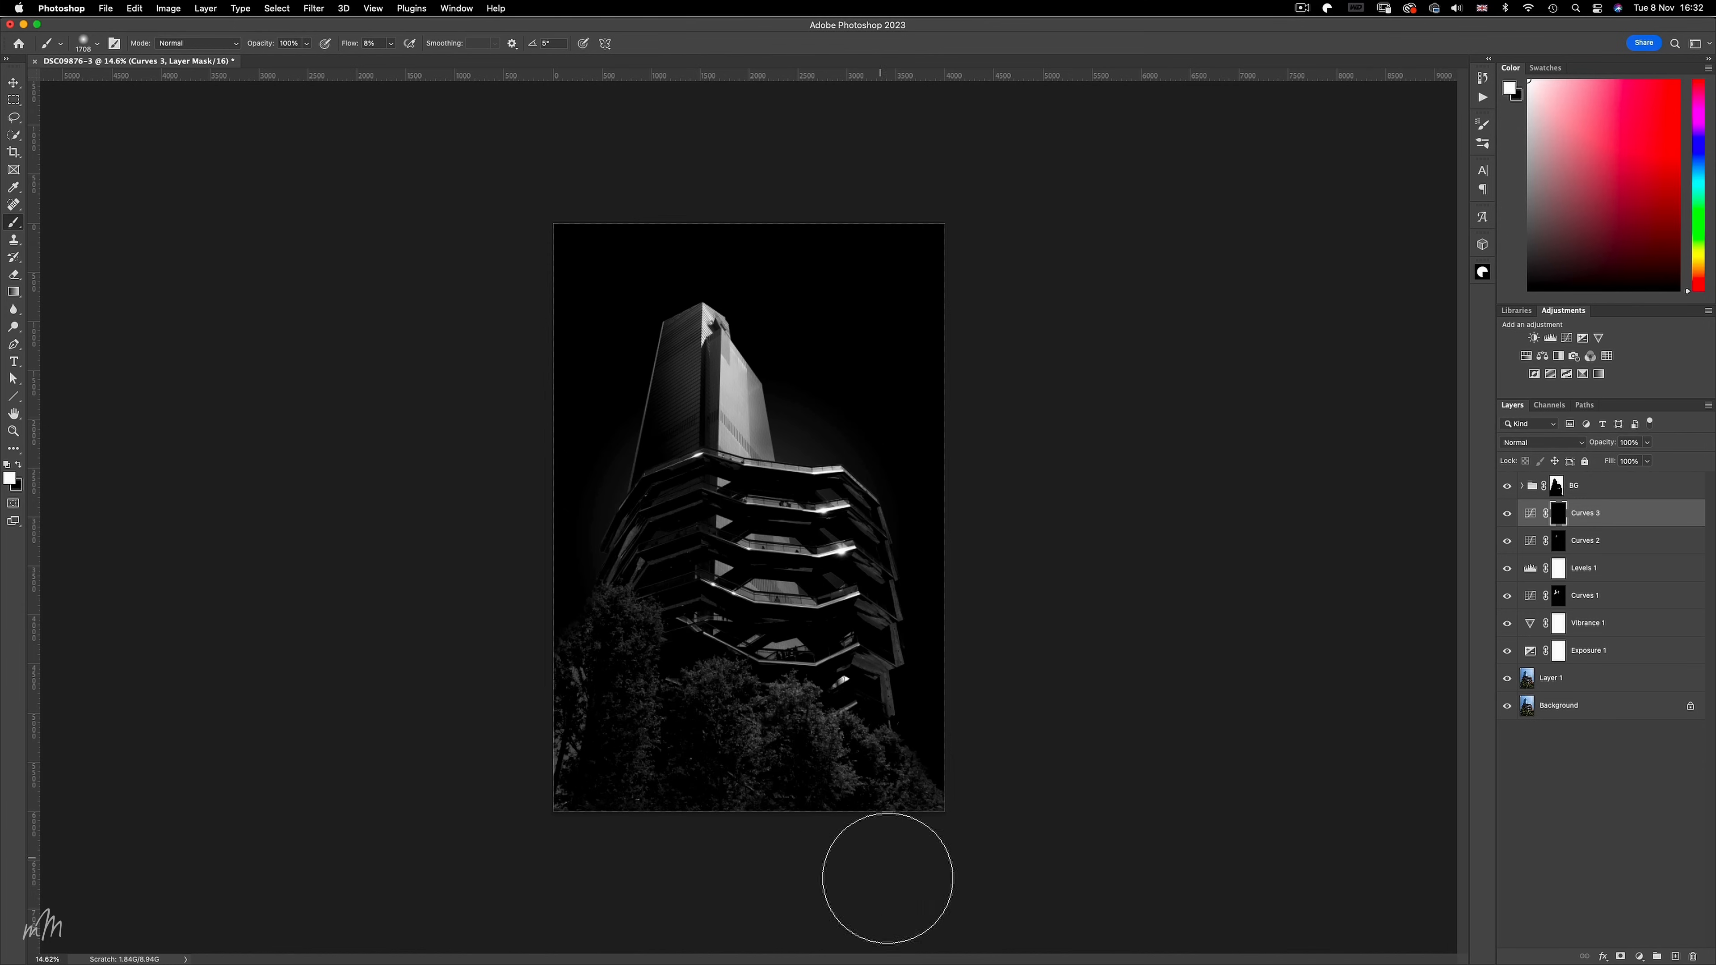
{"action": "left_click_drag", "start_coordinate": [886, 876], "coordinate": [810, 832]}
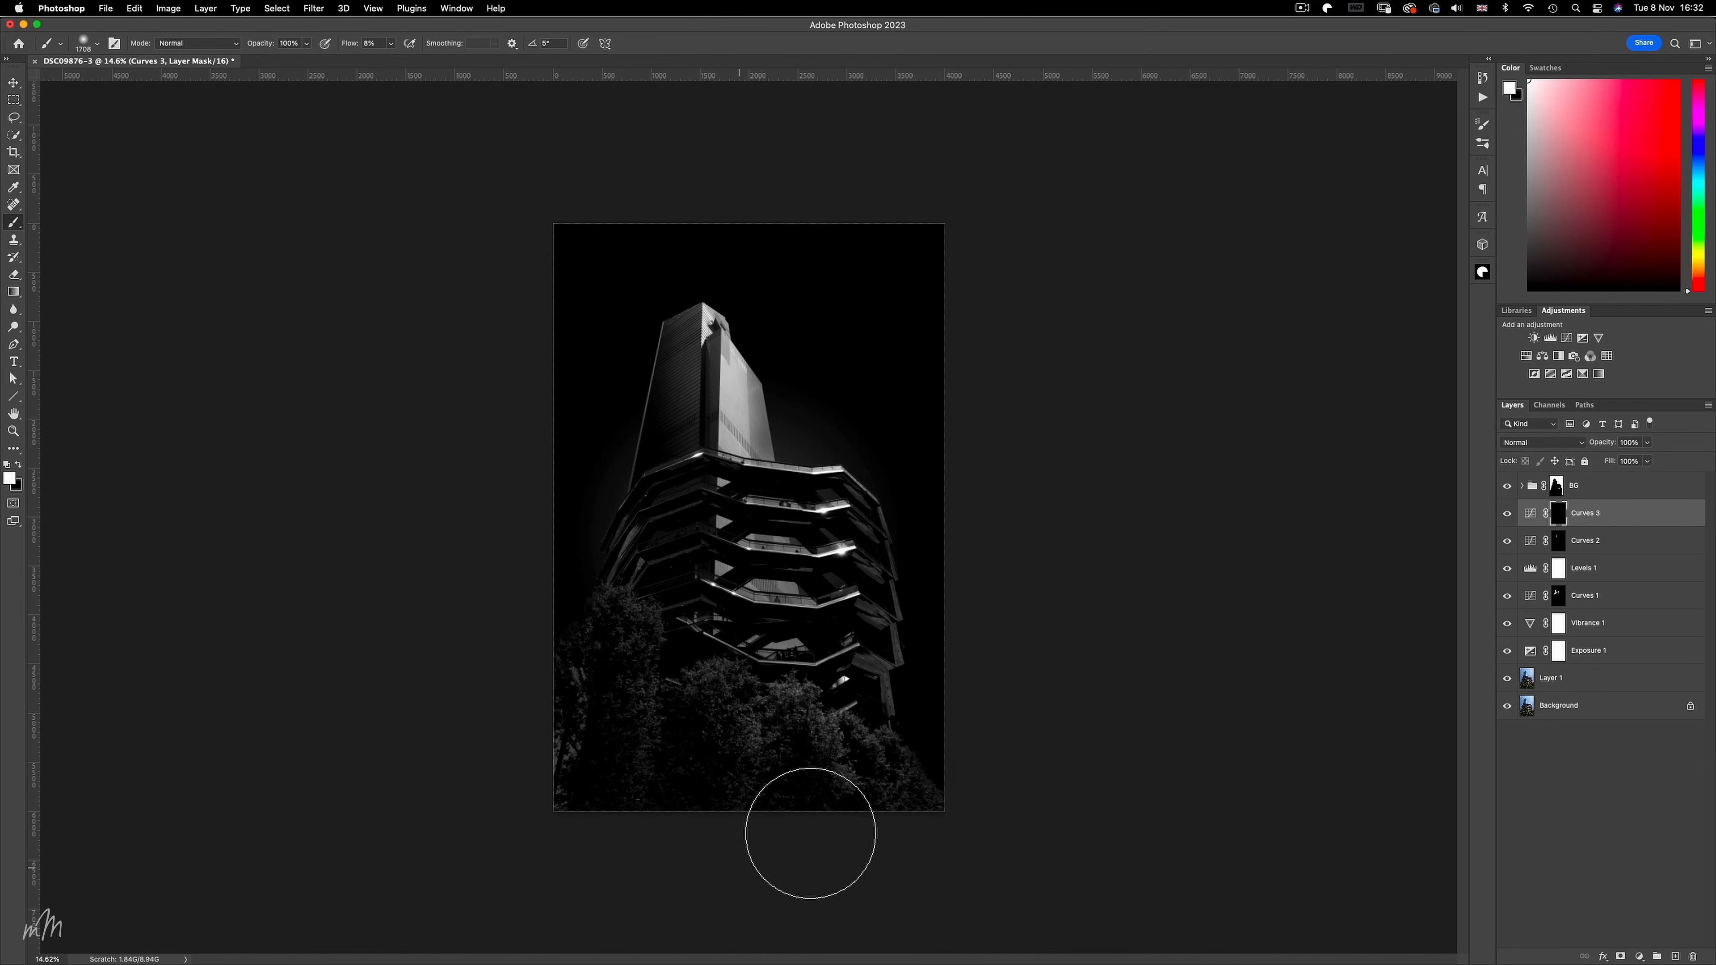
{"action": "double_click", "coordinate": [1557, 512]}
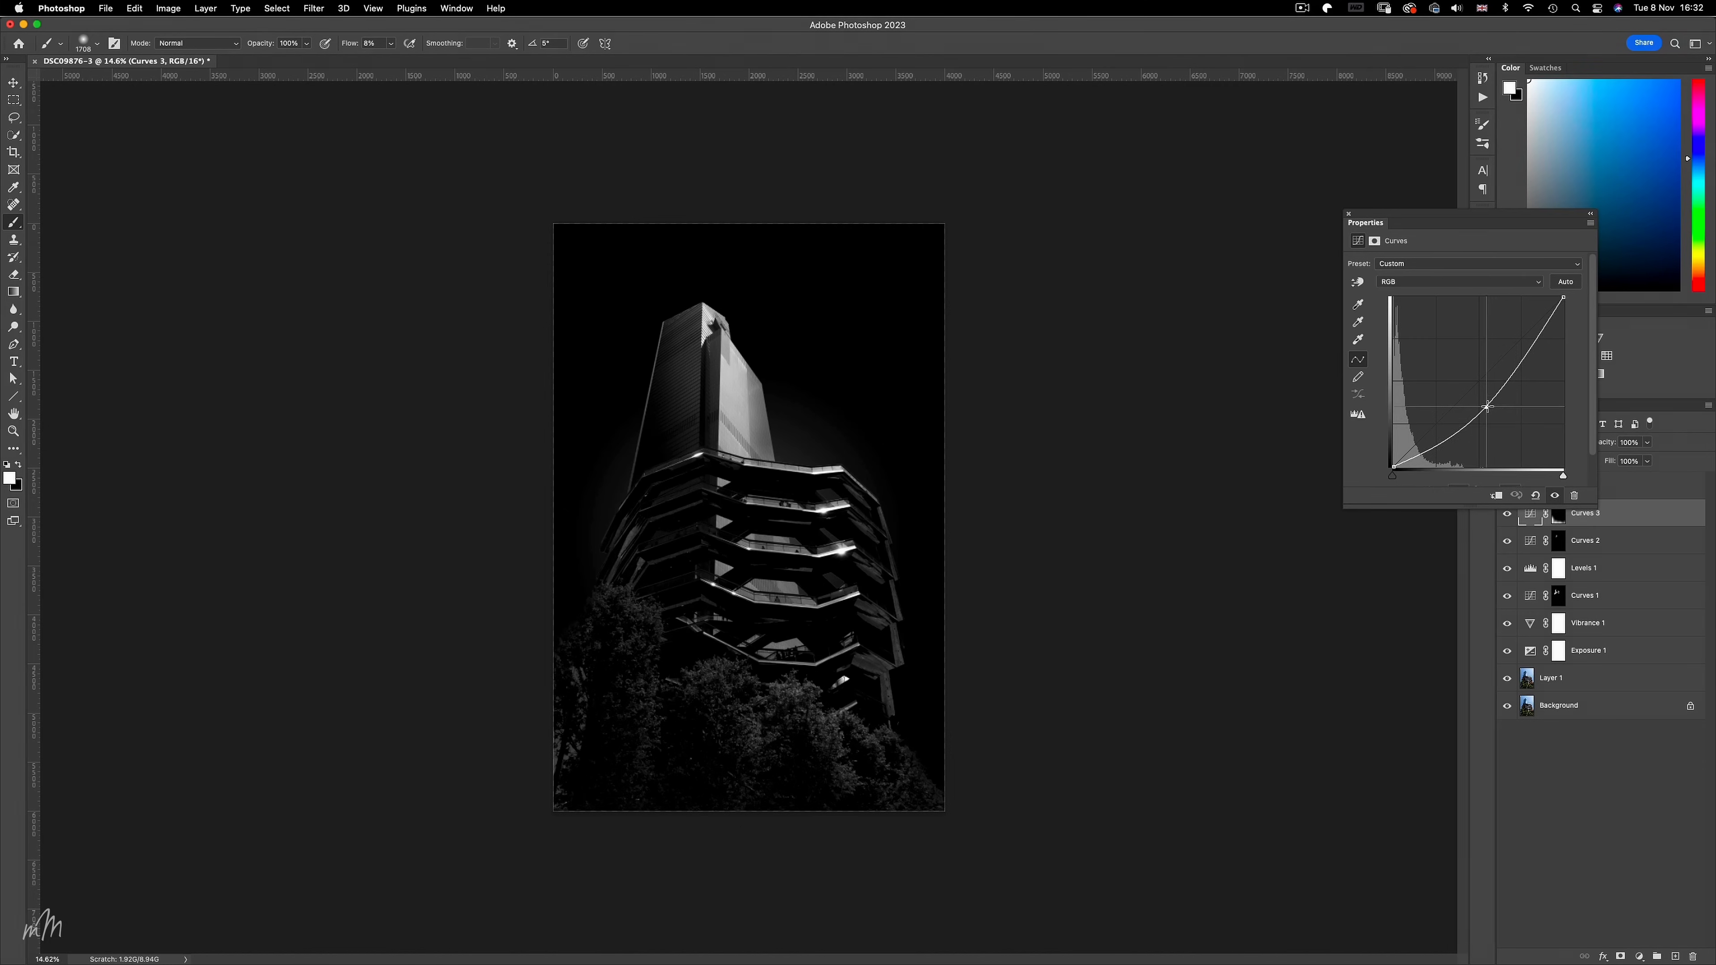